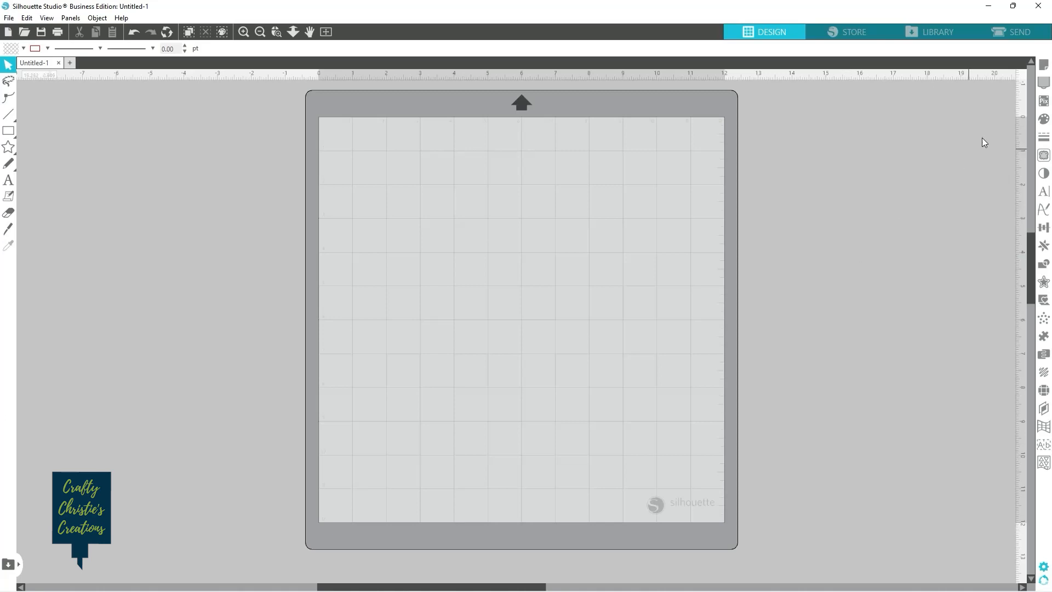
Step: Switch Page Setup to a Custom media size of 5.75 in wide by 4.375 in high
{"action": "left_click", "coordinate": [1043, 64]}
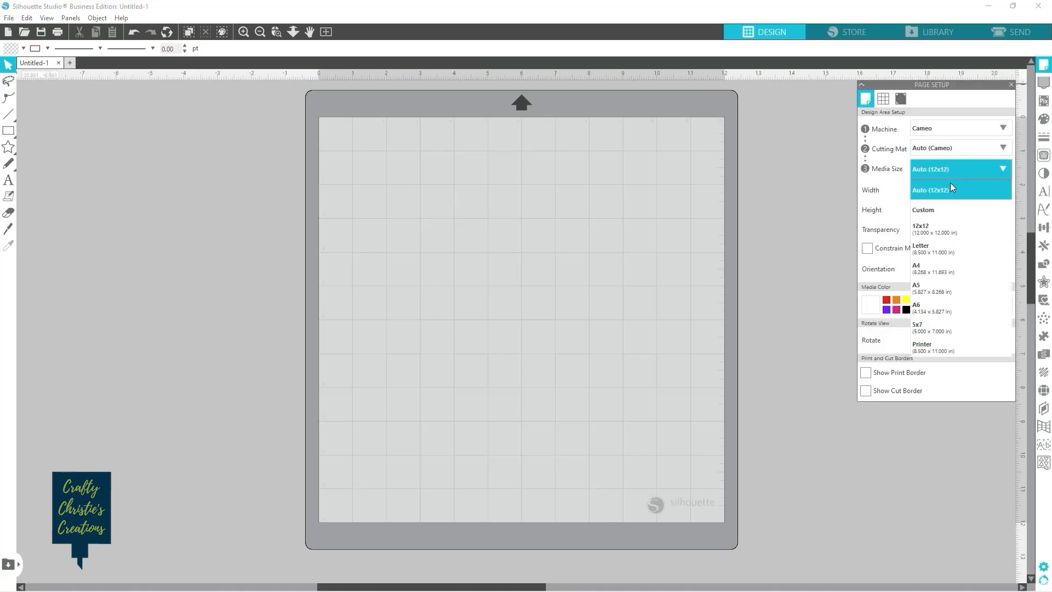
{"action": "left_click", "coordinate": [922, 210]}
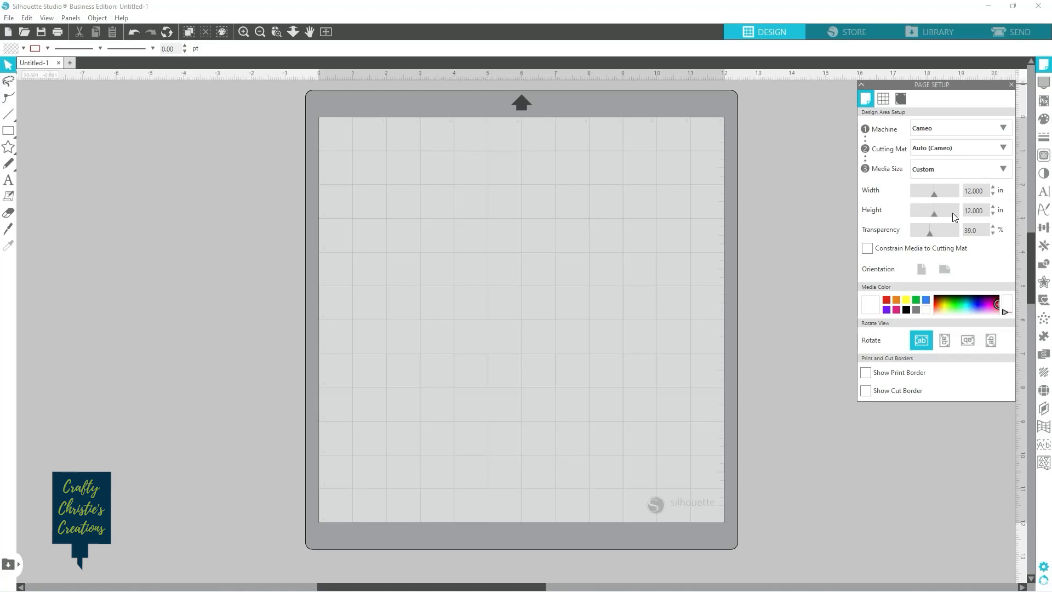
{"action": "mouse_move", "coordinate": [953, 215]}
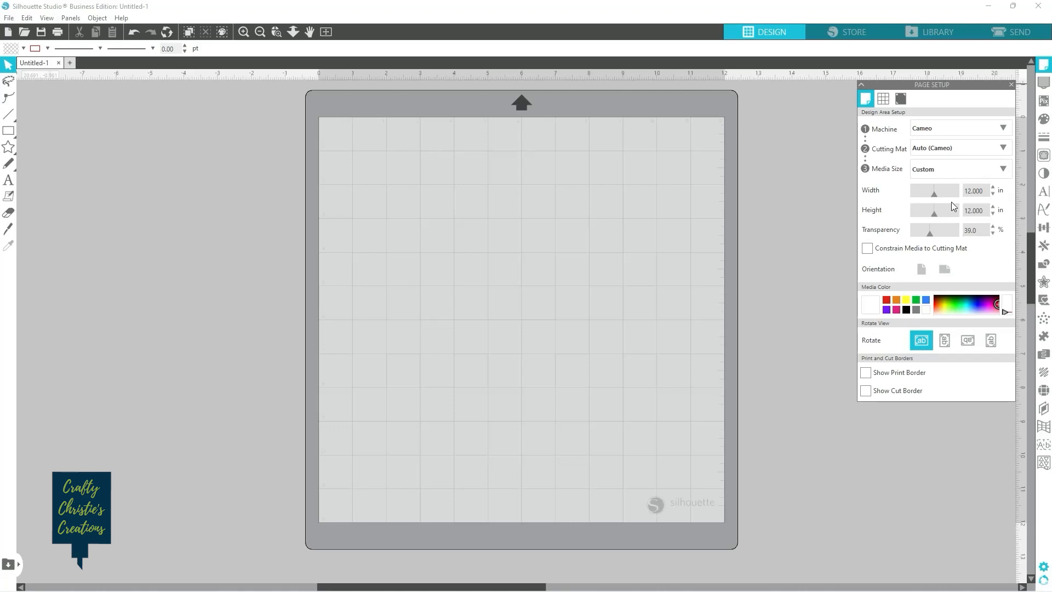
{"action": "left_click", "coordinate": [959, 168]}
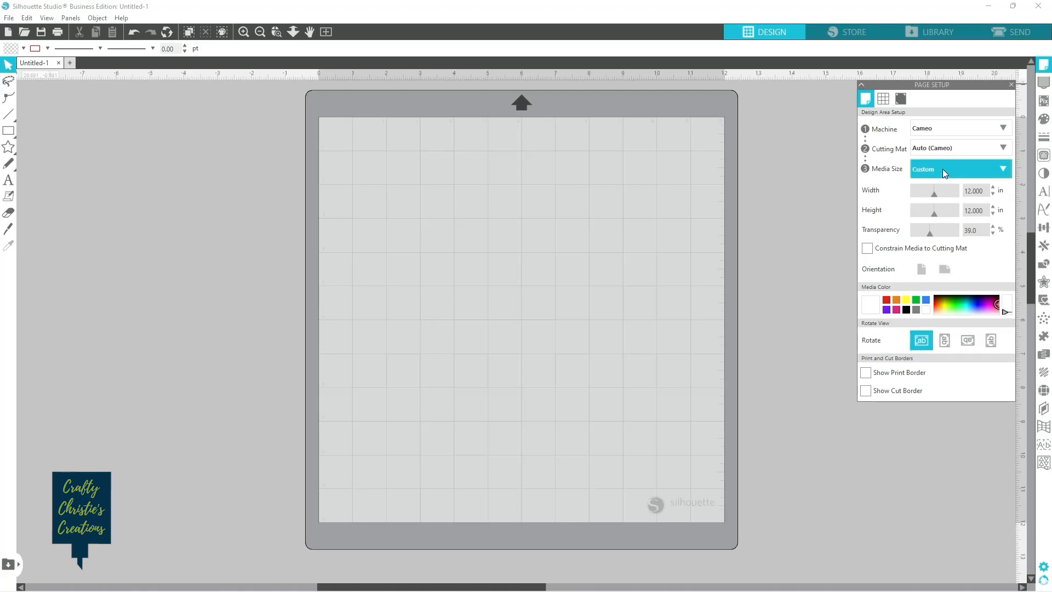
{"action": "left_click", "coordinate": [973, 190]}
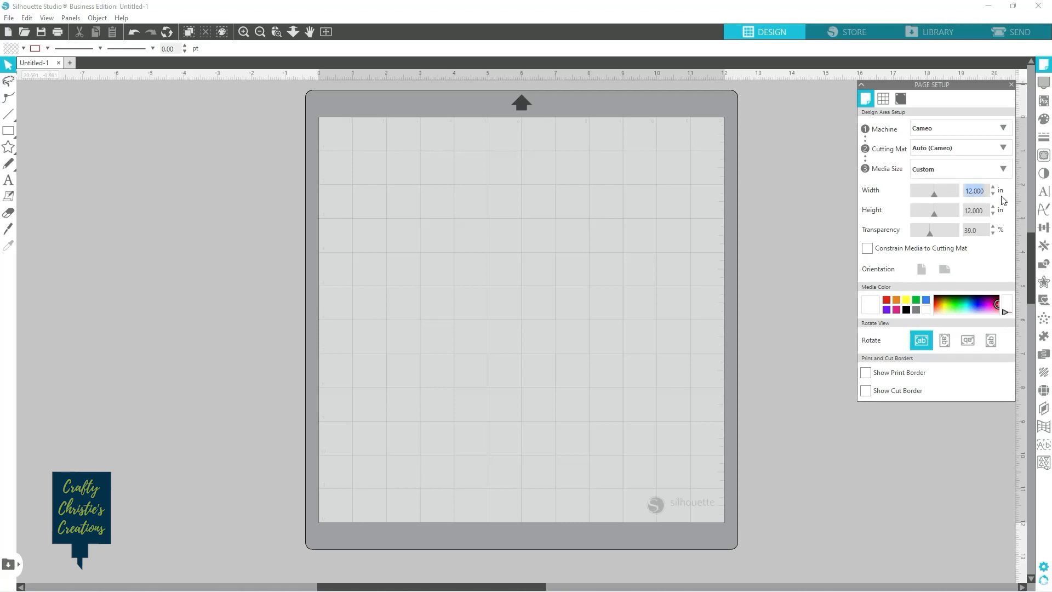
{"action": "mouse_move", "coordinate": [999, 199]}
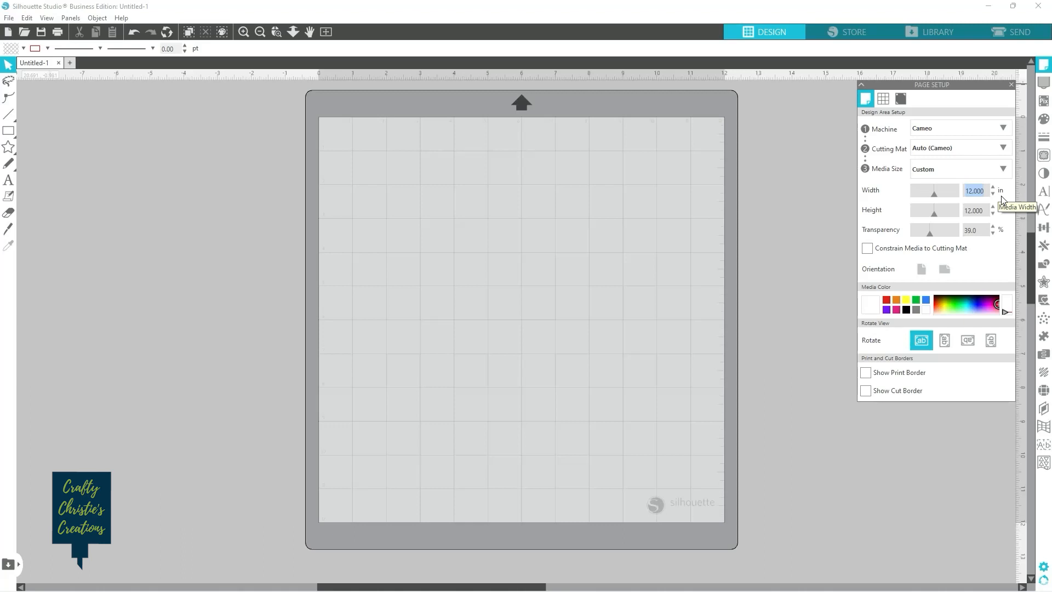
{"action": "type", "text": "5.75"}
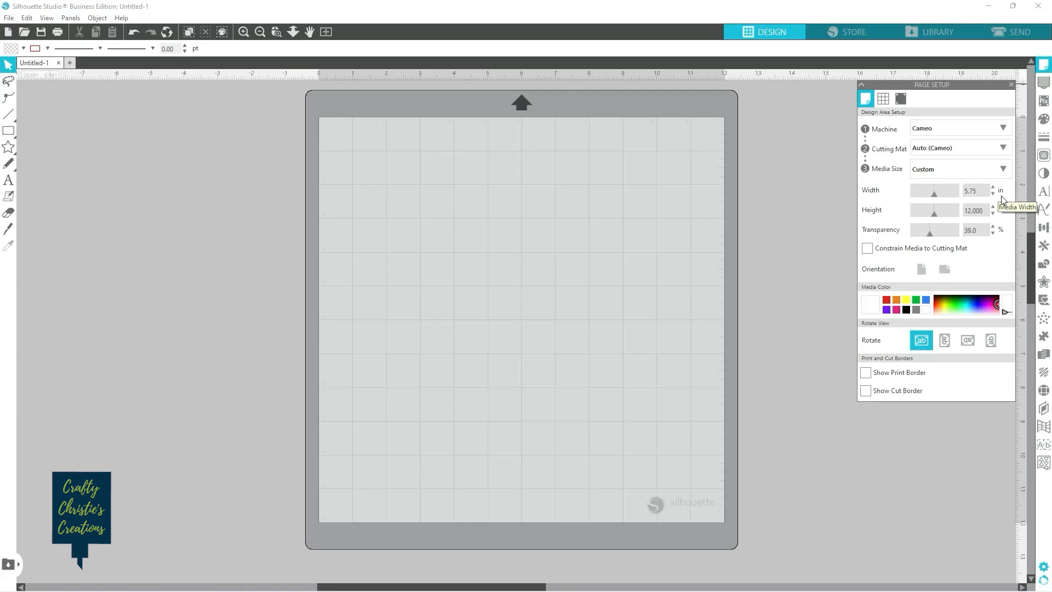
{"action": "left_click", "coordinate": [920, 269]}
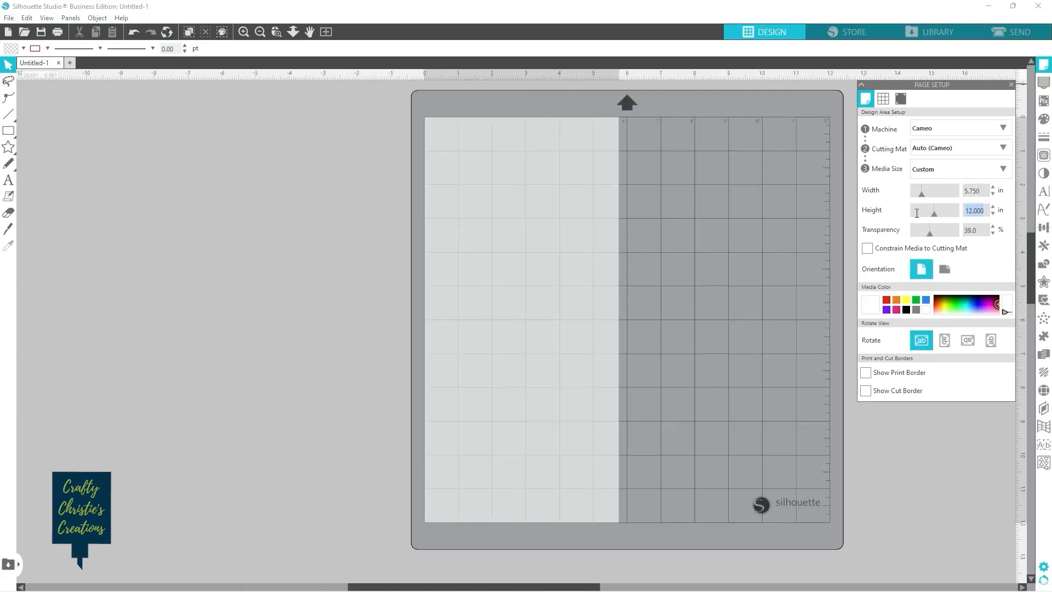
{"action": "mouse_move", "coordinate": [932, 210]}
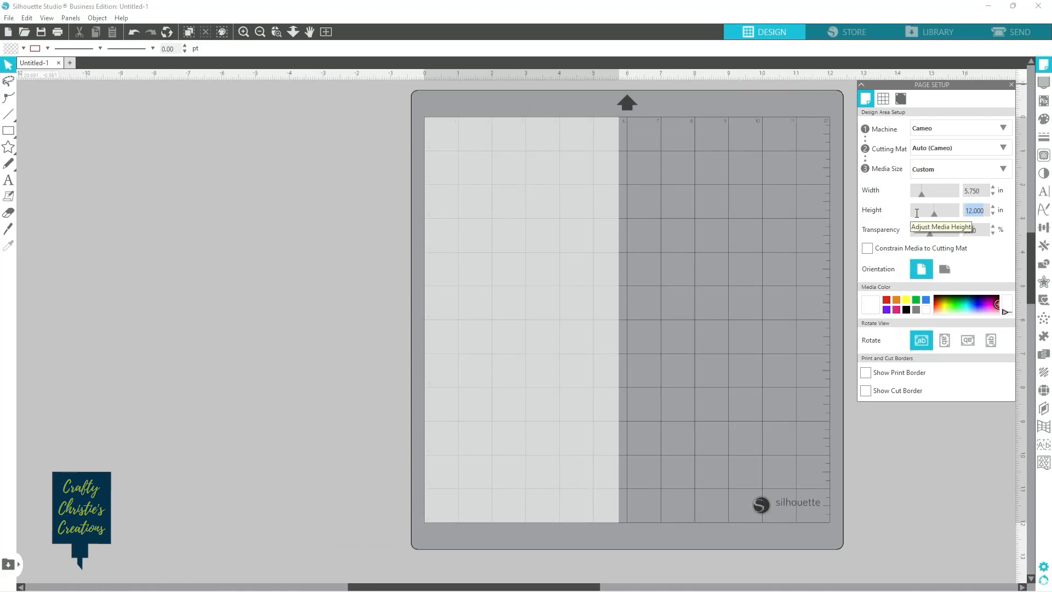
{"action": "type", "text": "4."}
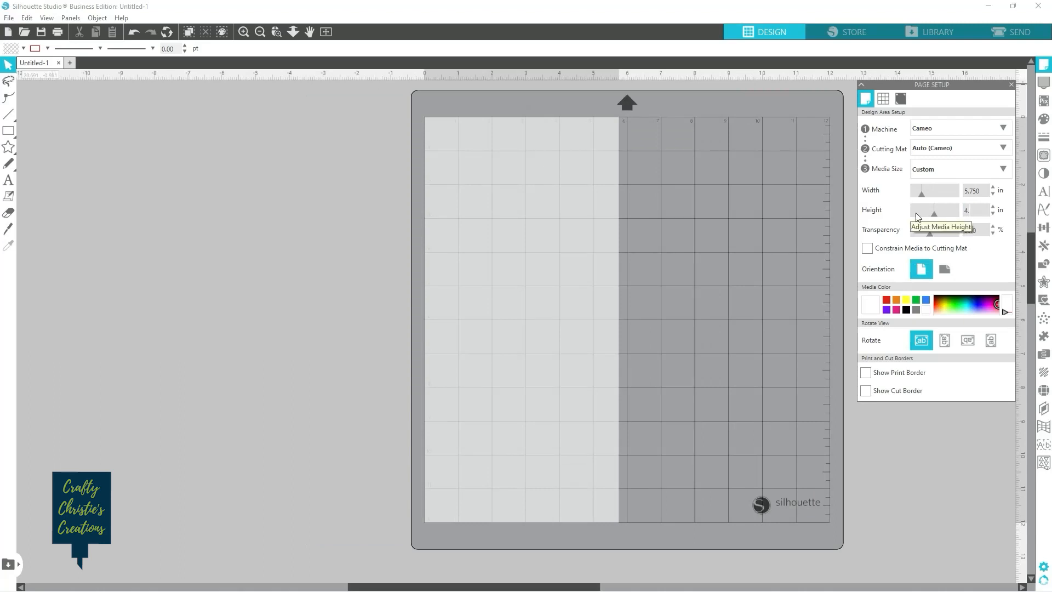
{"action": "left_click", "coordinate": [992, 207]}
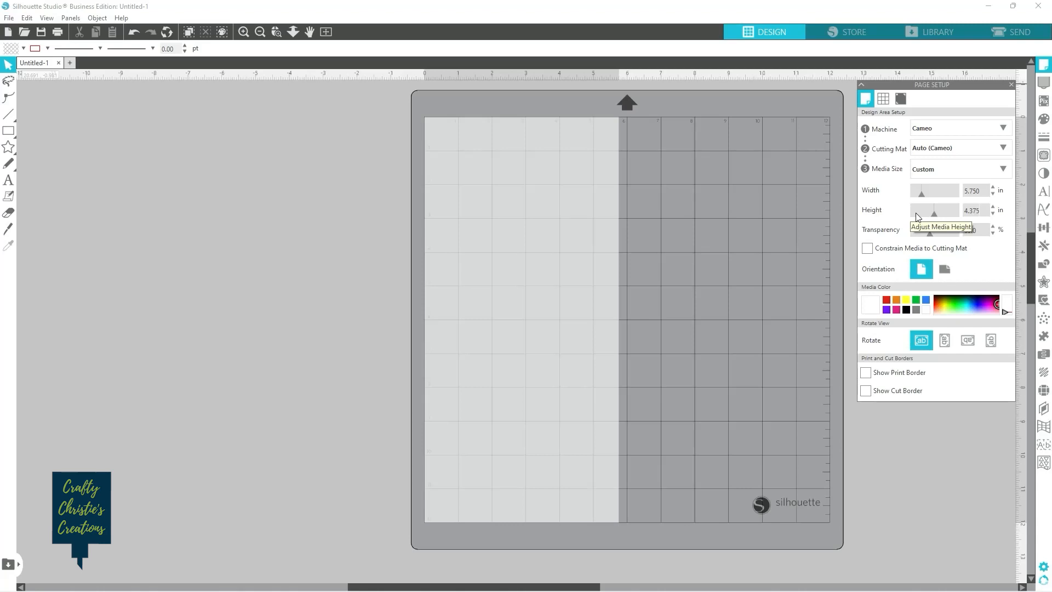
{"action": "left_click", "coordinate": [943, 269]}
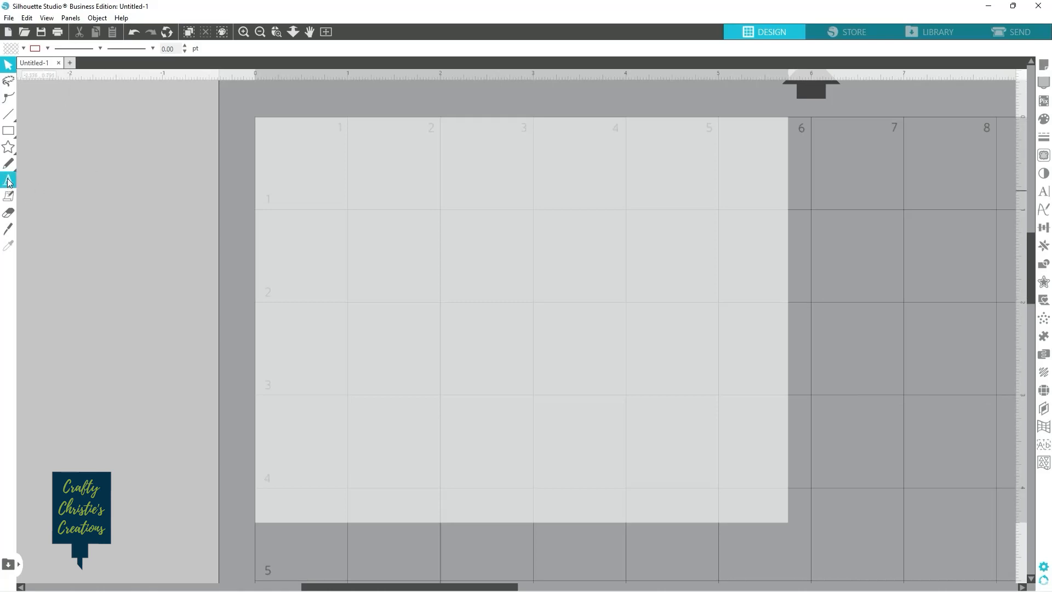
Step: Type CRAFTY CHRISTIE / 123 CANDY LANE / PORTLAND, OR 97056 as a text block at top-left
{"action": "left_click", "coordinate": [9, 181]}
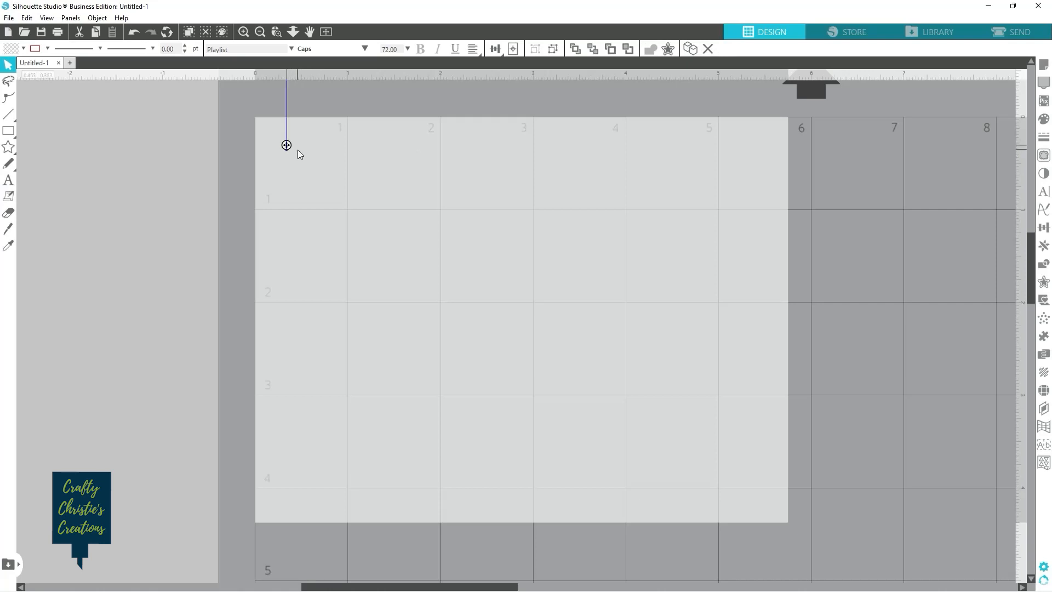
{"action": "type", "text": "CRAFTY CHRISTIE"}
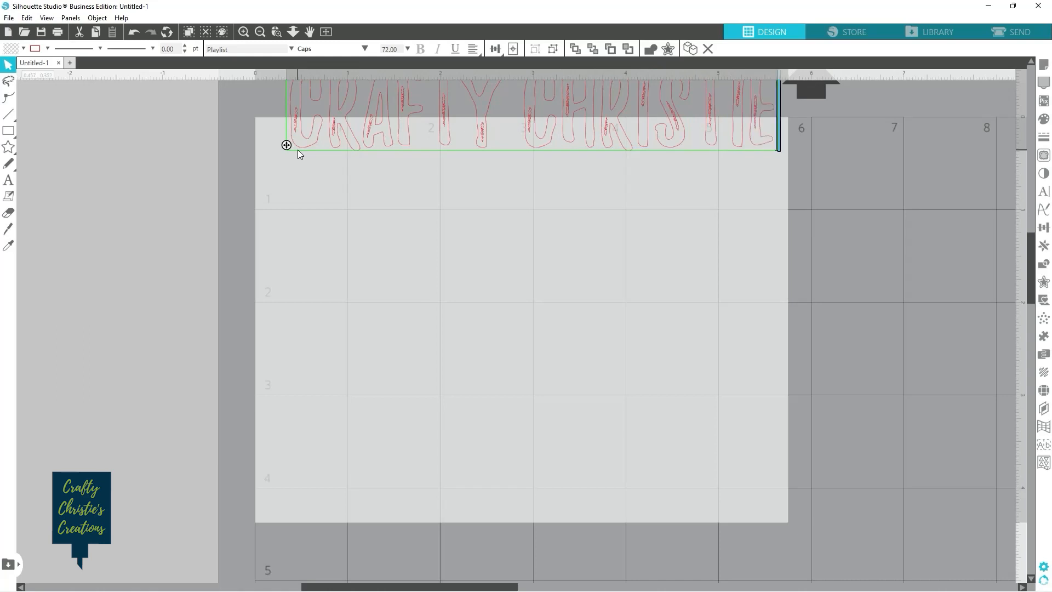
{"action": "type", "text": "123"}
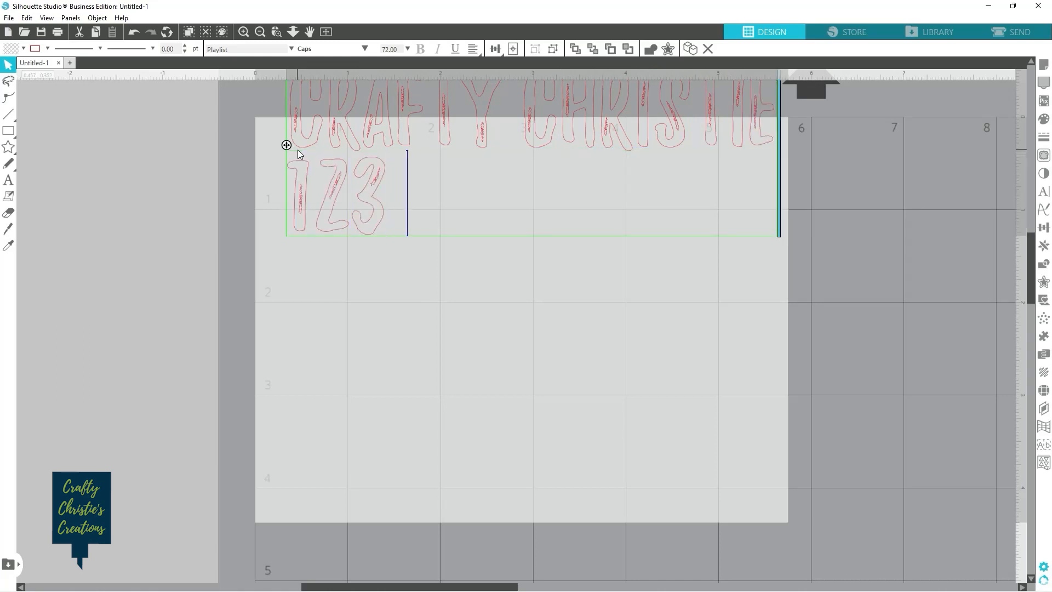
{"action": "type", "text": "CA"}
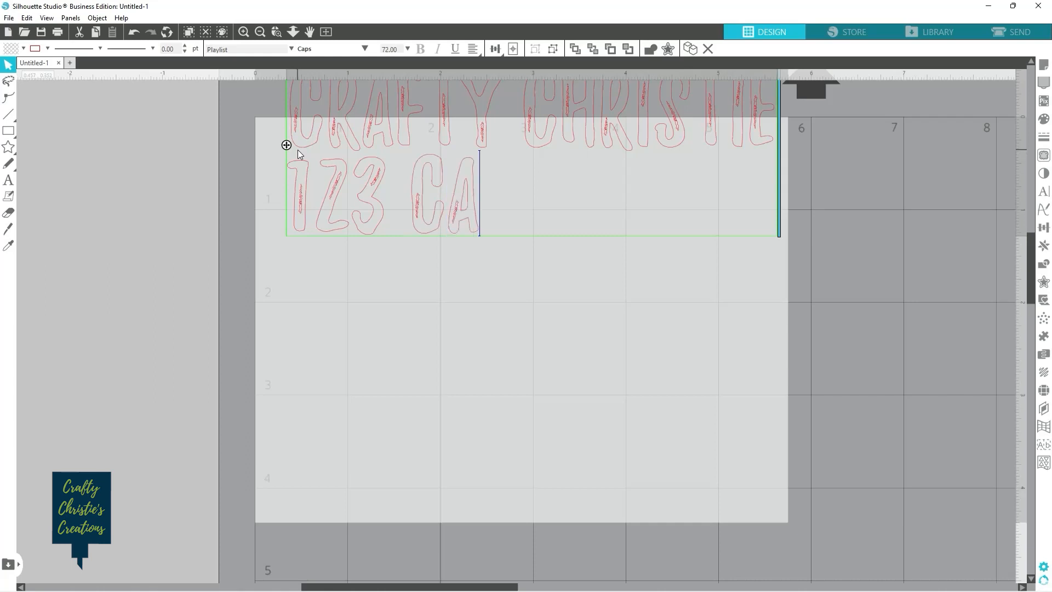
{"action": "type", "text": "NDY LAND"}
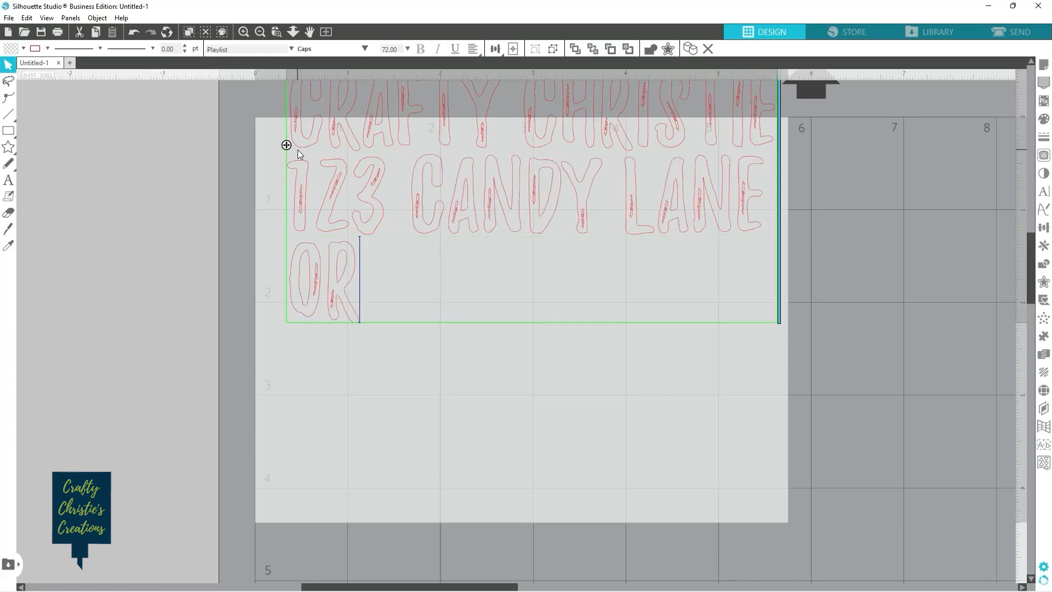
{"action": "type", "text": "EGON"}
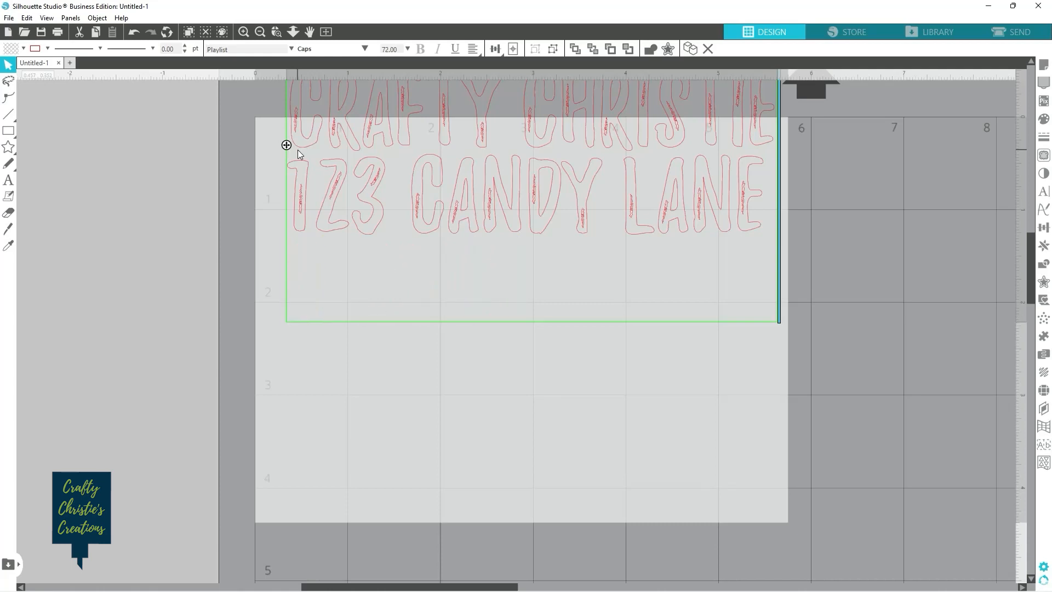
{"action": "type", "text": "PORTLAND, OR 97056"}
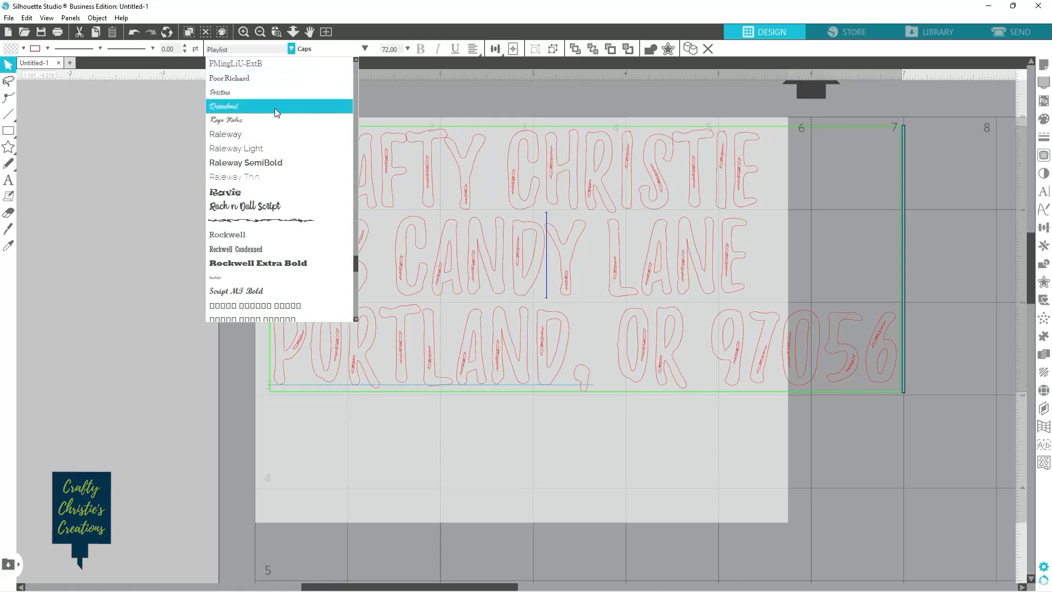
Step: Set the return address font to Rockwell Condensed and scale it down into the top-left corner
{"action": "left_click", "coordinate": [223, 106]}
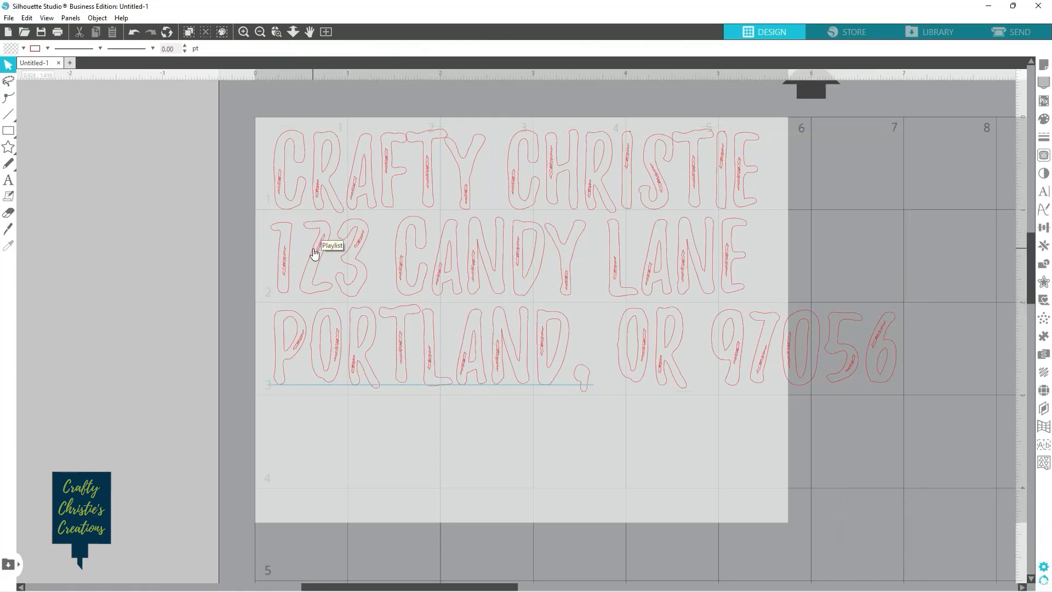
{"action": "mouse_move", "coordinate": [287, 221]}
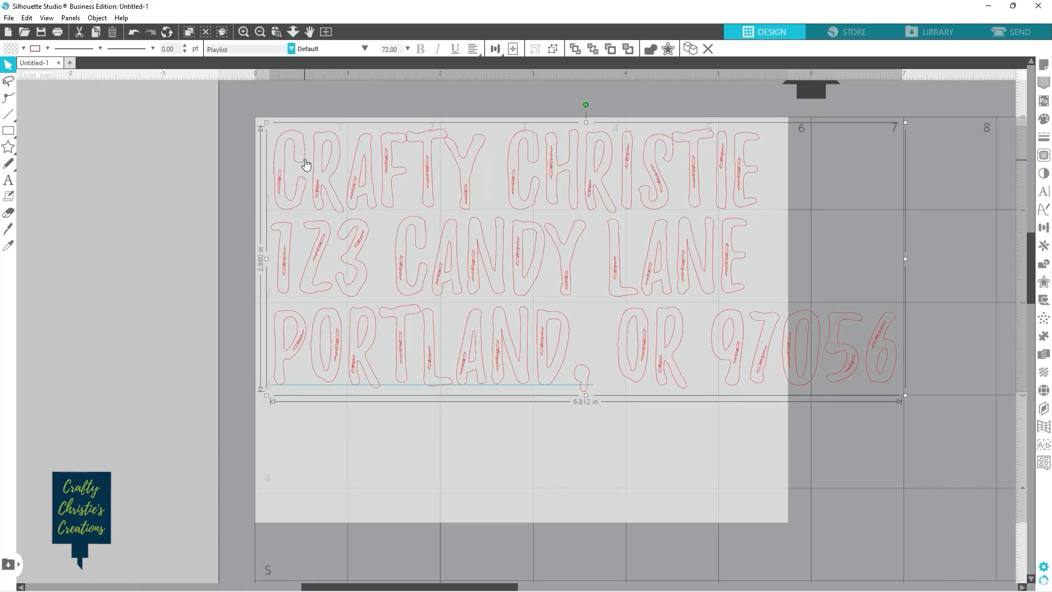
{"action": "mouse_move", "coordinate": [275, 146]}
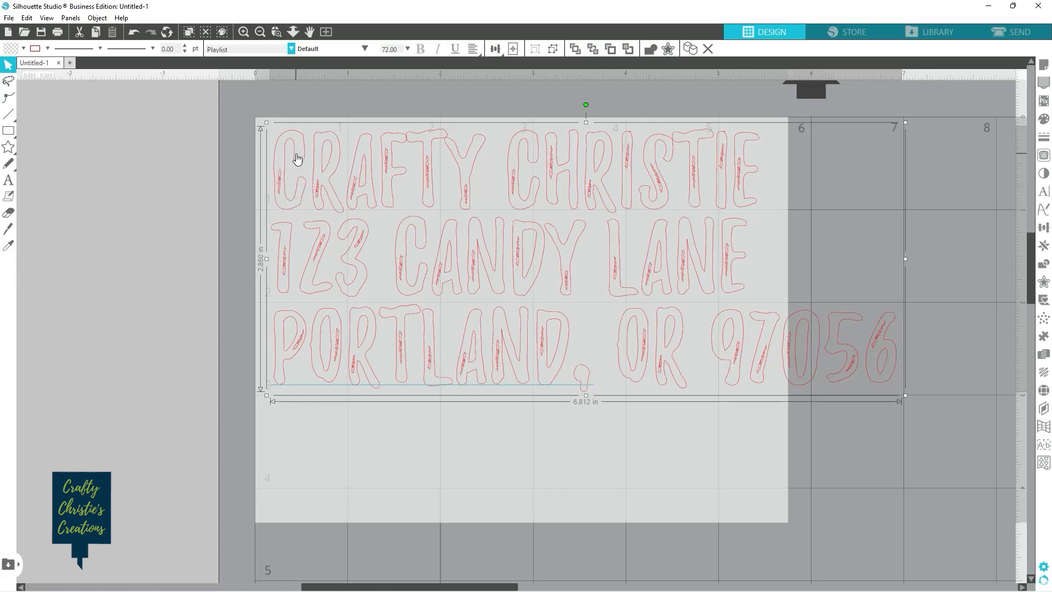
{"action": "left_click", "coordinate": [246, 49]}
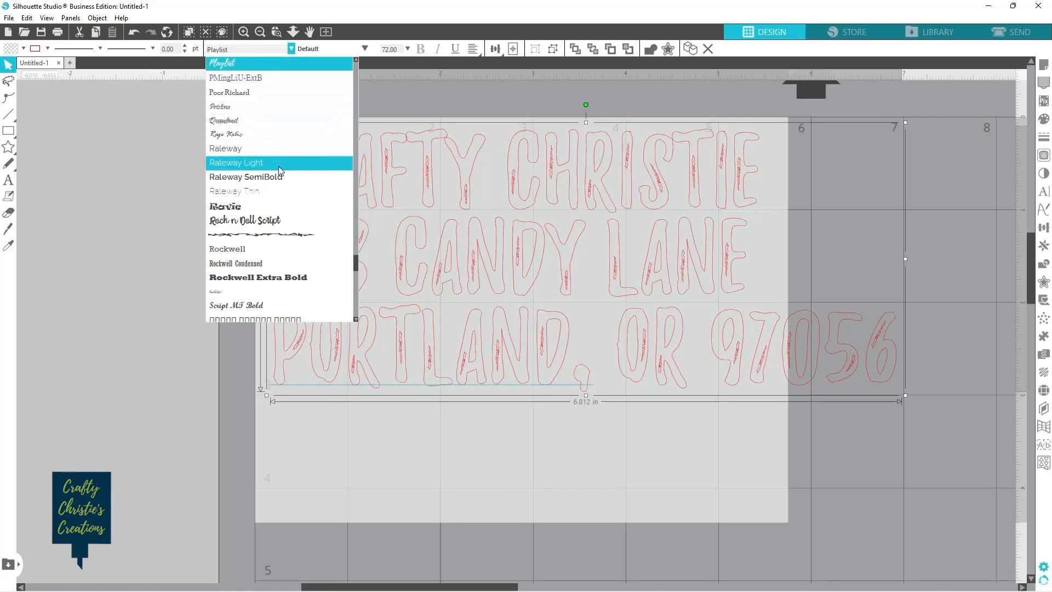
{"action": "scroll", "scroll_direction": "down", "scroll_amount": 3}
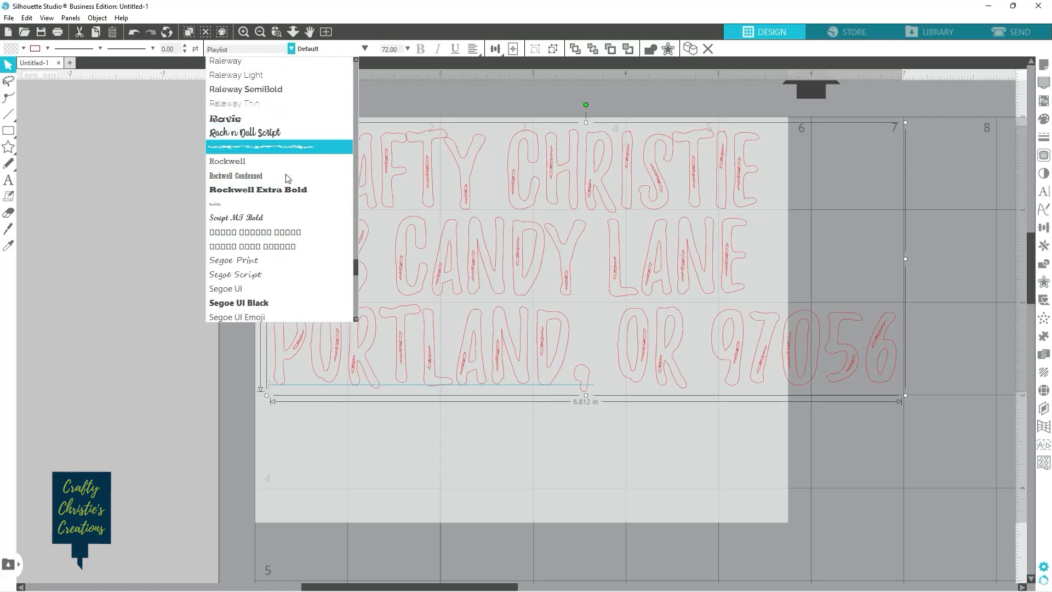
{"action": "left_click", "coordinate": [236, 177]}
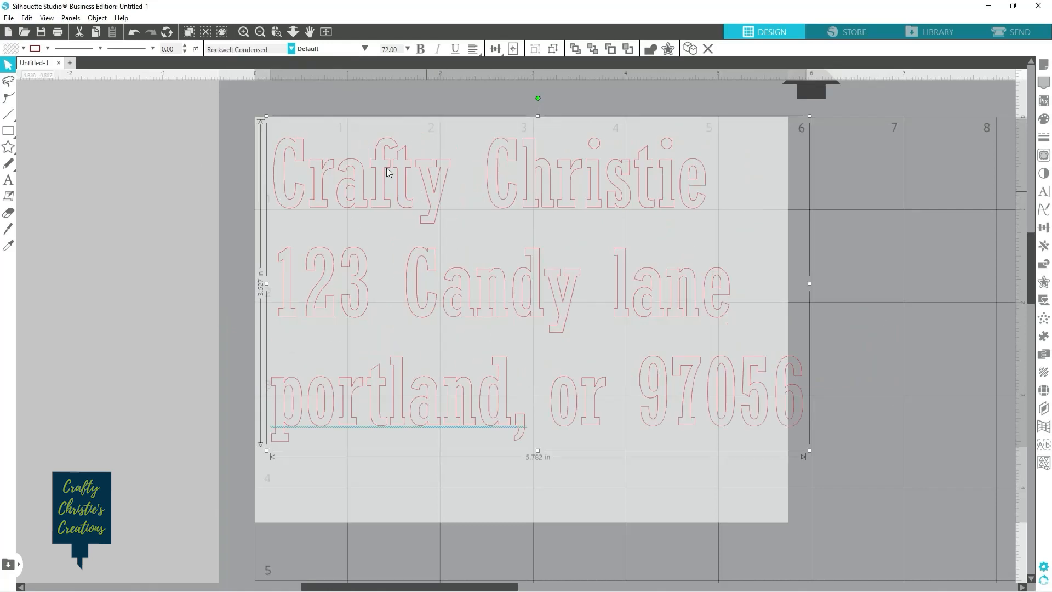
{"action": "mouse_move", "coordinate": [824, 459]}
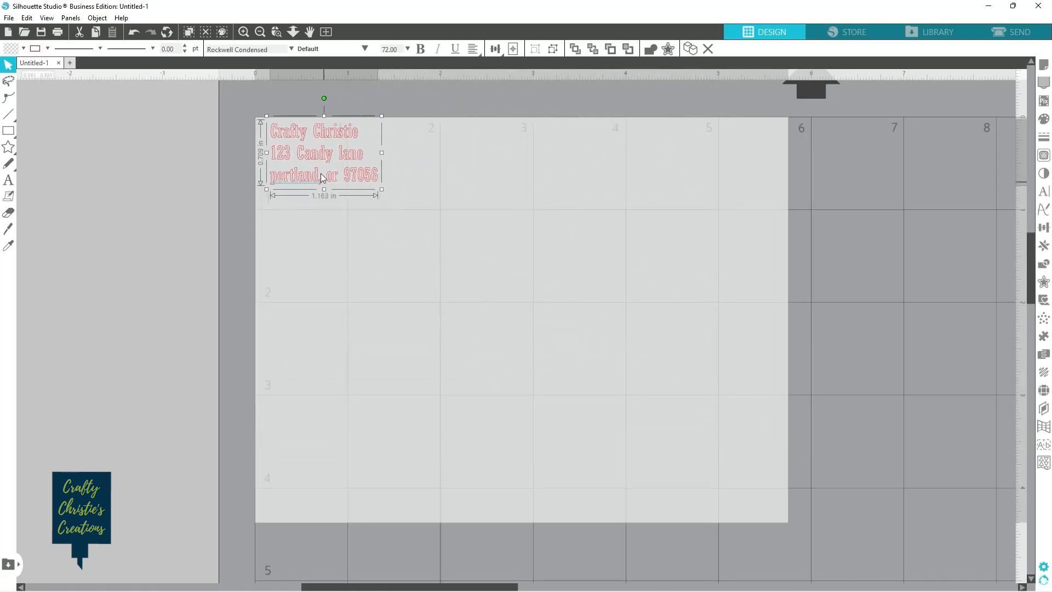
{"action": "left_click_drag", "start_coordinate": [324, 153], "coordinate": [314, 156]}
{"action": "type", "text": "THE SMITH FAMILY"}
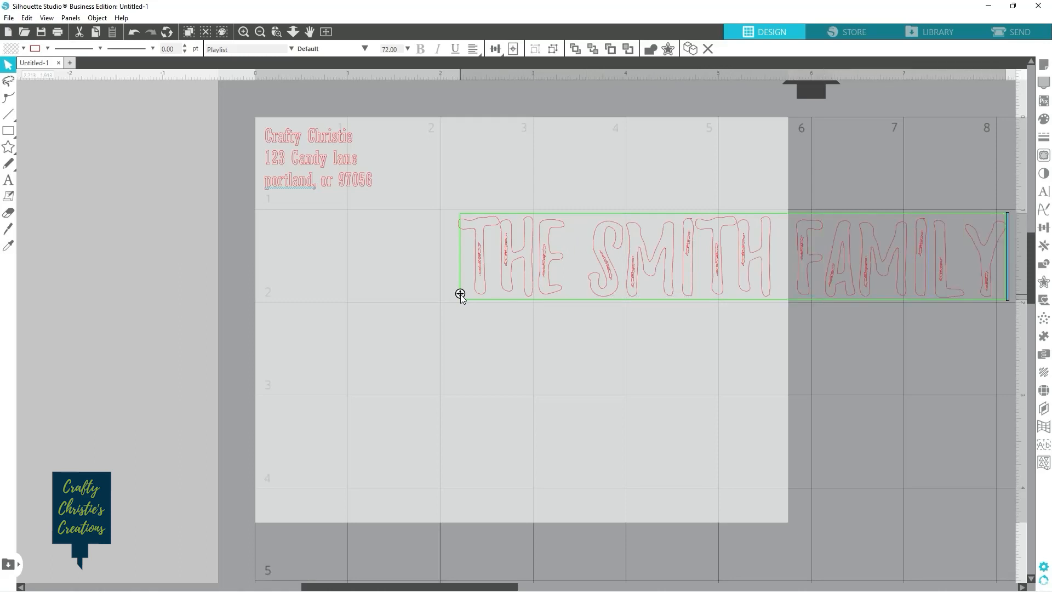
Step: Type The Smith Family, 456 Sandy Lane, Dallas, Tx 74190, then shrink and centre it
{"action": "type", "text": "456"}
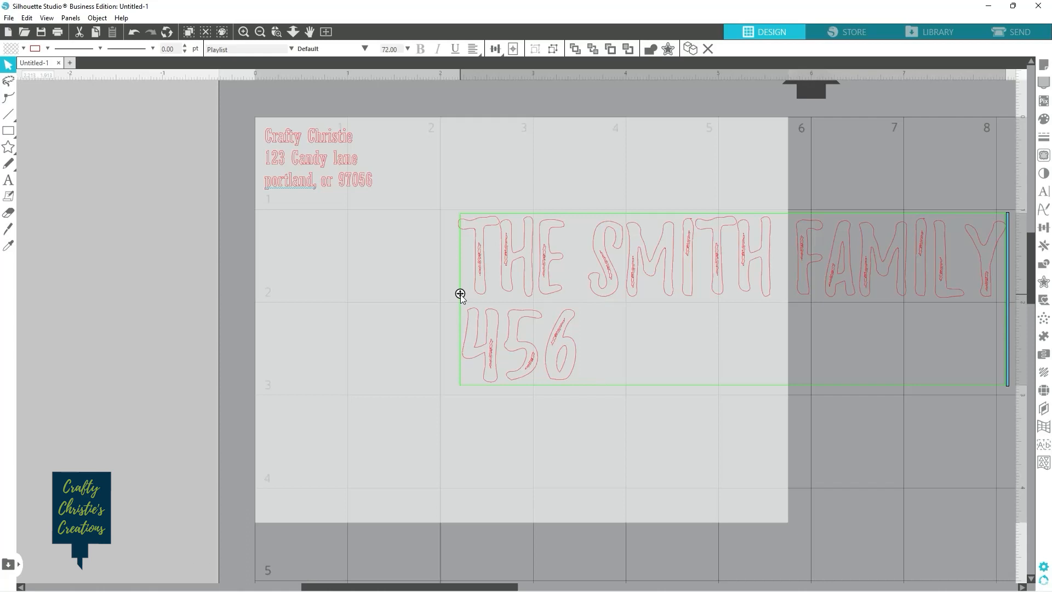
{"action": "type", "text": "SANDY LANE"}
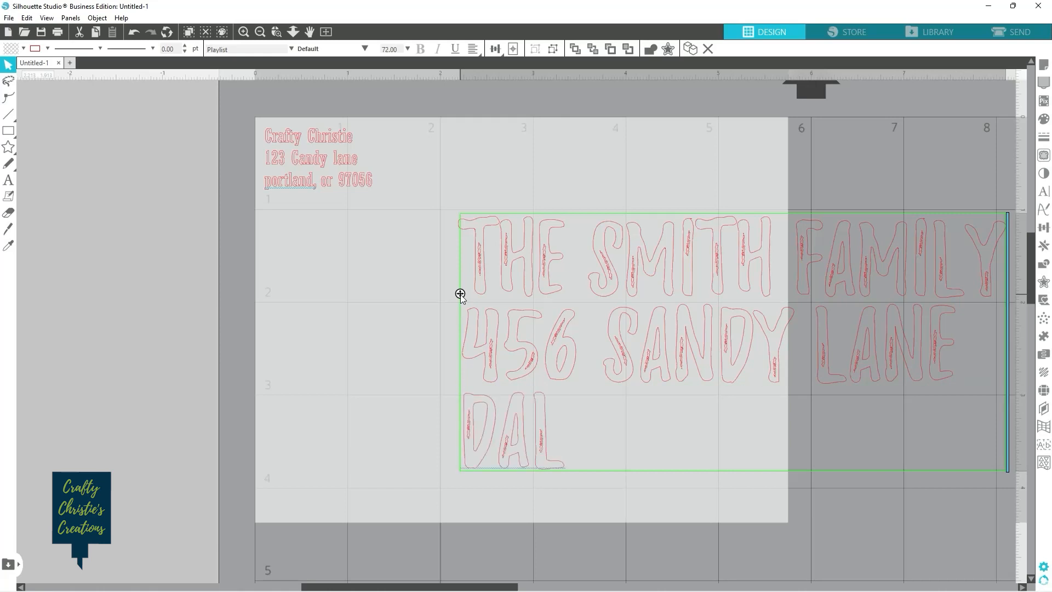
{"action": "type", "text": "LAS, TX"}
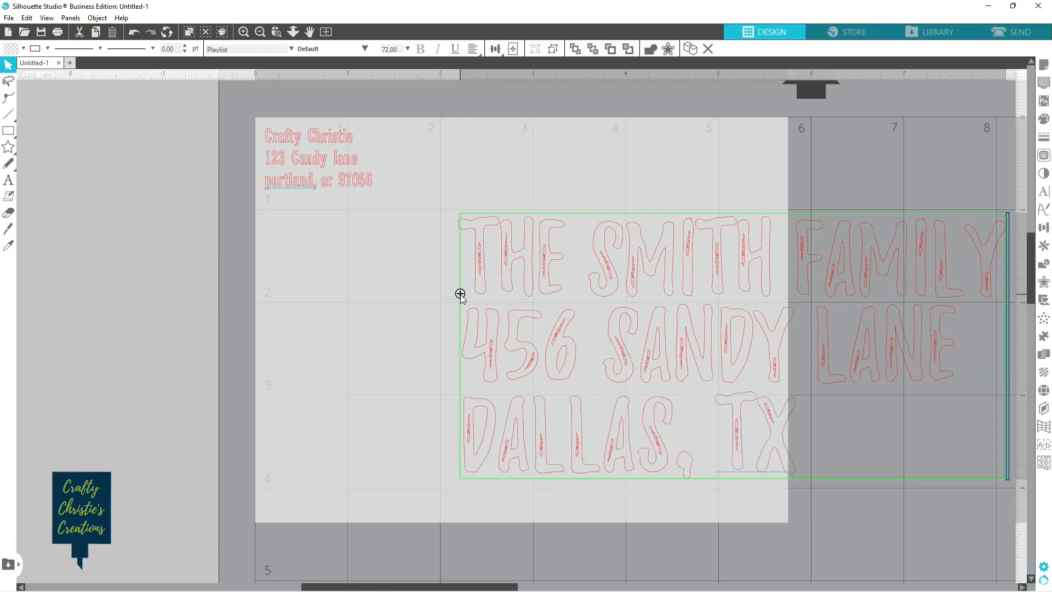
{"action": "type", "text": "7419"}
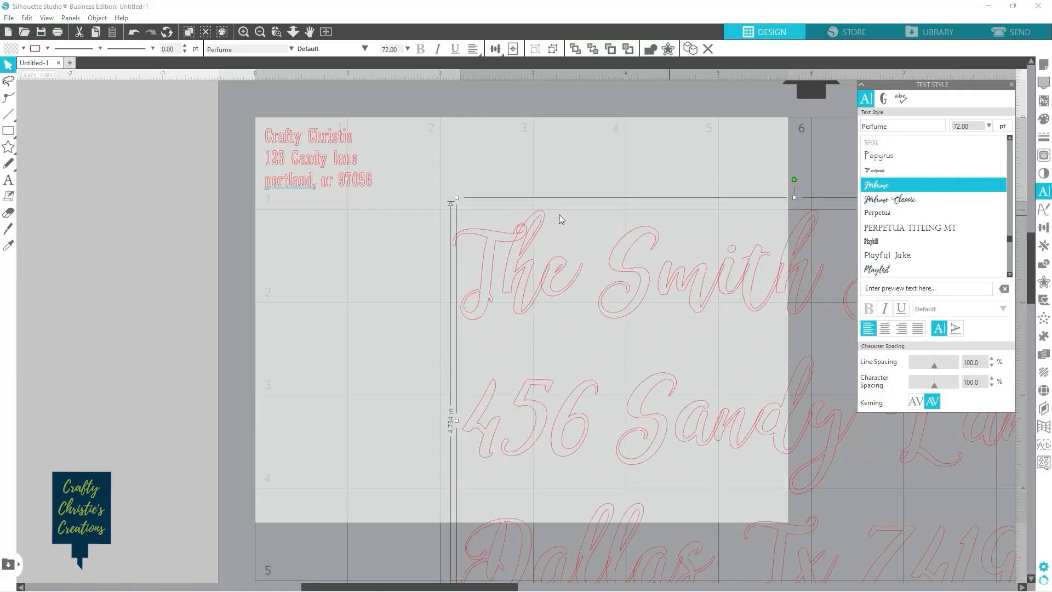
{"action": "left_click_drag", "start_coordinate": [560, 218], "coordinate": [825, 487]}
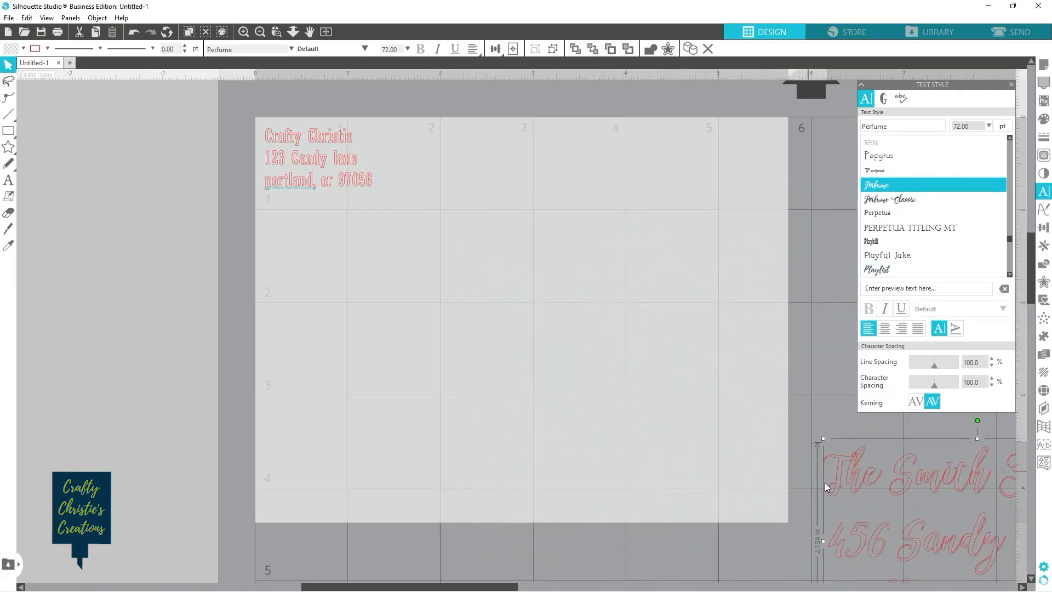
{"action": "left_click_drag", "start_coordinate": [912, 483], "coordinate": [544, 309]}
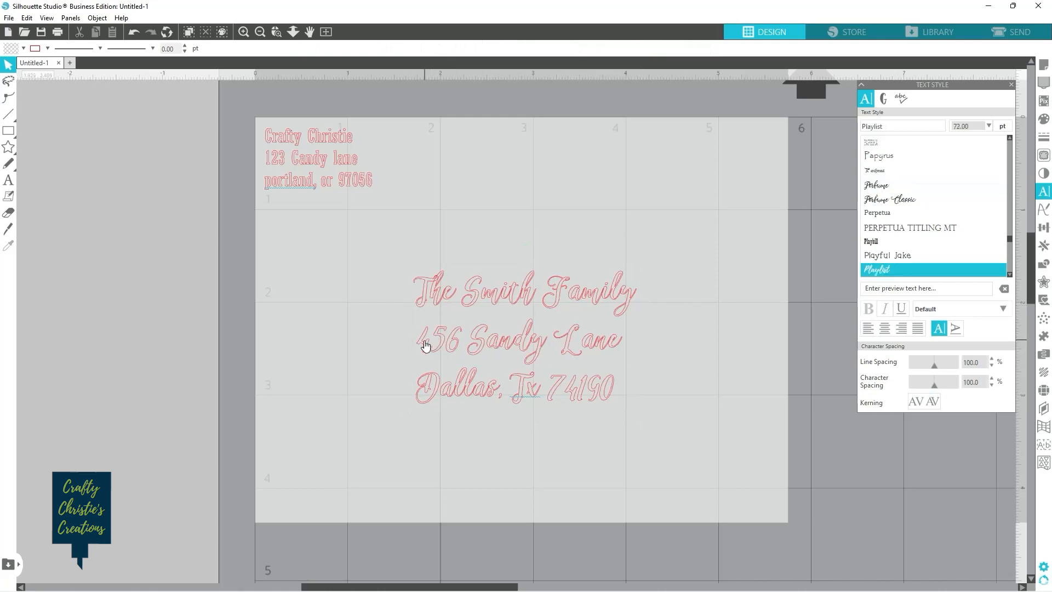
Step: Set 456 Sandy Lane and Dallas, Tx 74190 in Perpetua, leaving The Smith Family in script
{"action": "left_click", "coordinate": [877, 184]}
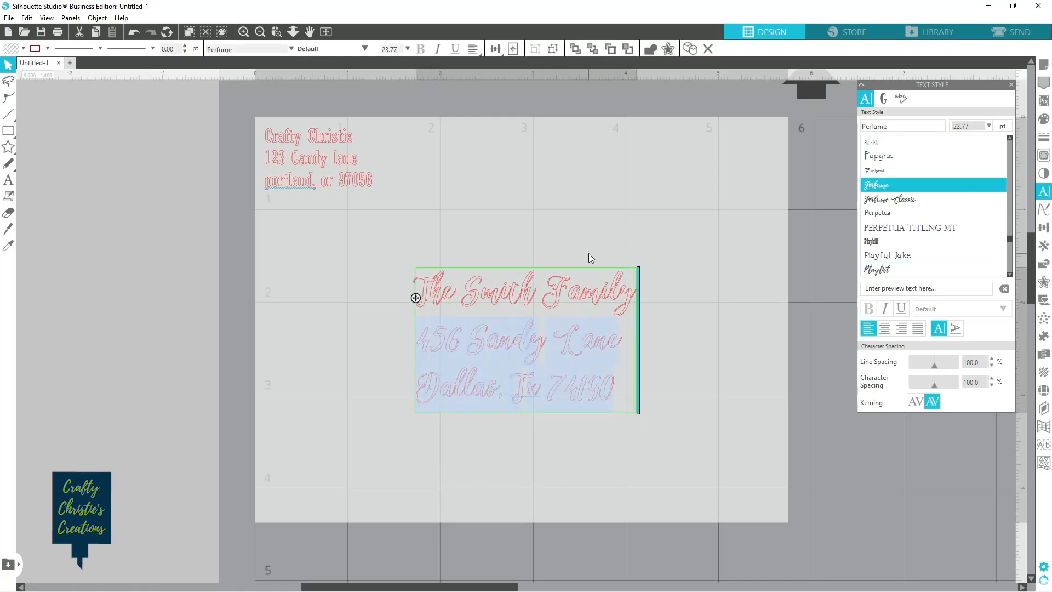
{"action": "left_click", "coordinate": [879, 155]}
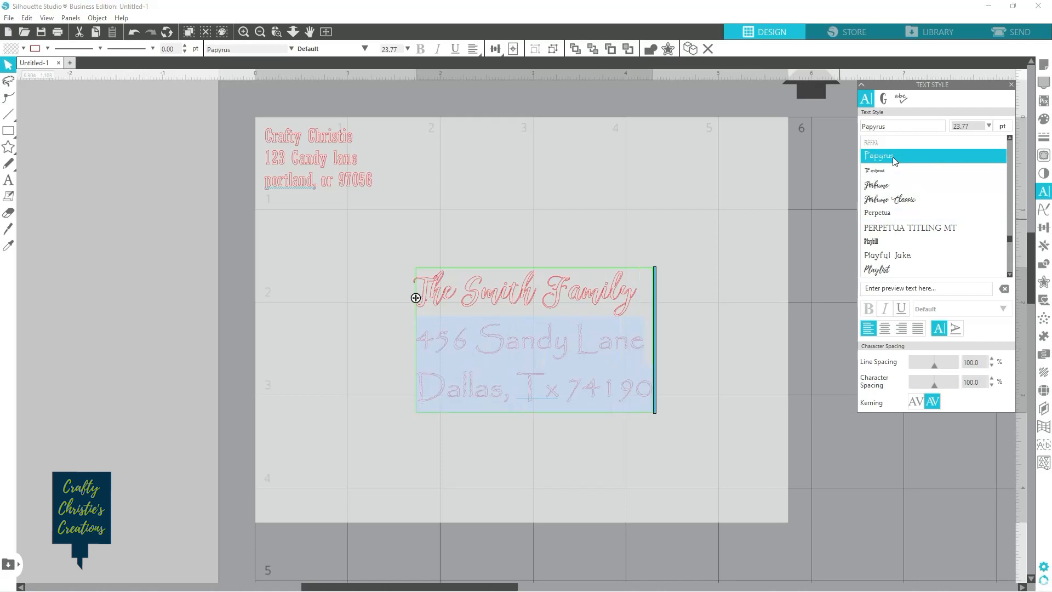
{"action": "left_click", "coordinate": [879, 212]}
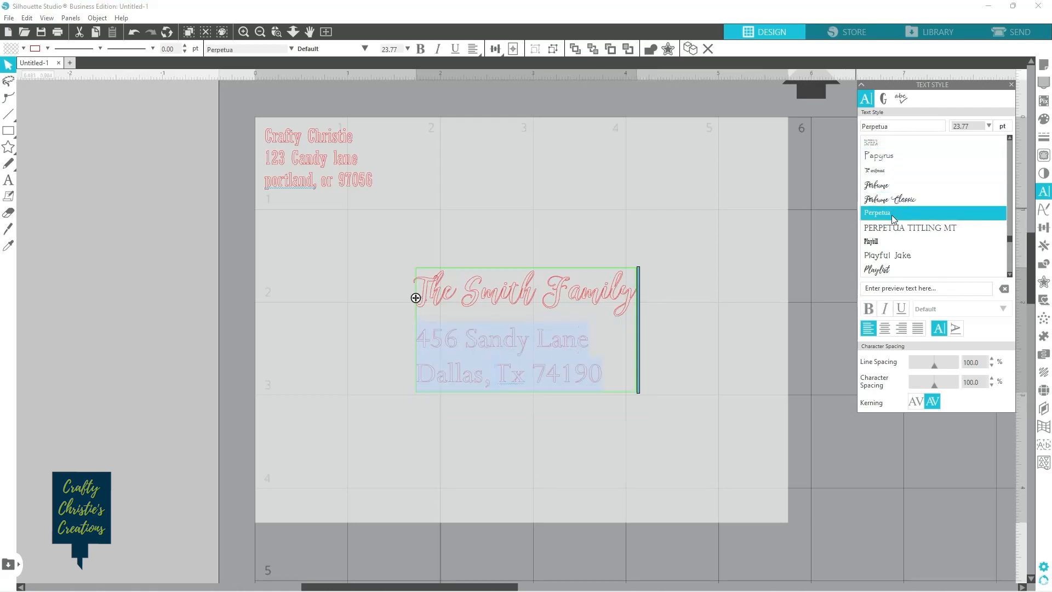
{"action": "left_click", "coordinate": [878, 269]}
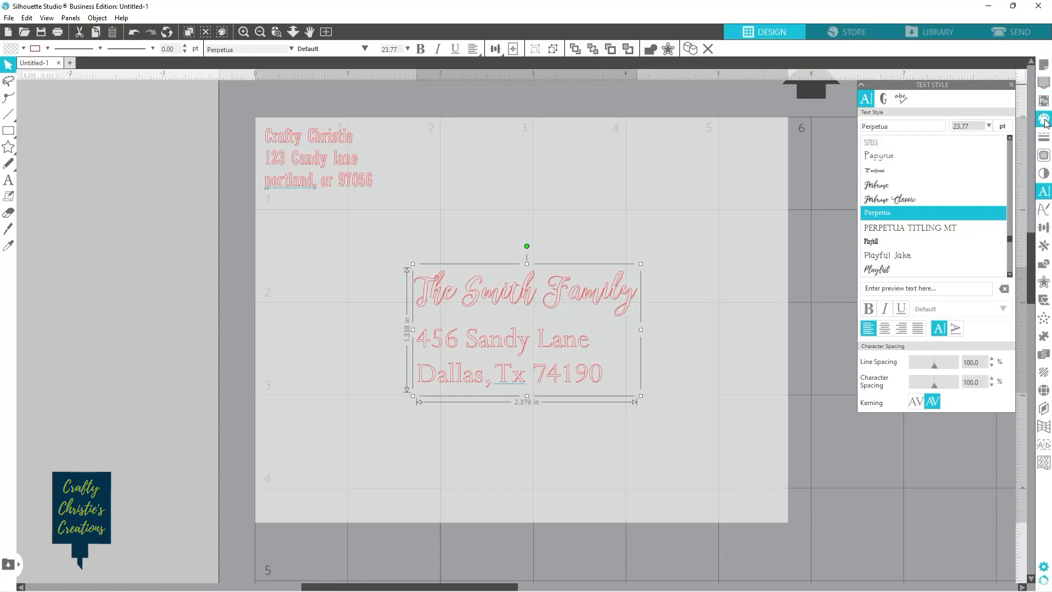
{"action": "mouse_move", "coordinate": [1044, 245]}
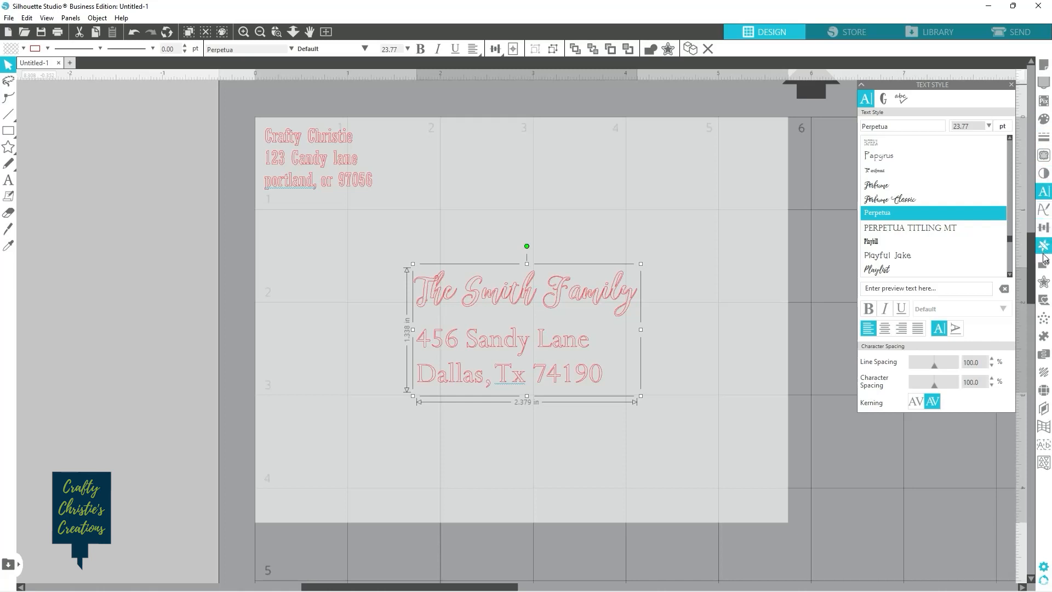
Step: Make the recipient address a compound path in the Modify panel, then reselect it
{"action": "left_click", "coordinate": [1044, 263]}
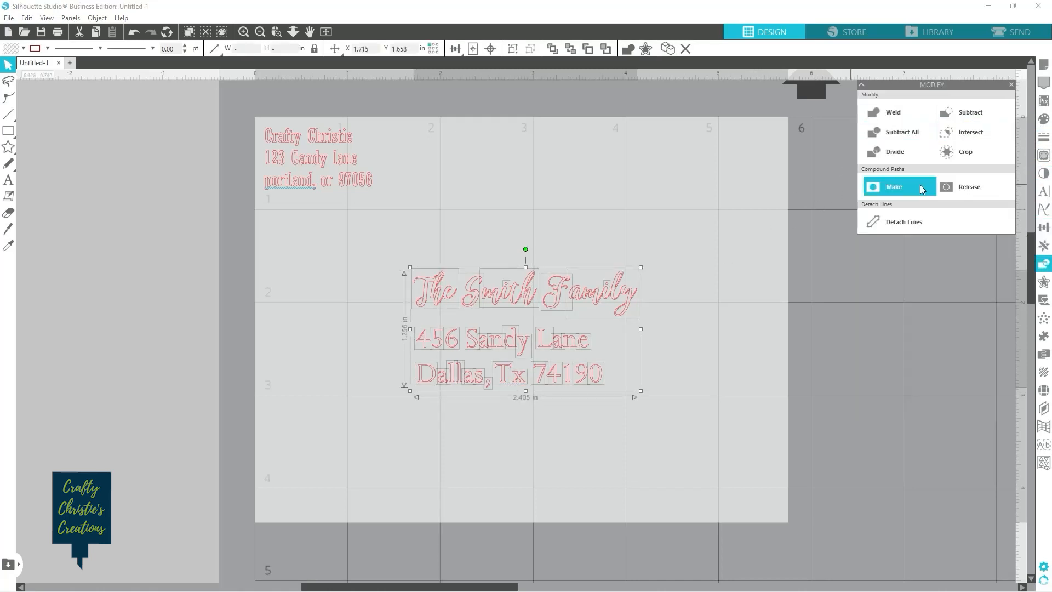
{"action": "left_click", "coordinate": [897, 186]}
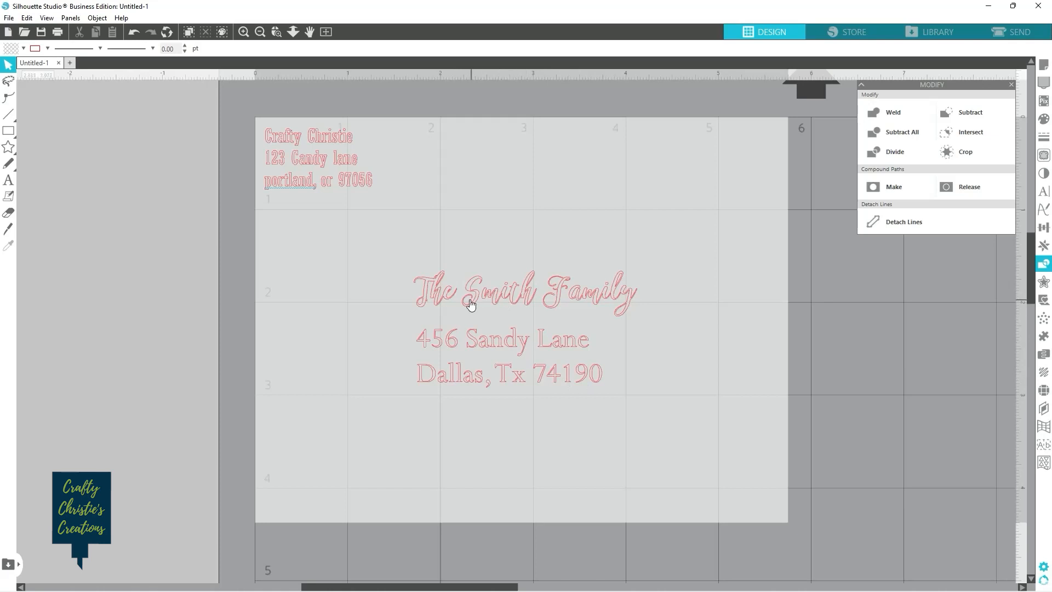
{"action": "left_click", "coordinate": [308, 158]}
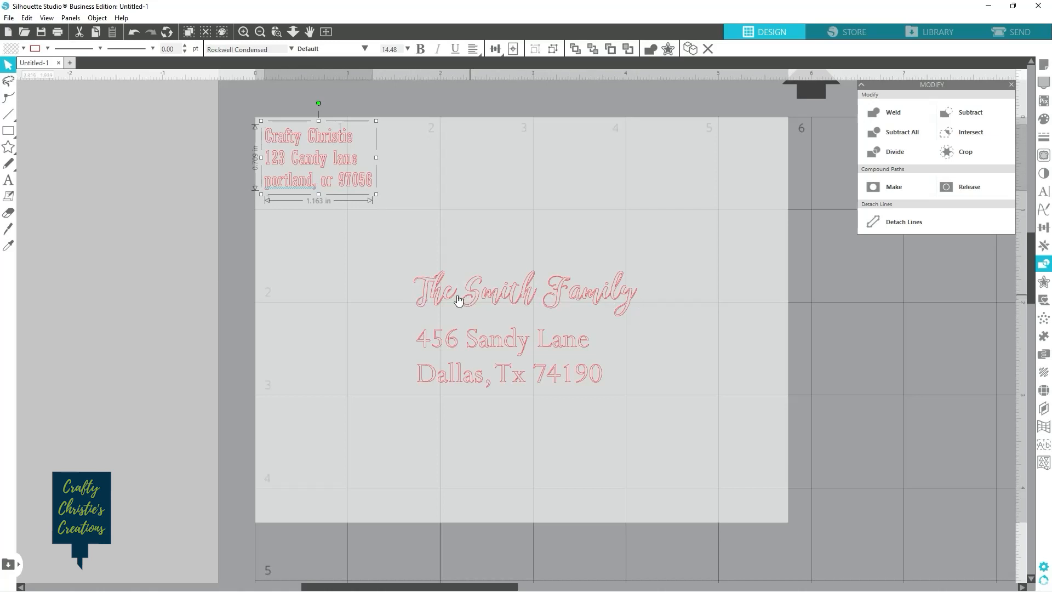
{"action": "left_click", "coordinate": [698, 332]}
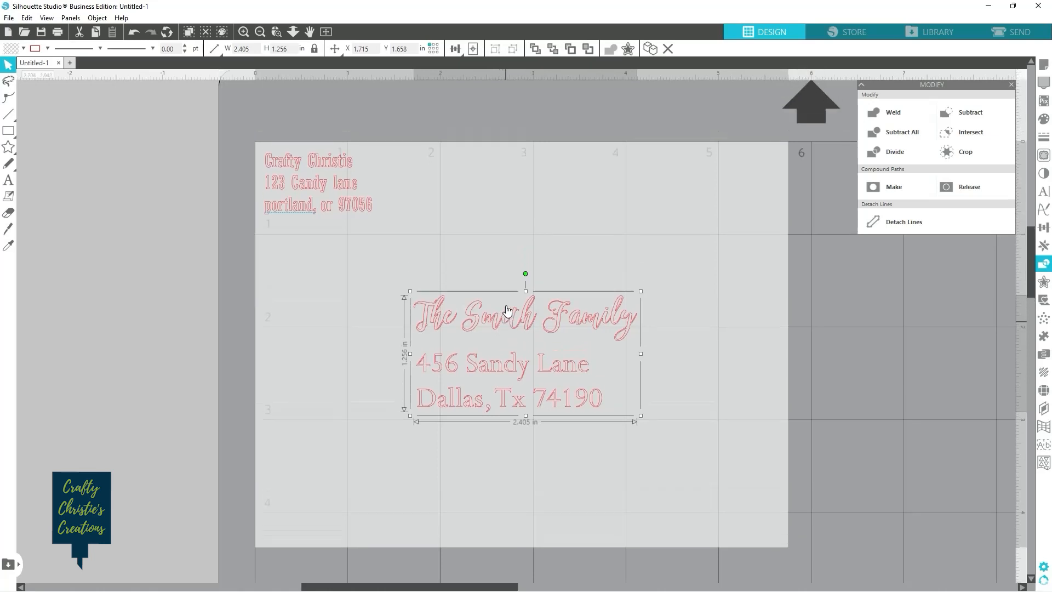
{"action": "scroll", "scroll_direction": "down", "scroll_amount": 3}
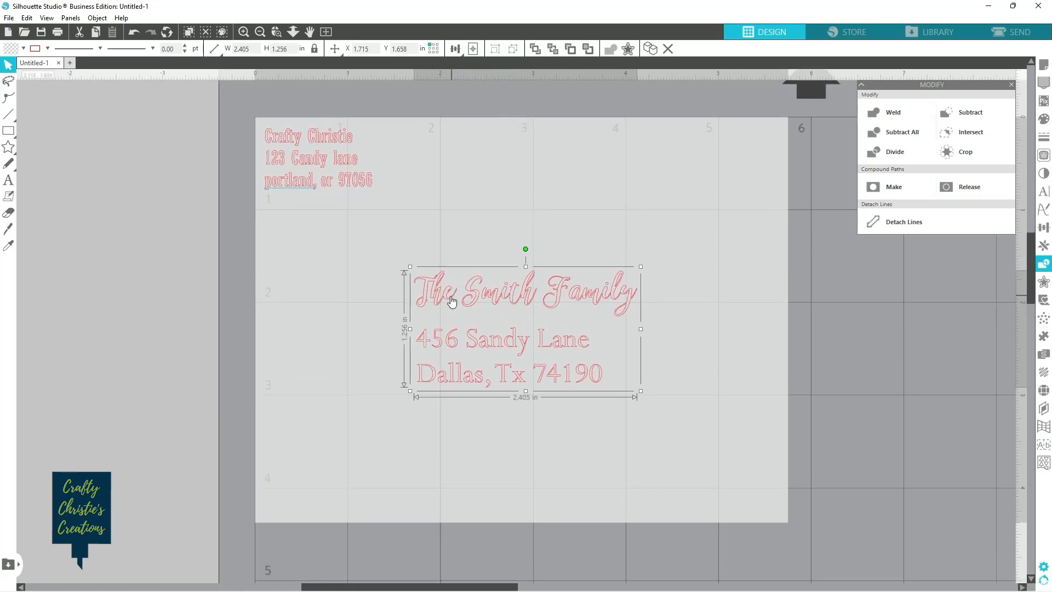
{"action": "mouse_move", "coordinate": [478, 339]}
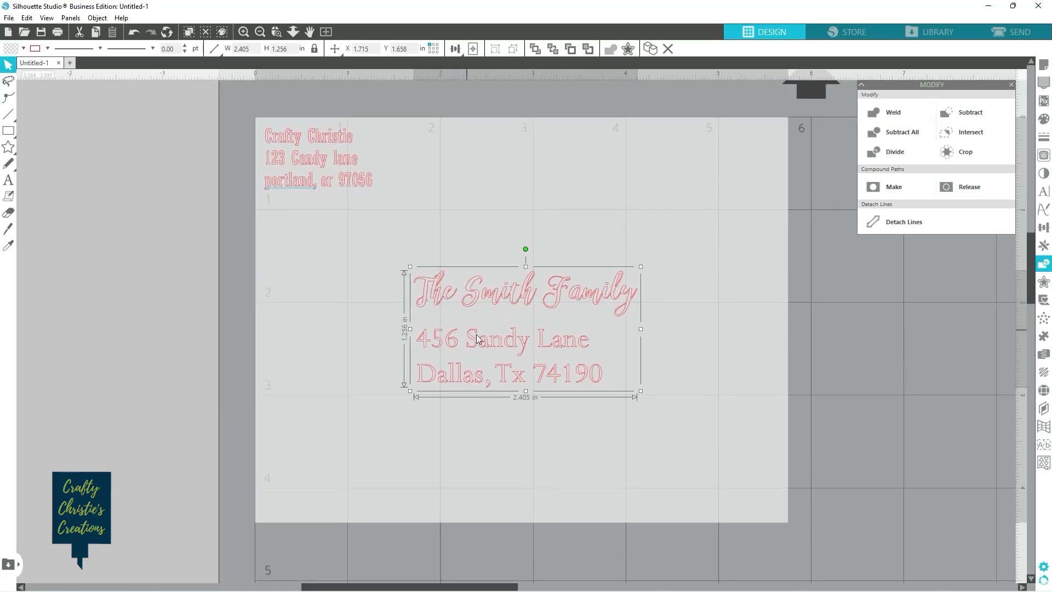
{"action": "mouse_move", "coordinate": [598, 346]}
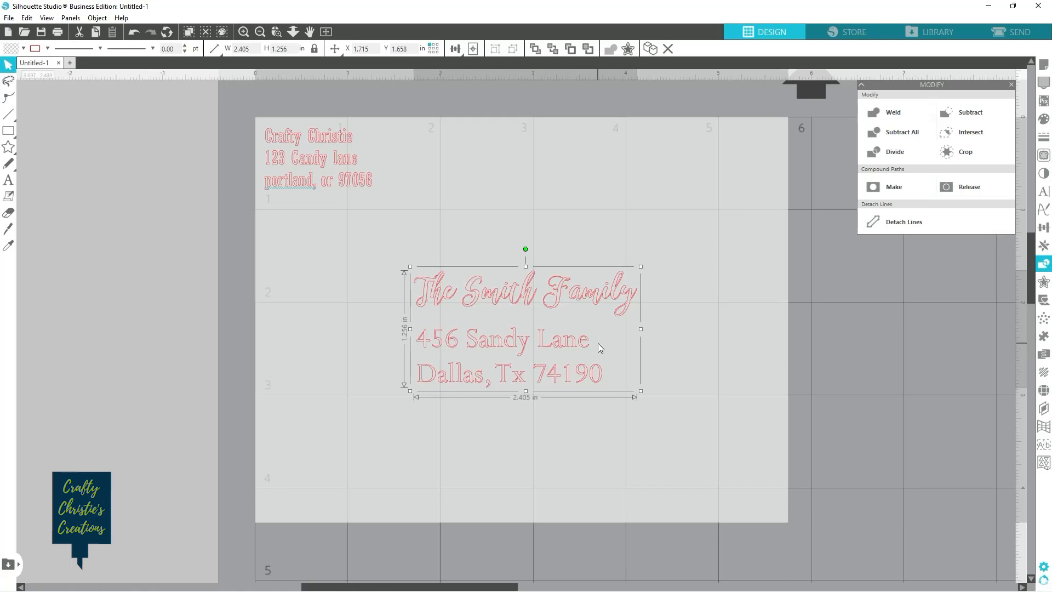
{"action": "mouse_move", "coordinate": [1025, 293]}
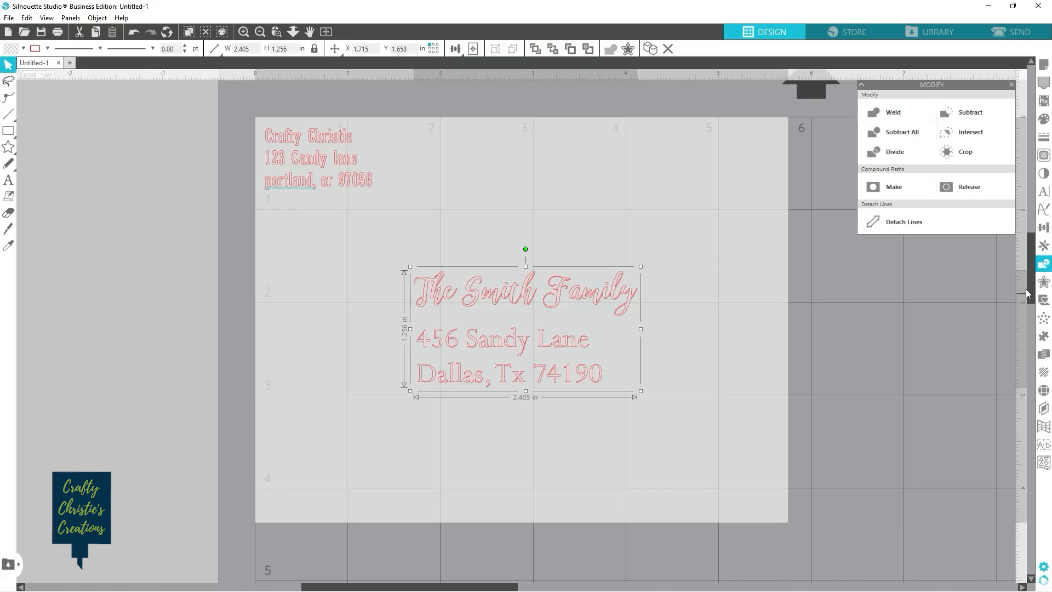
{"action": "mouse_move", "coordinate": [1044, 373]}
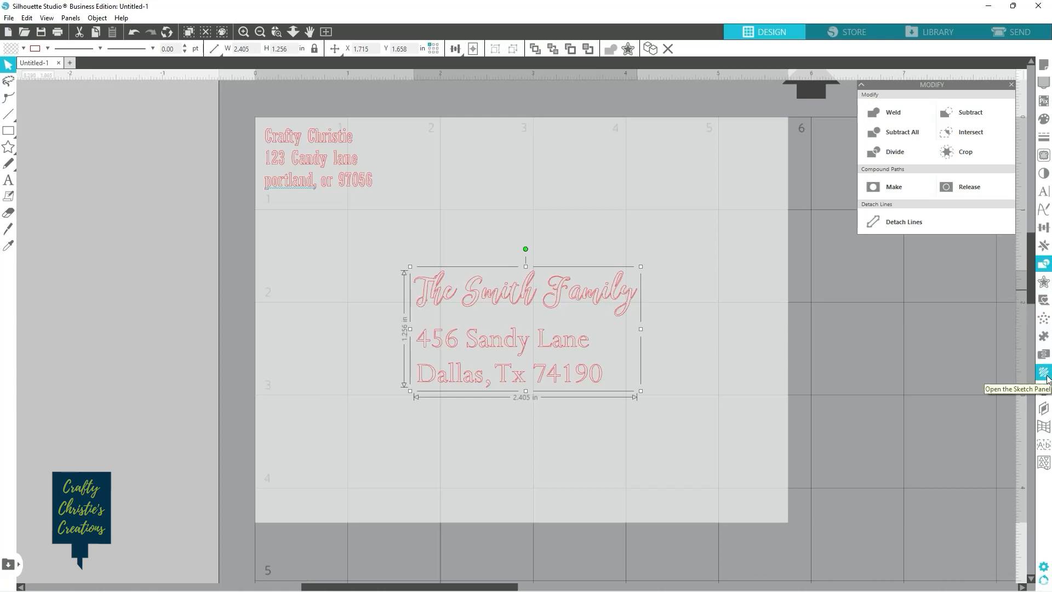
Step: Give the recipient address a scribble sketch fill and a sketched edge
{"action": "left_click", "coordinate": [1042, 373]}
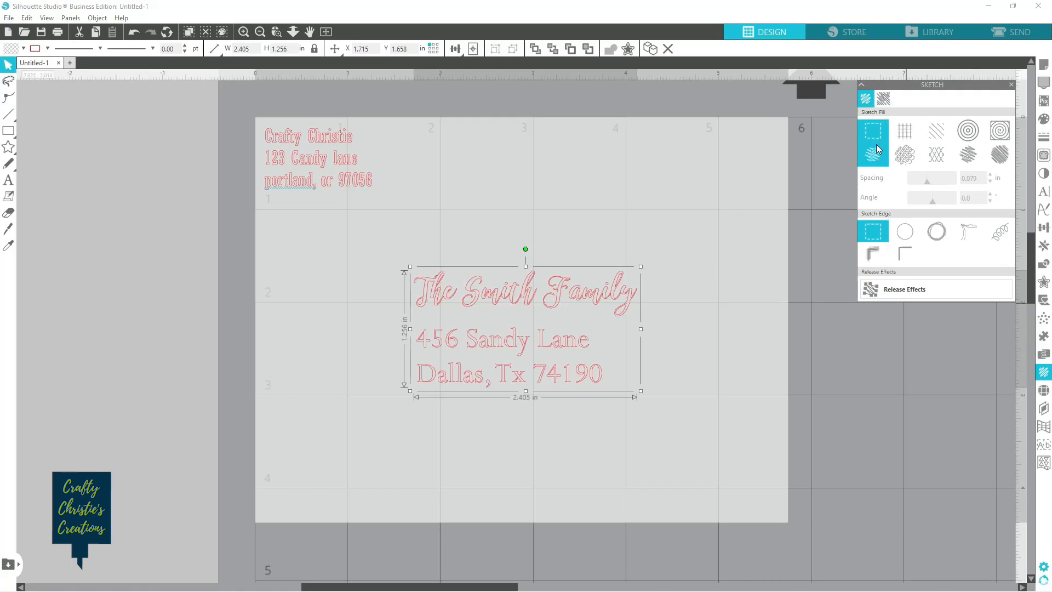
{"action": "left_click", "coordinate": [999, 155]}
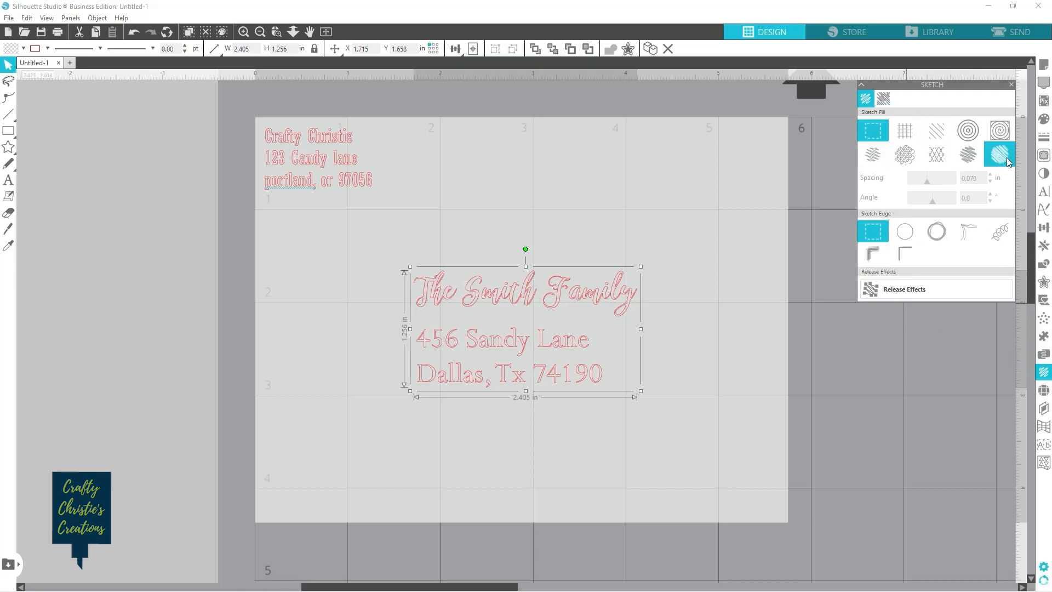
{"action": "left_click", "coordinate": [967, 155]}
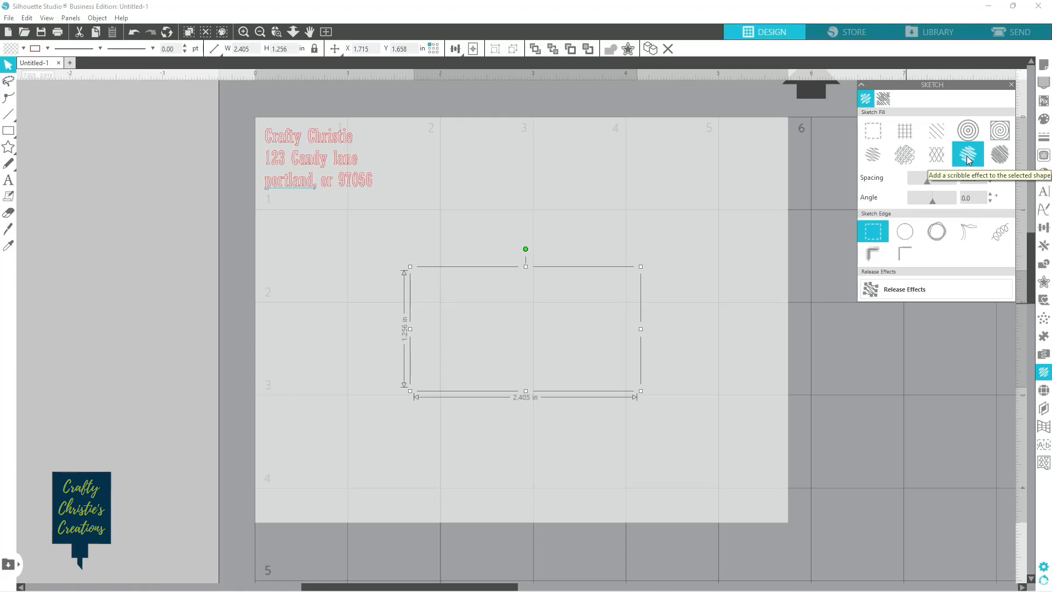
{"action": "left_click", "coordinate": [935, 153]}
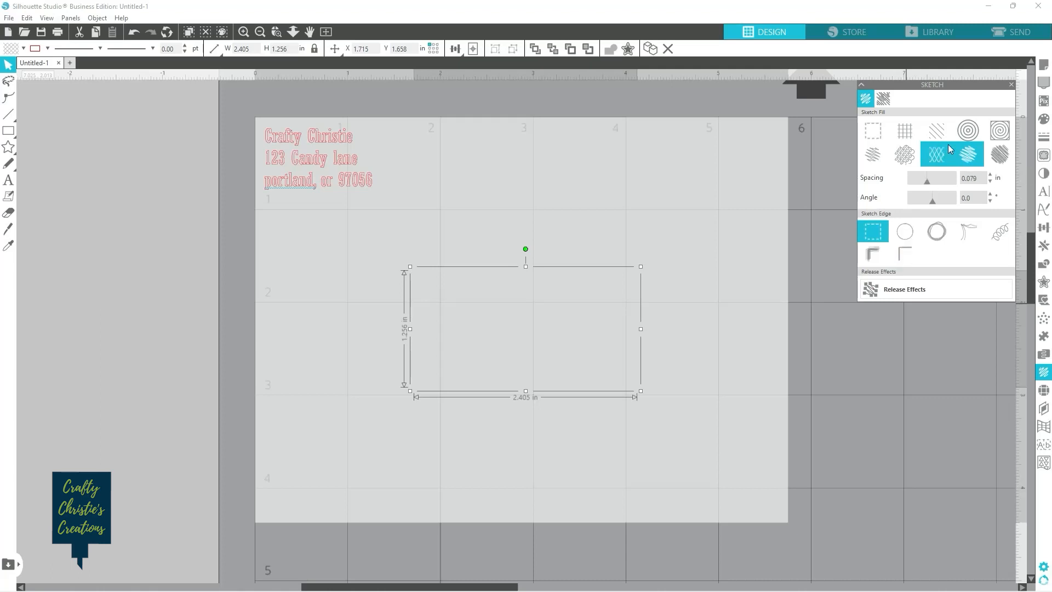
{"action": "left_click", "coordinate": [967, 153]}
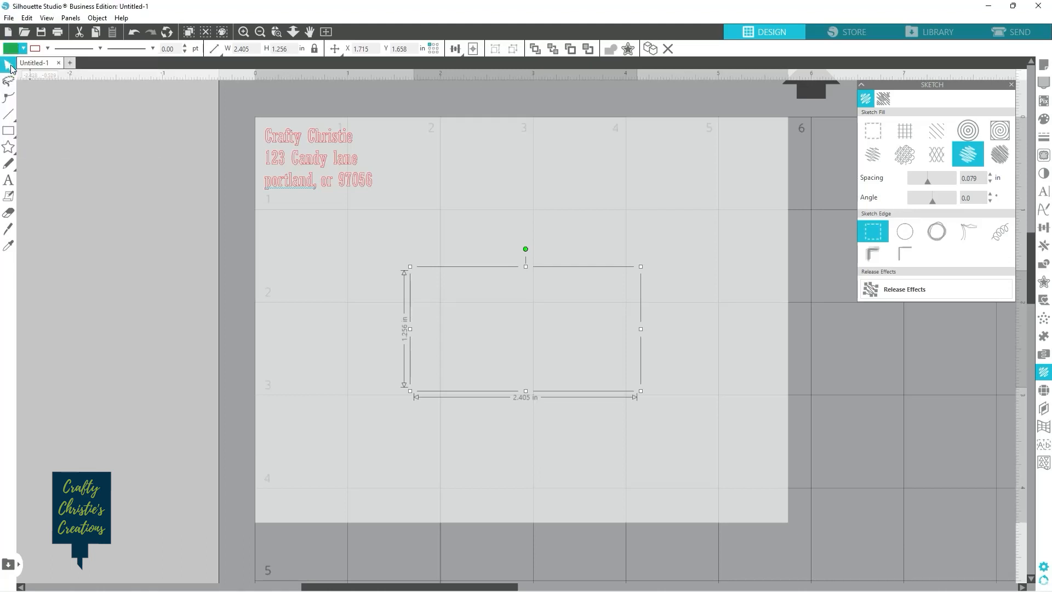
{"action": "left_click", "coordinate": [998, 154]}
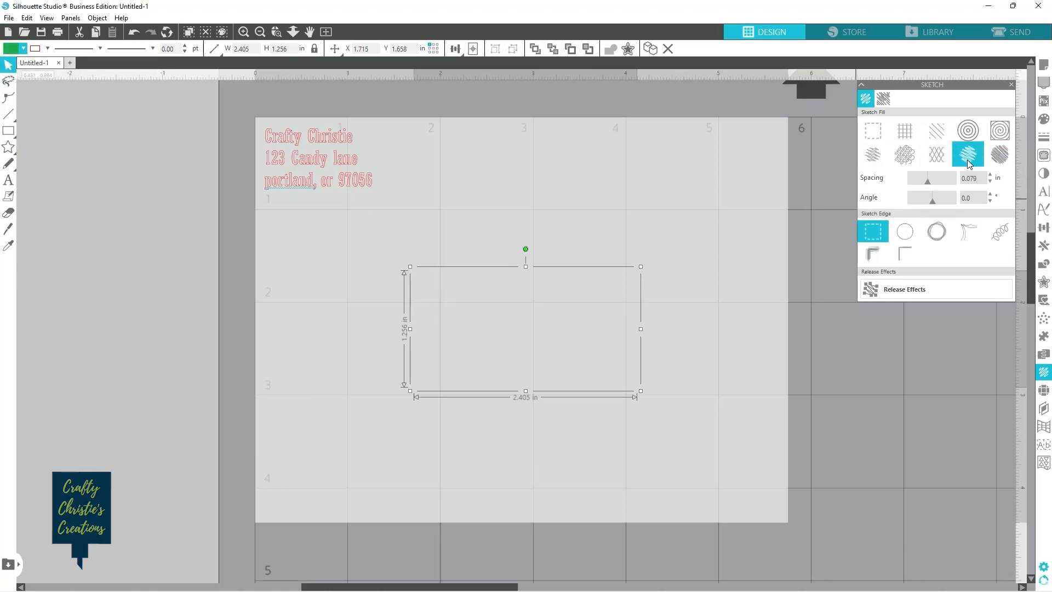
{"action": "left_click", "coordinate": [903, 231]}
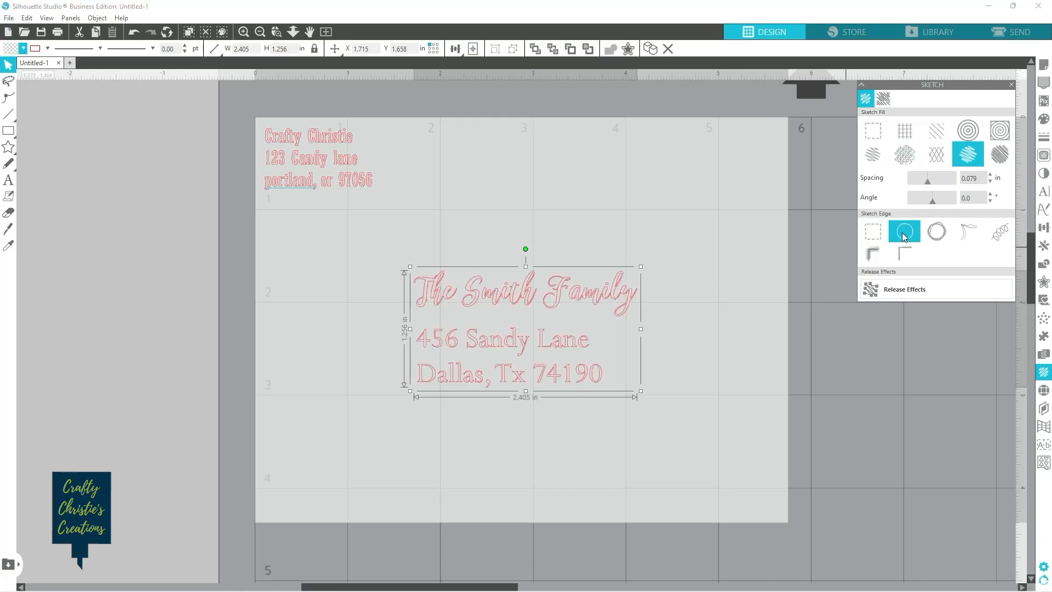
{"action": "left_click", "coordinate": [903, 230]}
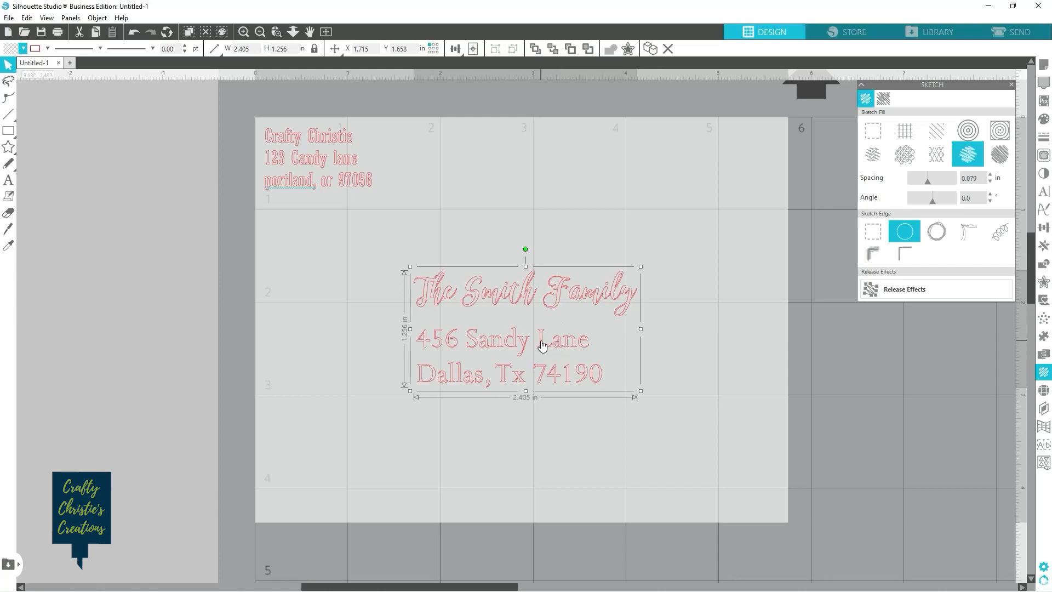
Step: Try scribble, line hatch, crosshatch and diagonal fills before settling on concentric circles
{"action": "left_click", "coordinate": [37, 48]}
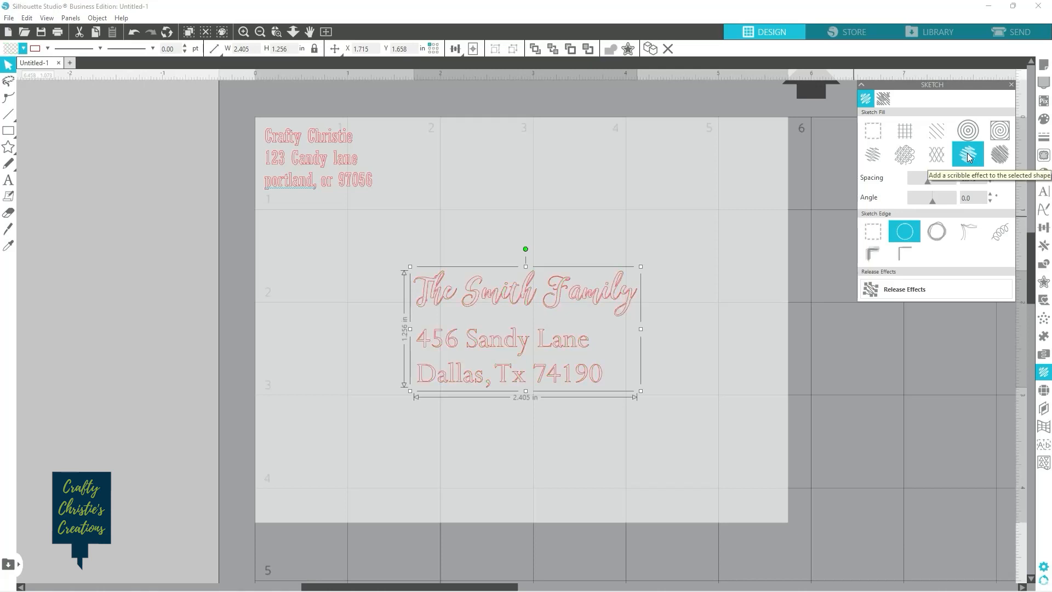
{"action": "left_click", "coordinate": [904, 131]}
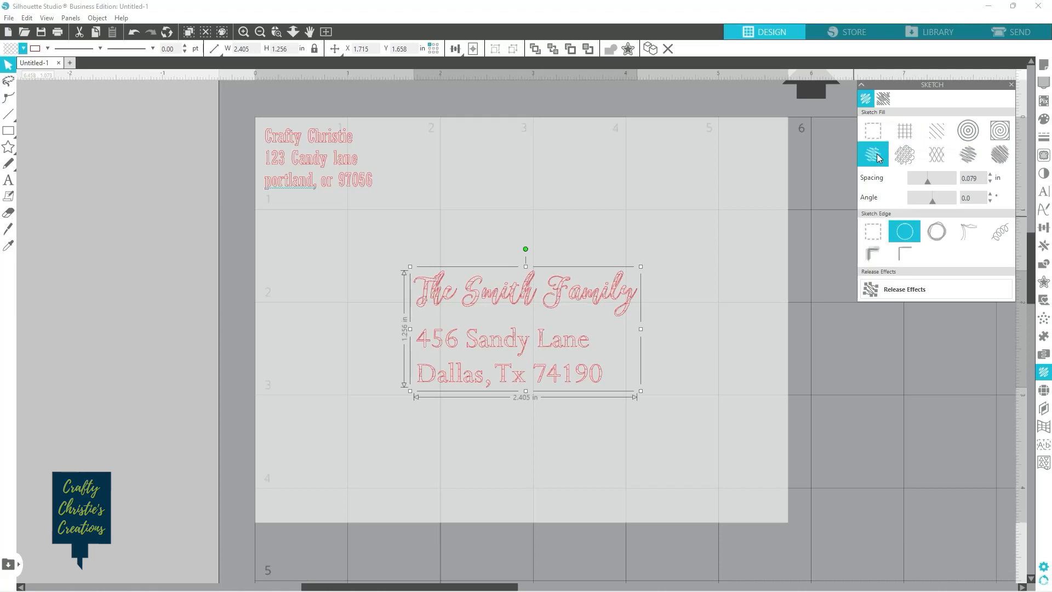
{"action": "left_click", "coordinate": [903, 154]}
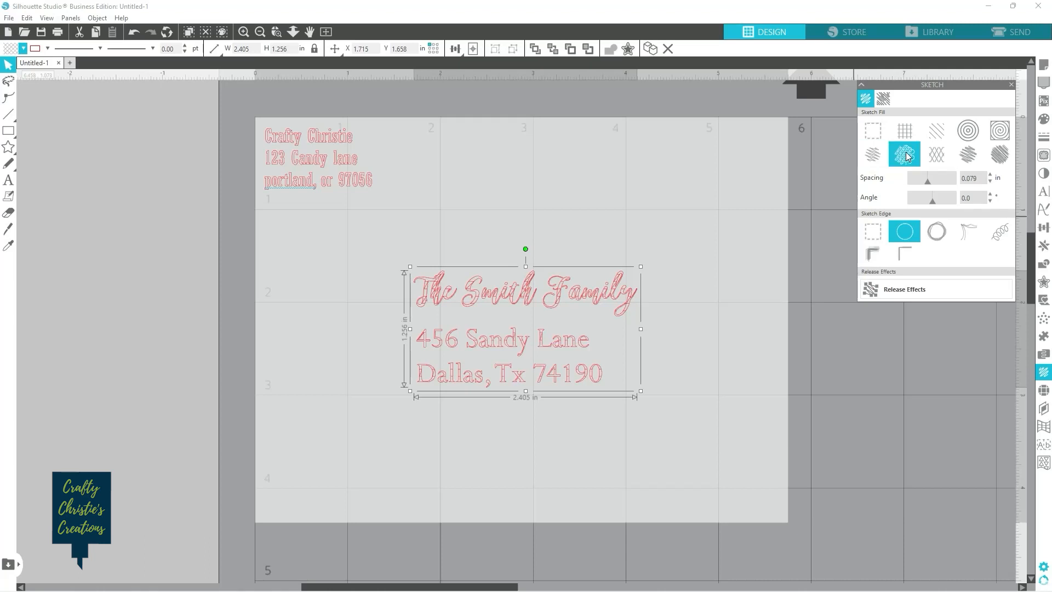
{"action": "left_click", "coordinate": [904, 131]}
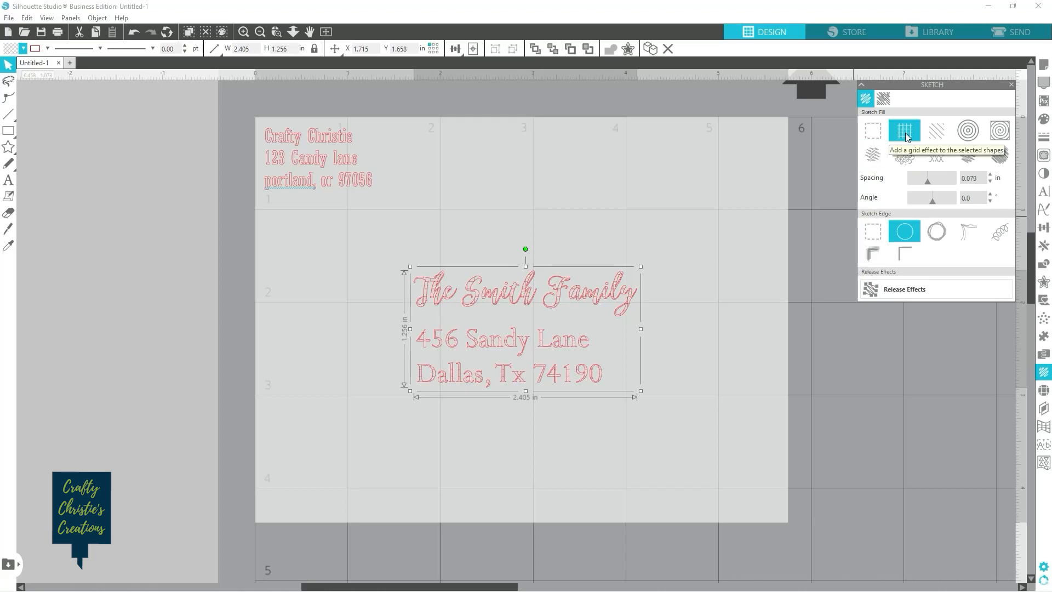
{"action": "left_click", "coordinate": [935, 131]}
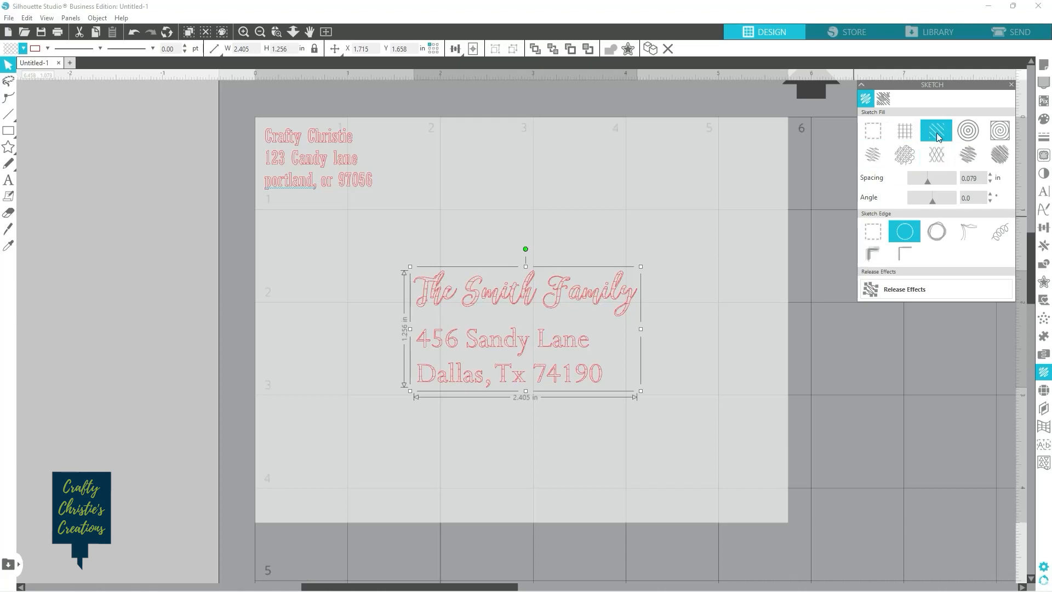
{"action": "left_click", "coordinate": [967, 130]}
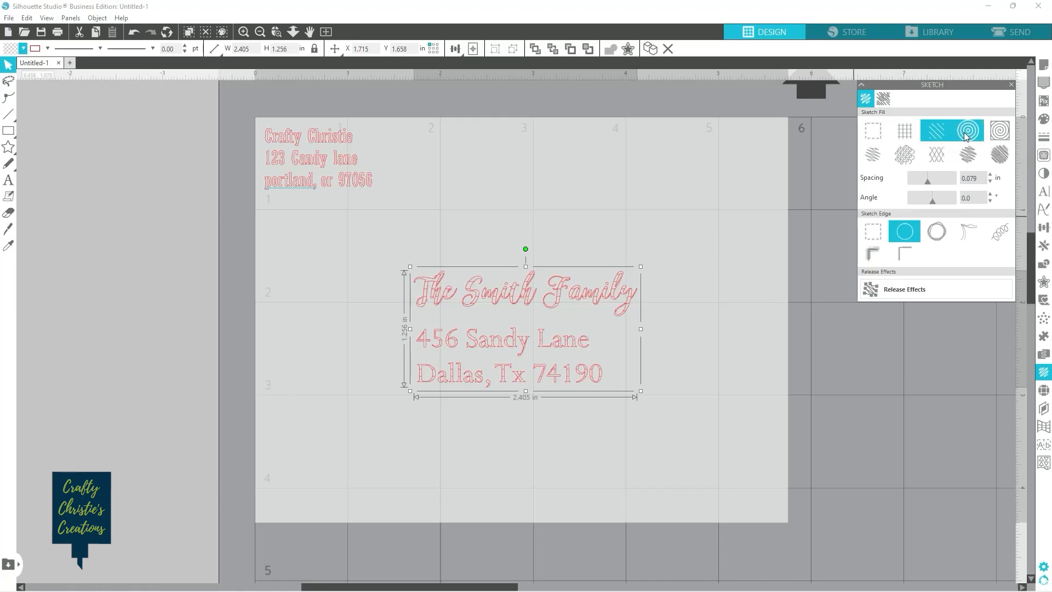
{"action": "left_click", "coordinate": [998, 155]}
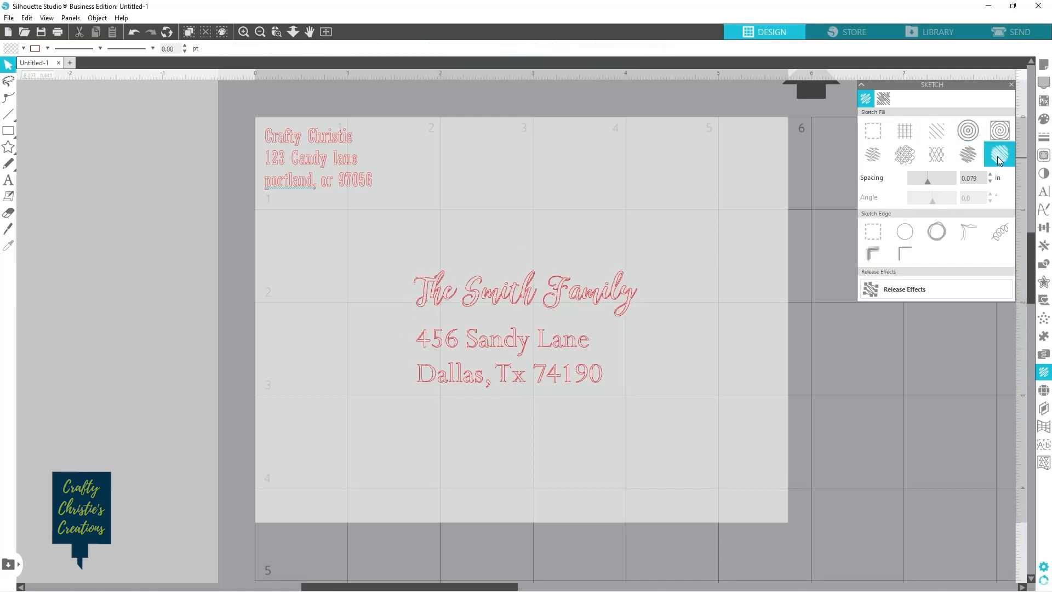
{"action": "left_click", "coordinate": [936, 154]}
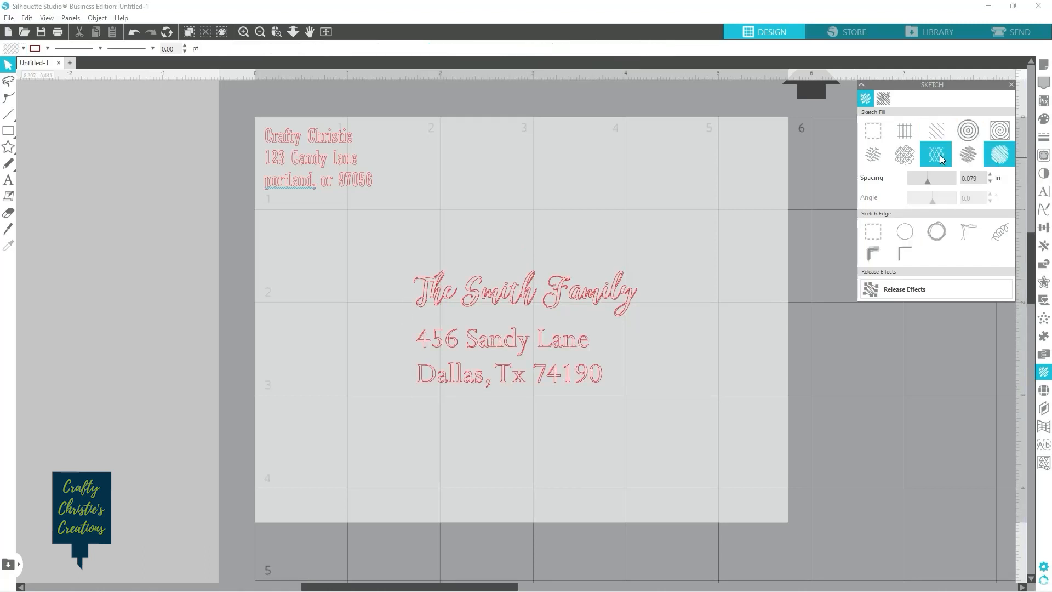
{"action": "left_click", "coordinate": [905, 153]}
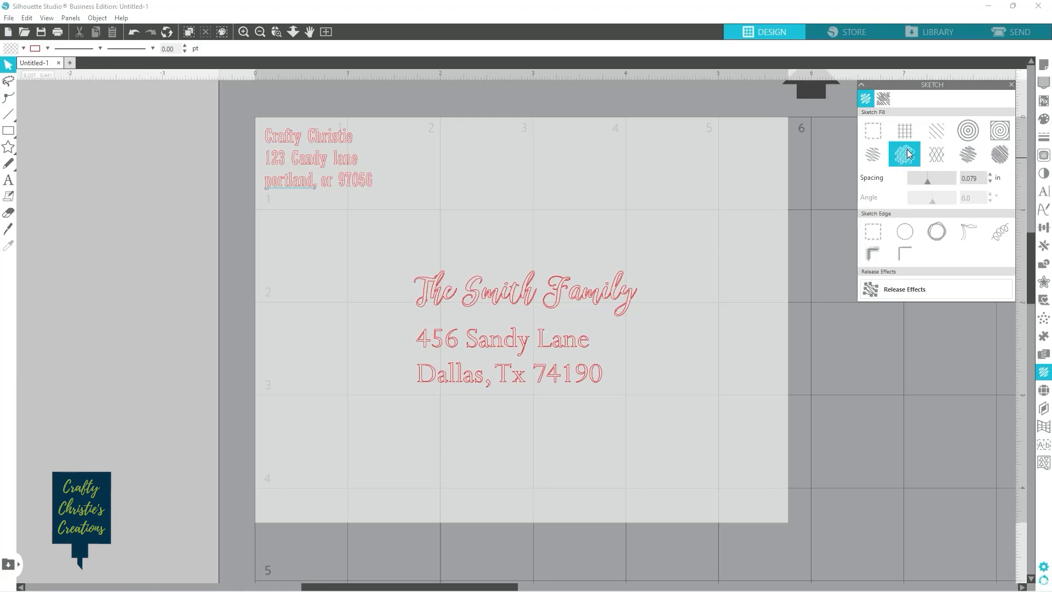
{"action": "left_click", "coordinate": [935, 154]}
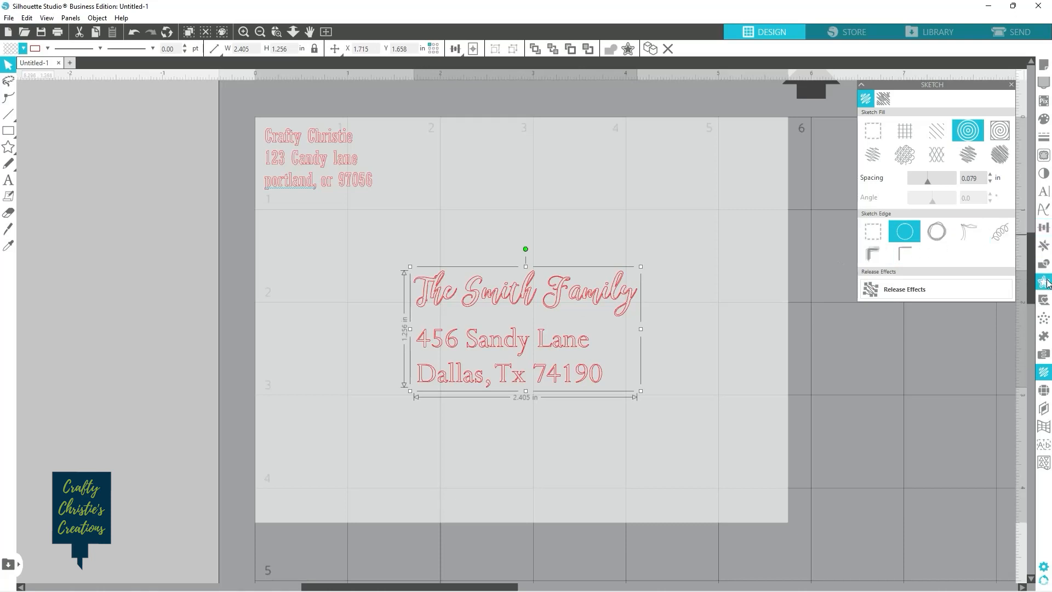
Step: Apply a small internal offset to the address lines and a smaller one to The Smith Family
{"action": "left_click", "coordinate": [1044, 281]}
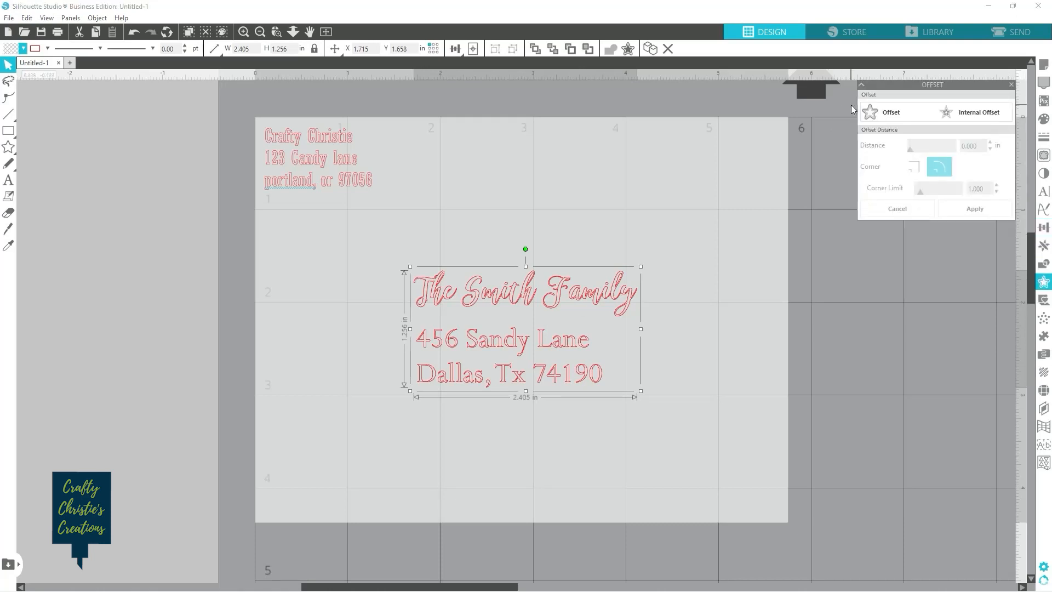
{"action": "left_click", "coordinate": [974, 111]}
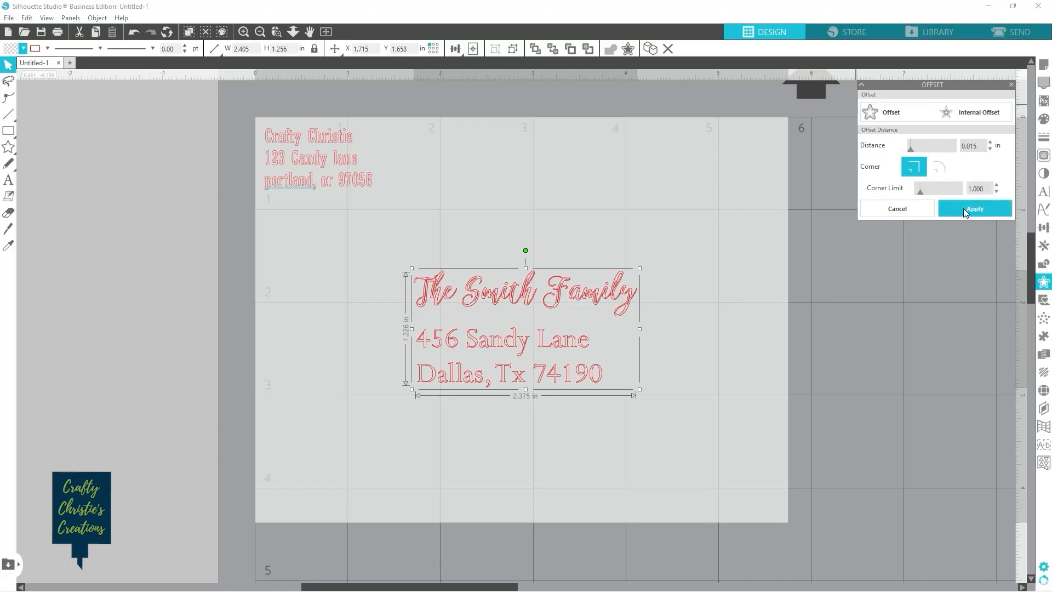
{"action": "left_click", "coordinate": [973, 111]}
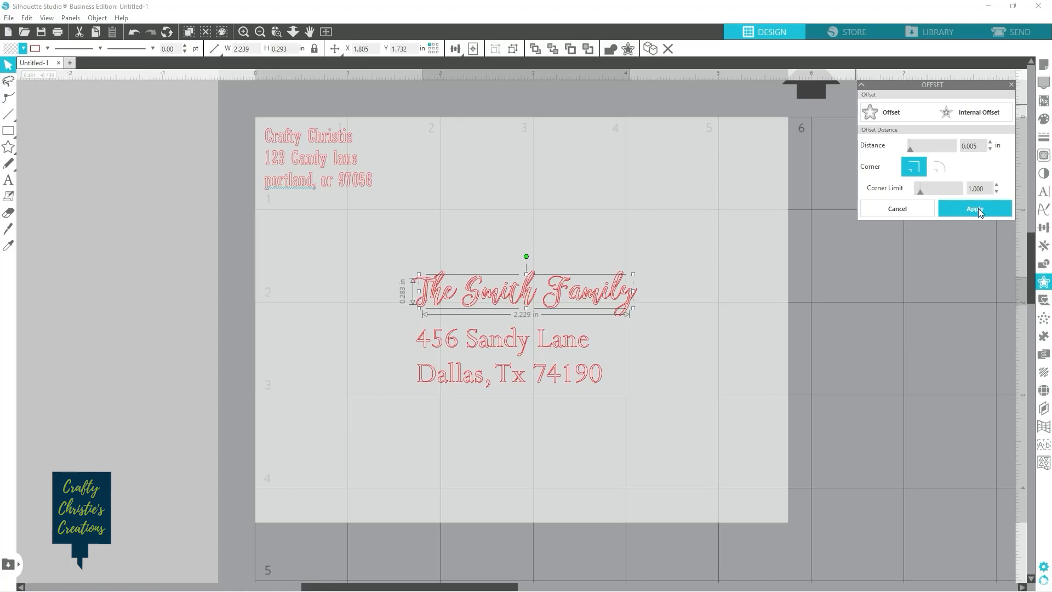
{"action": "left_click", "coordinate": [973, 209]}
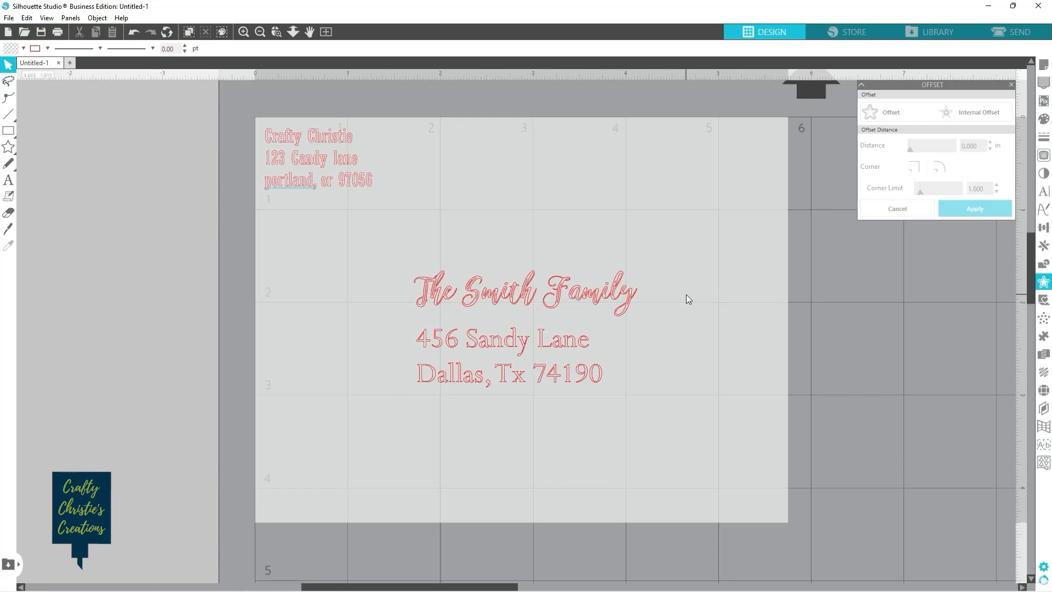
{"action": "mouse_move", "coordinate": [575, 295]}
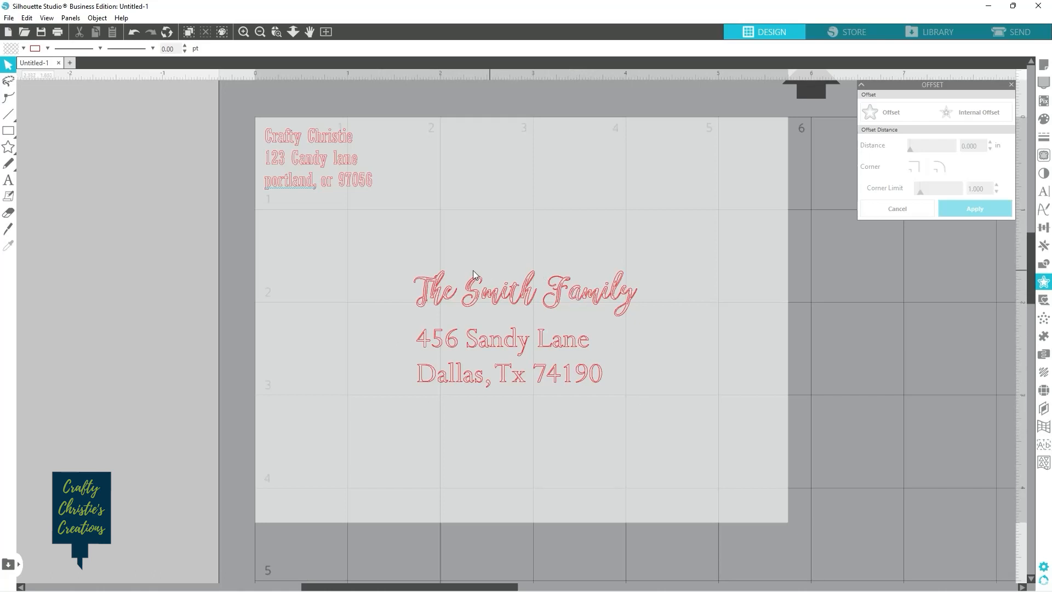
{"action": "mouse_move", "coordinate": [504, 309]}
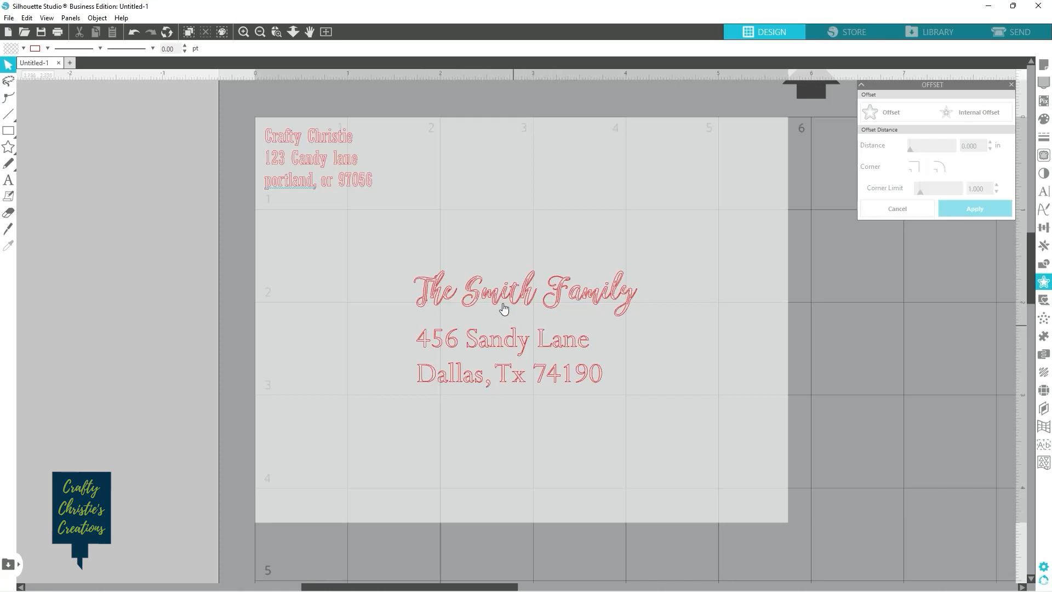
{"action": "mouse_move", "coordinate": [443, 374]}
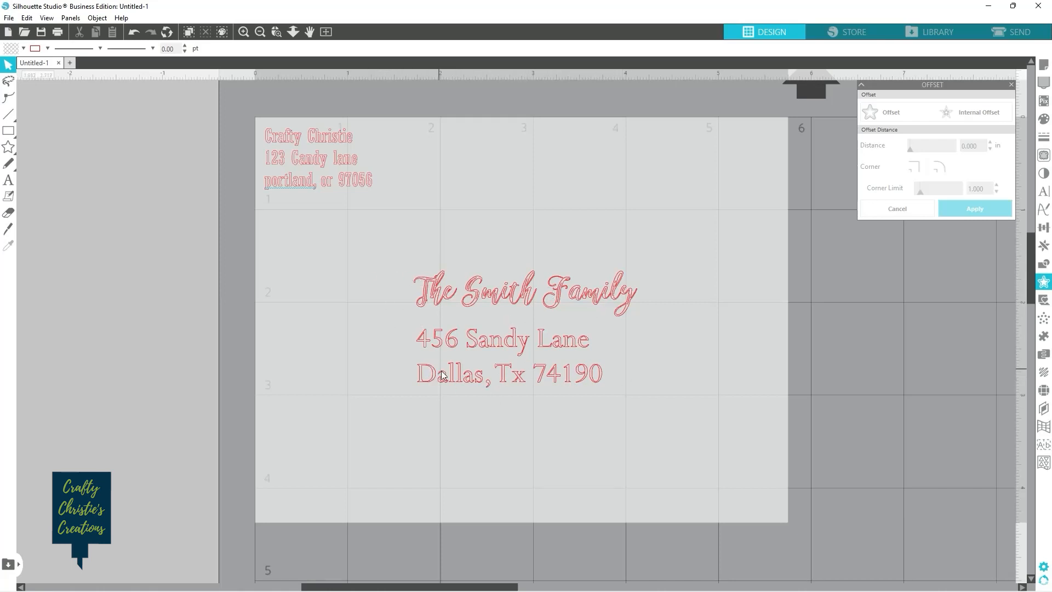
{"action": "mouse_move", "coordinate": [625, 365]}
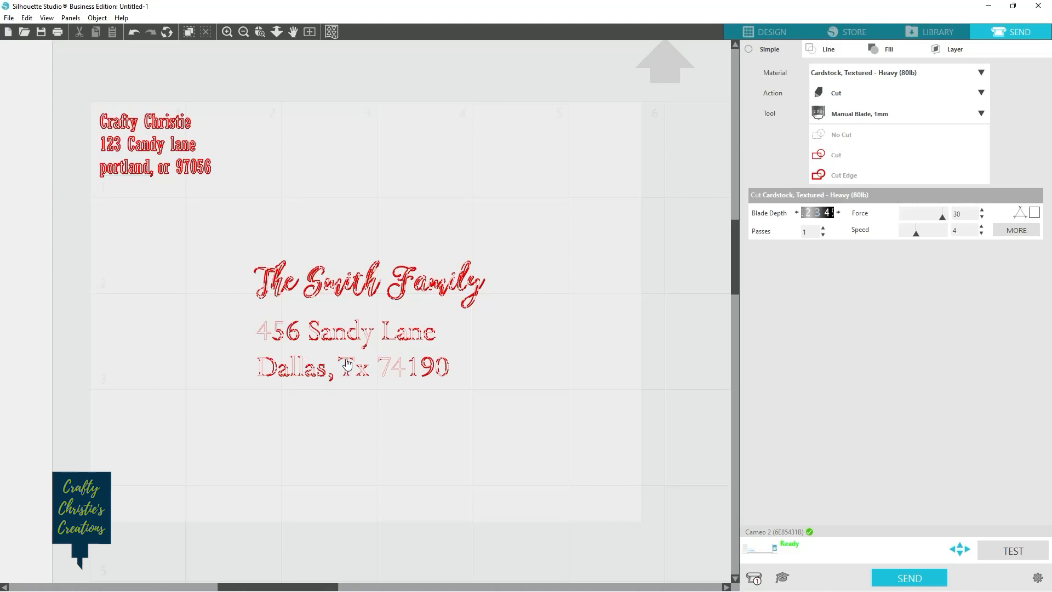
{"action": "mouse_move", "coordinate": [297, 340]}
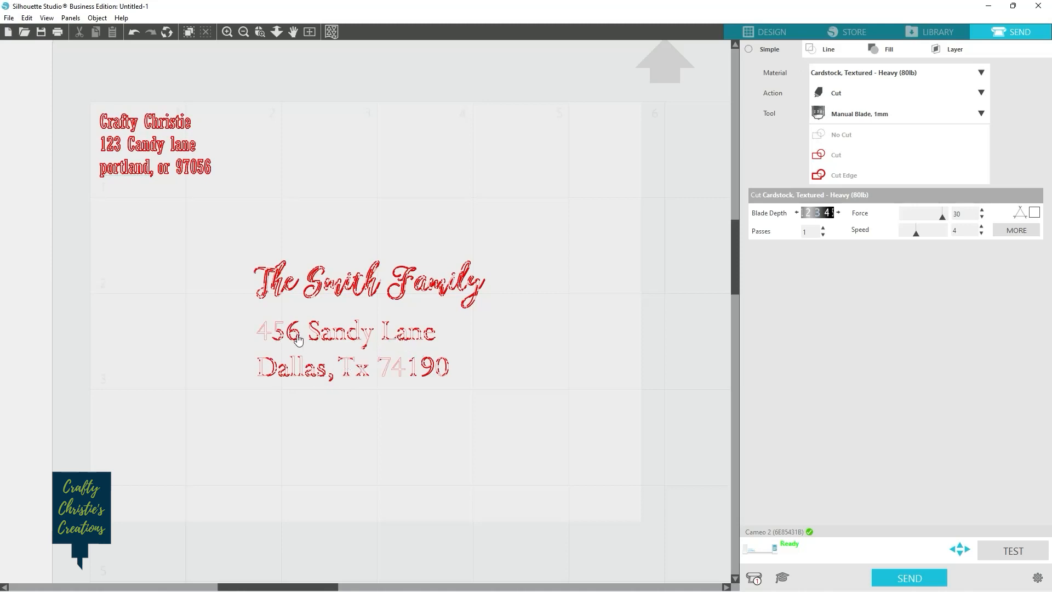
{"action": "mouse_move", "coordinate": [388, 372]}
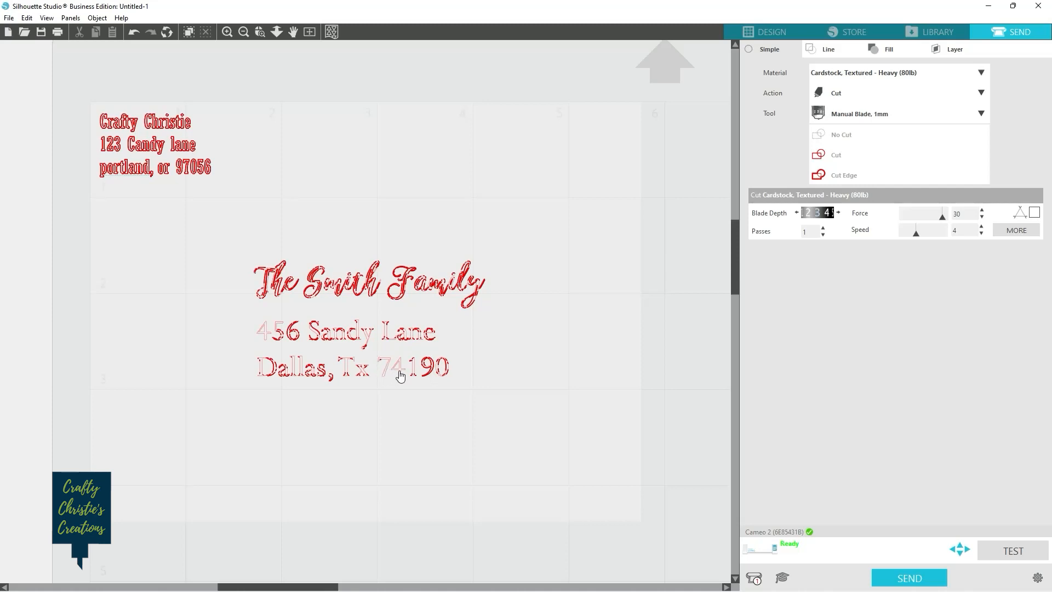
Step: Back on the Design page, set the recipient address Sketch Fill to none
{"action": "left_click", "coordinate": [771, 32]}
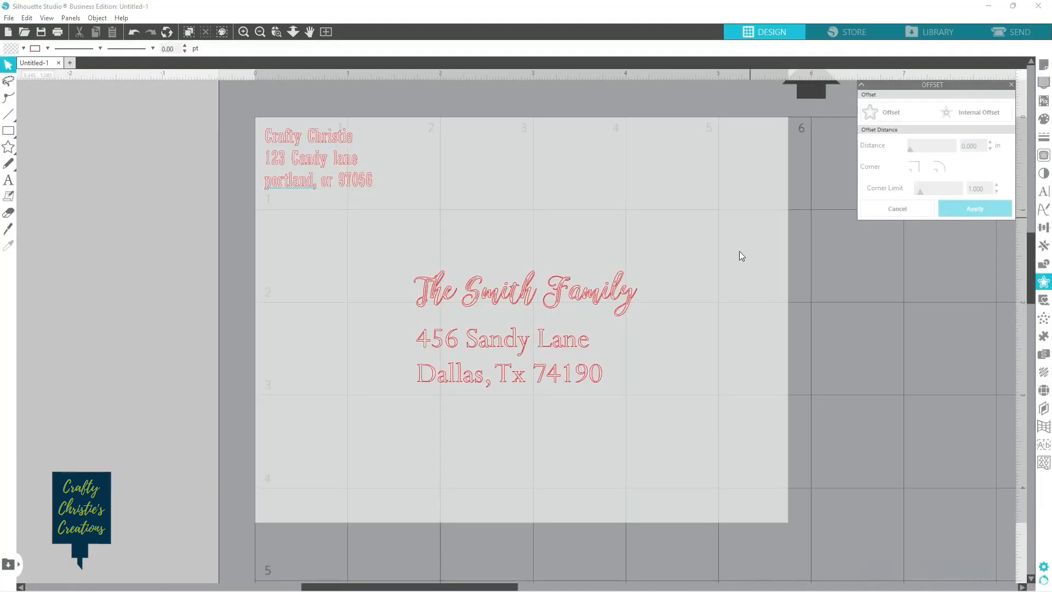
{"action": "mouse_move", "coordinate": [610, 383]}
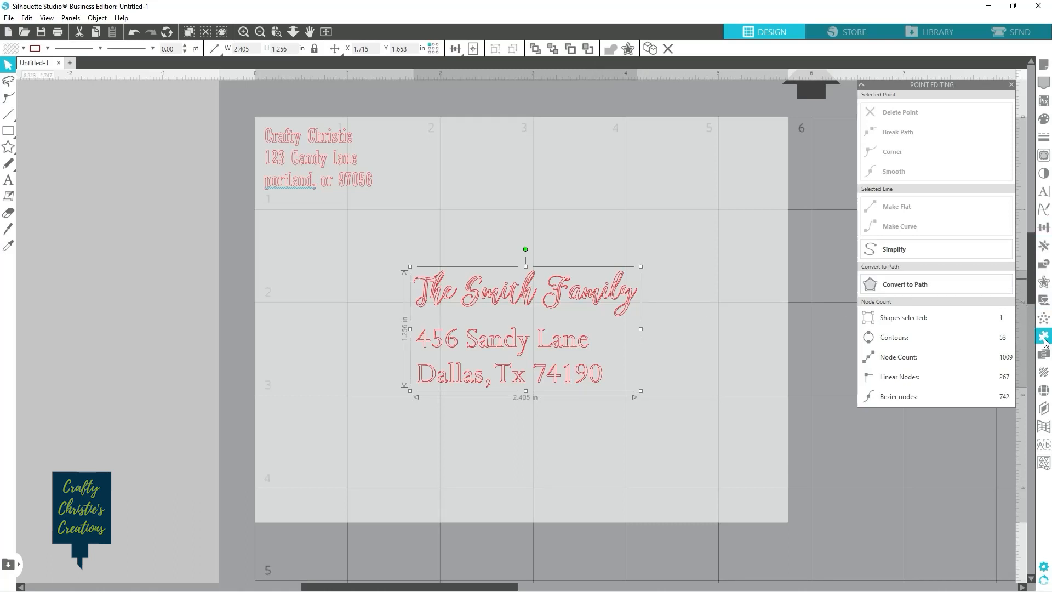
{"action": "left_click", "coordinate": [1044, 335]}
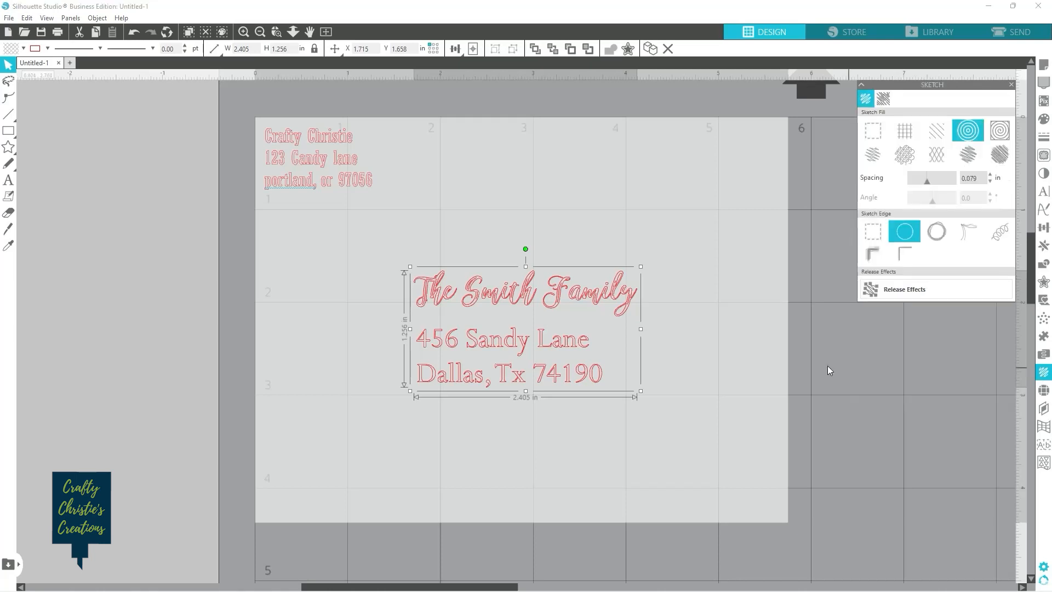
{"action": "left_click", "coordinate": [873, 131]}
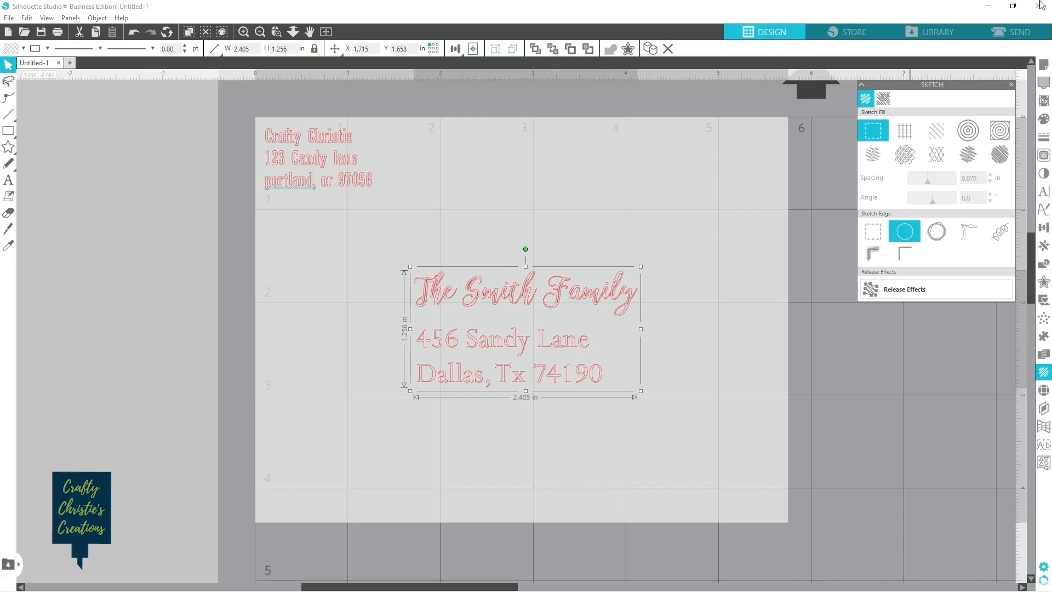
Step: In Send, change the action to Sketch with a pen, then return to Design
{"action": "left_click", "coordinate": [1014, 32]}
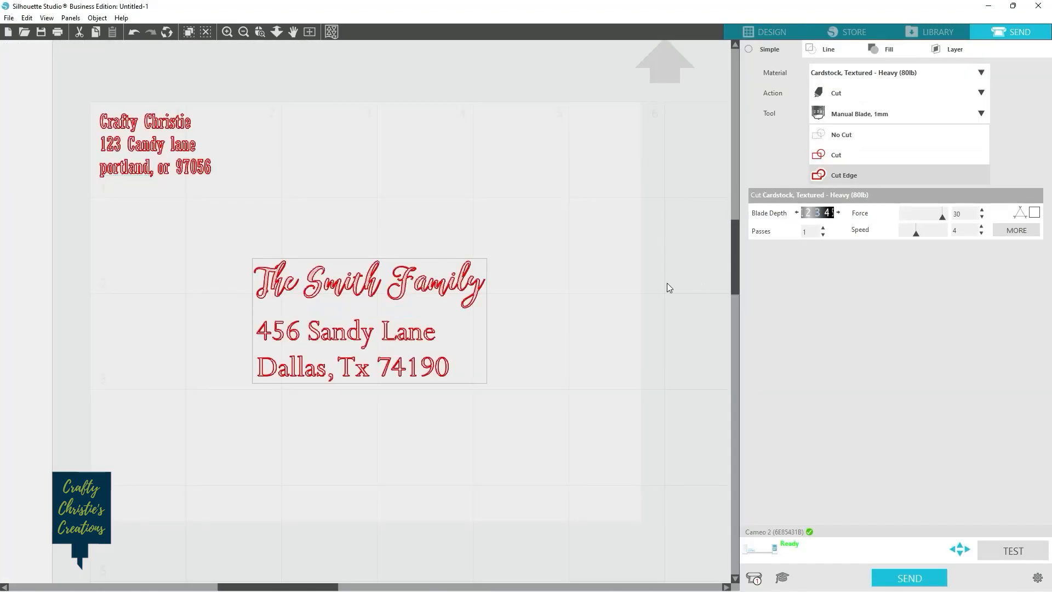
{"action": "mouse_move", "coordinate": [262, 281]}
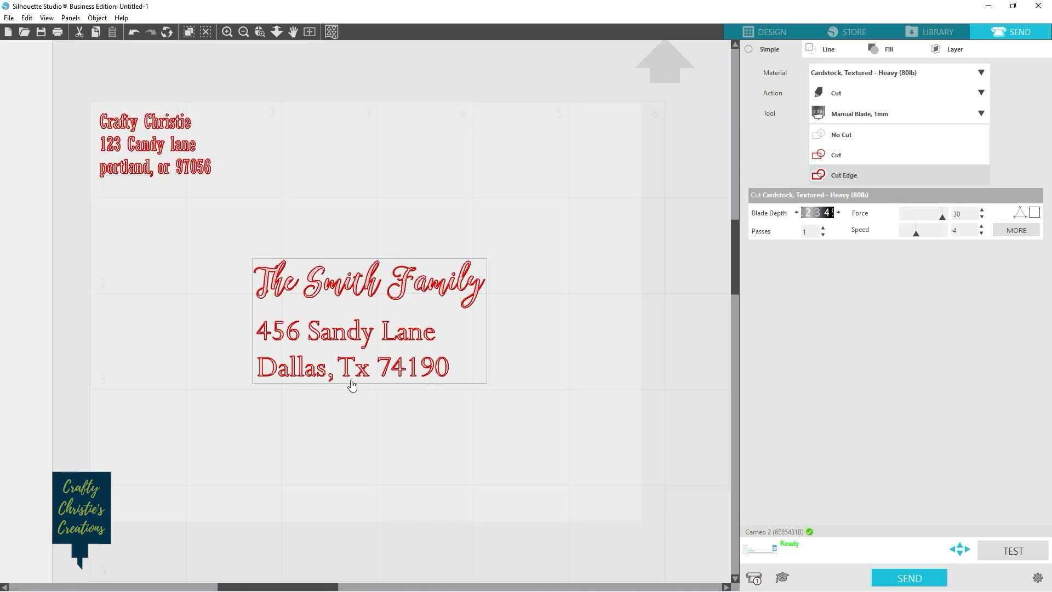
{"action": "mouse_move", "coordinate": [465, 338]}
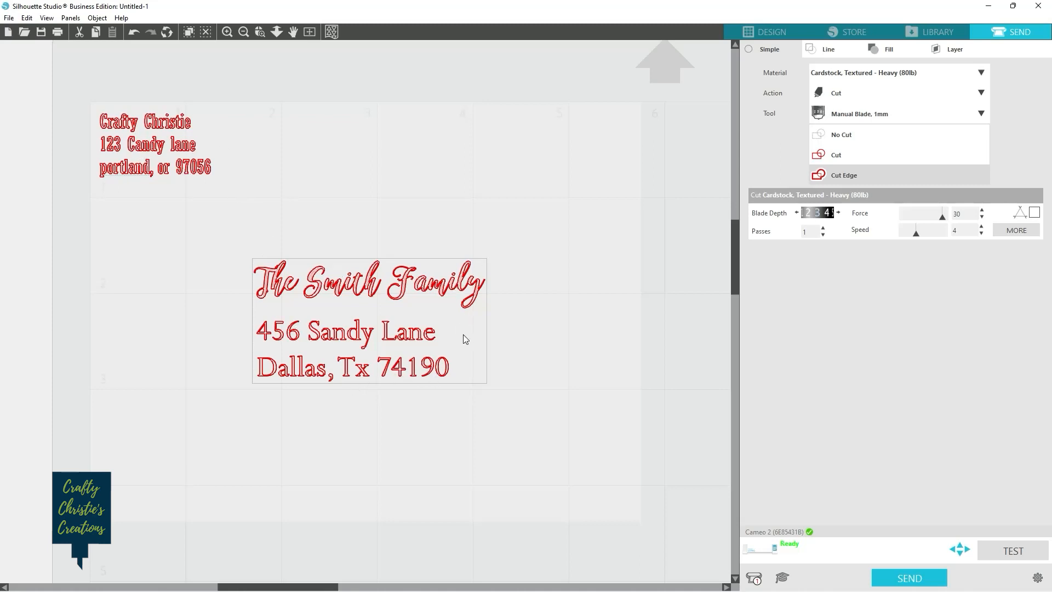
{"action": "left_click", "coordinate": [980, 93]}
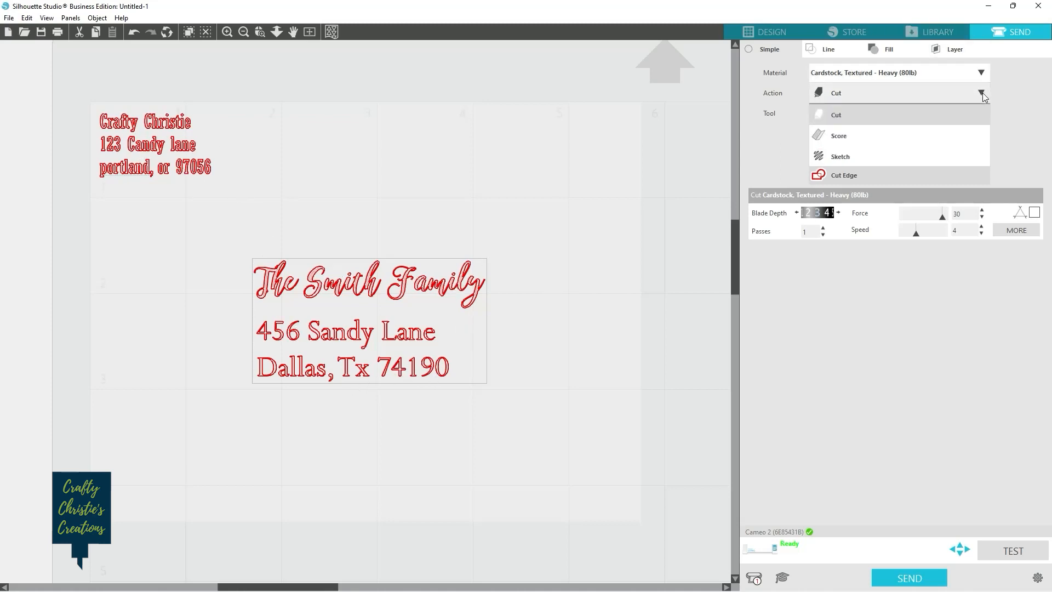
{"action": "left_click", "coordinate": [839, 156]}
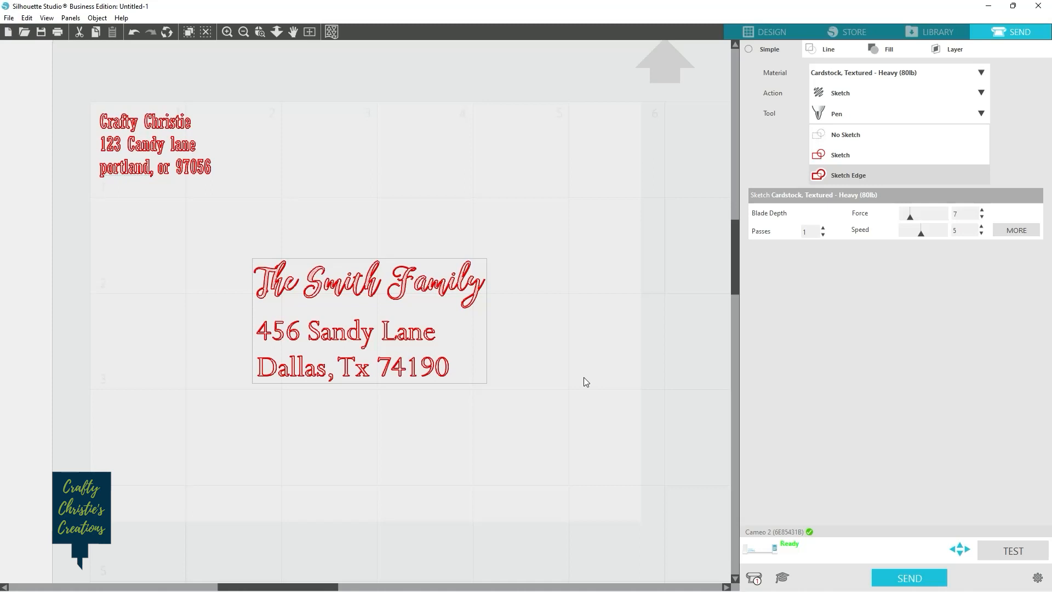
{"action": "mouse_move", "coordinate": [595, 373]}
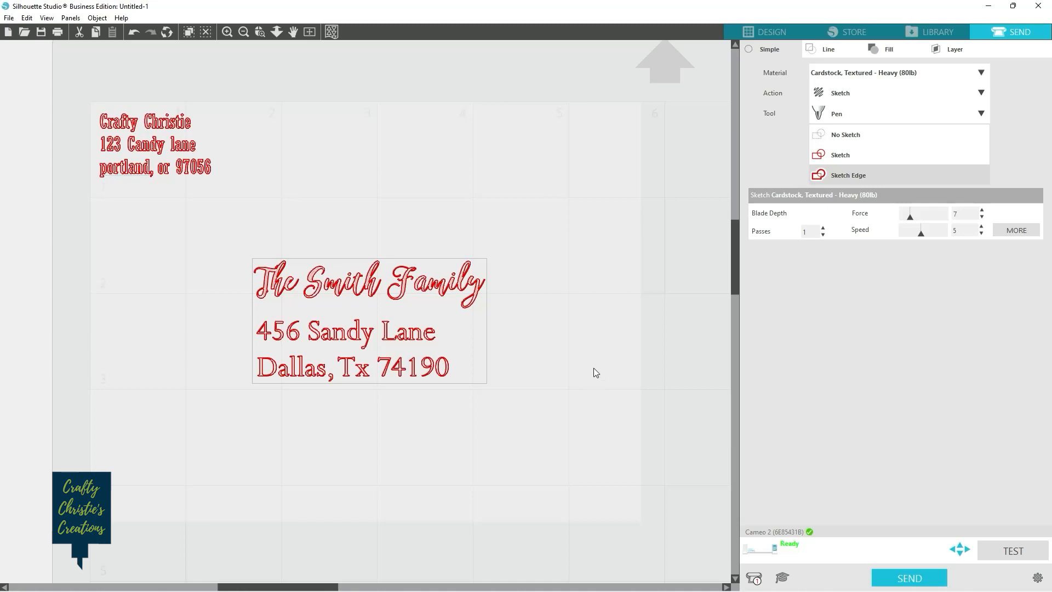
{"action": "left_click", "coordinate": [770, 32]}
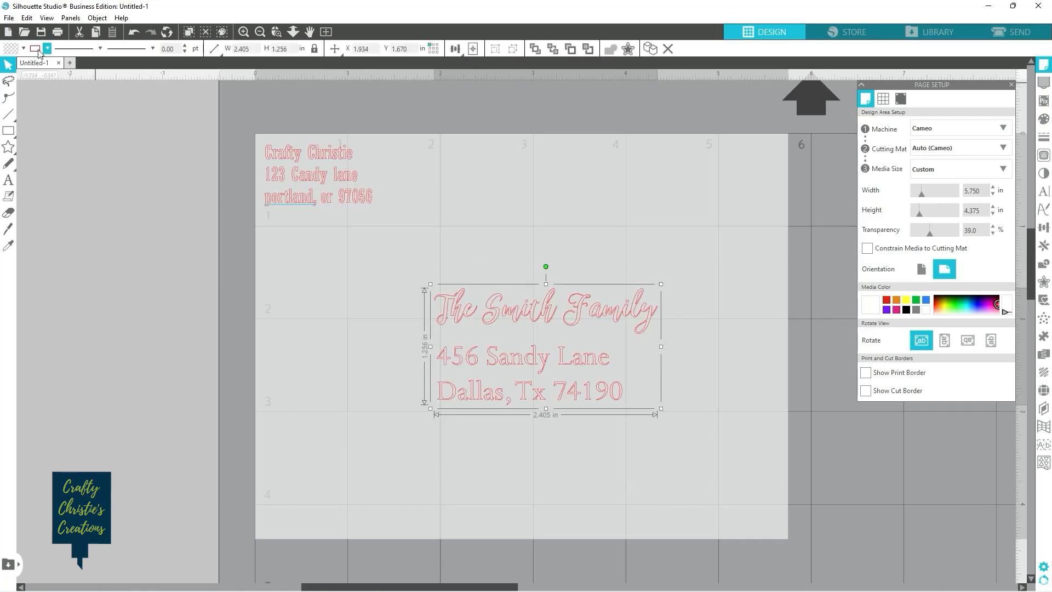
Step: Close Page Setup so both addresses display as solid red lettering
{"action": "left_click", "coordinate": [36, 48]}
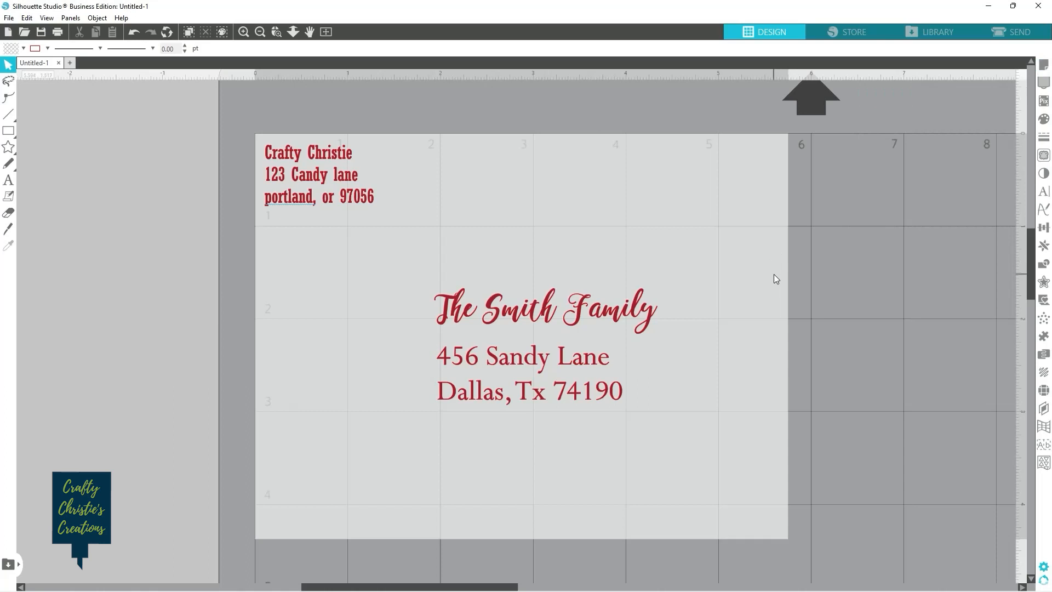
{"action": "mouse_move", "coordinate": [893, 308]}
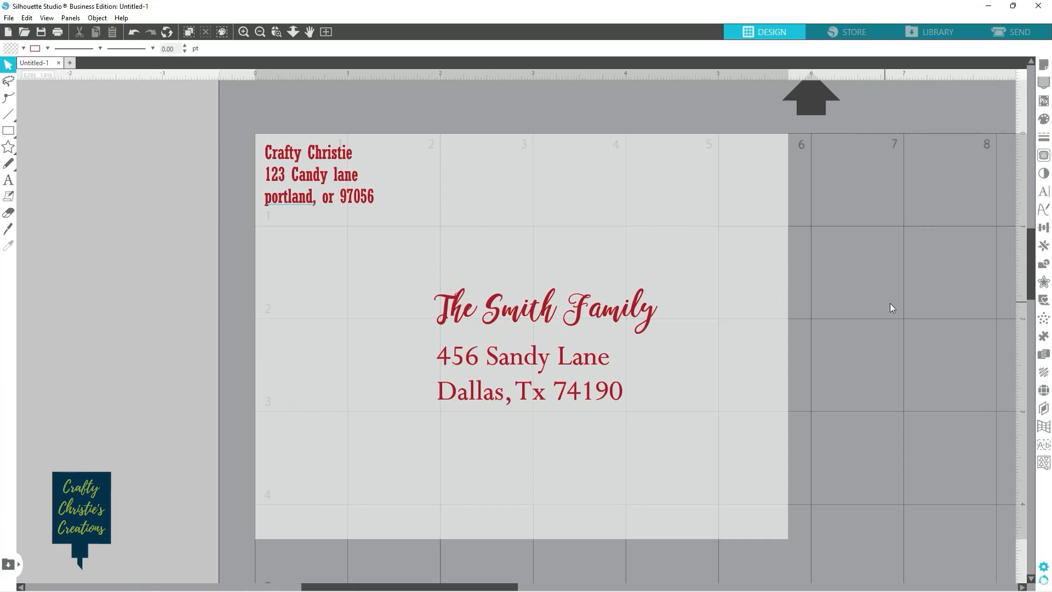
{"action": "mouse_move", "coordinate": [58, 163]}
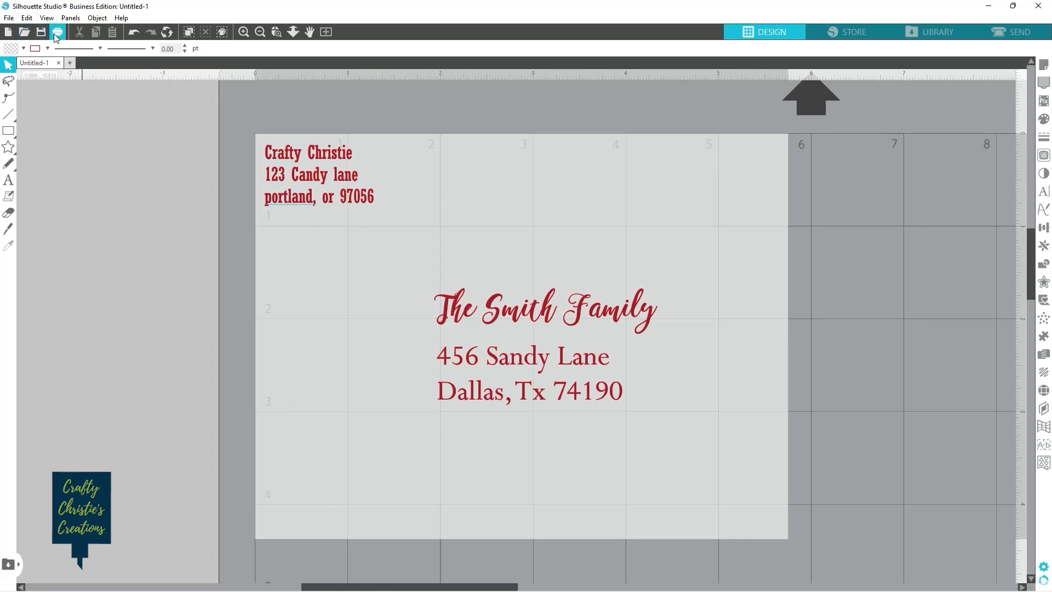
Step: View the red envelope page in Print Preview, then cancel without printing
{"action": "left_click", "coordinate": [57, 32]}
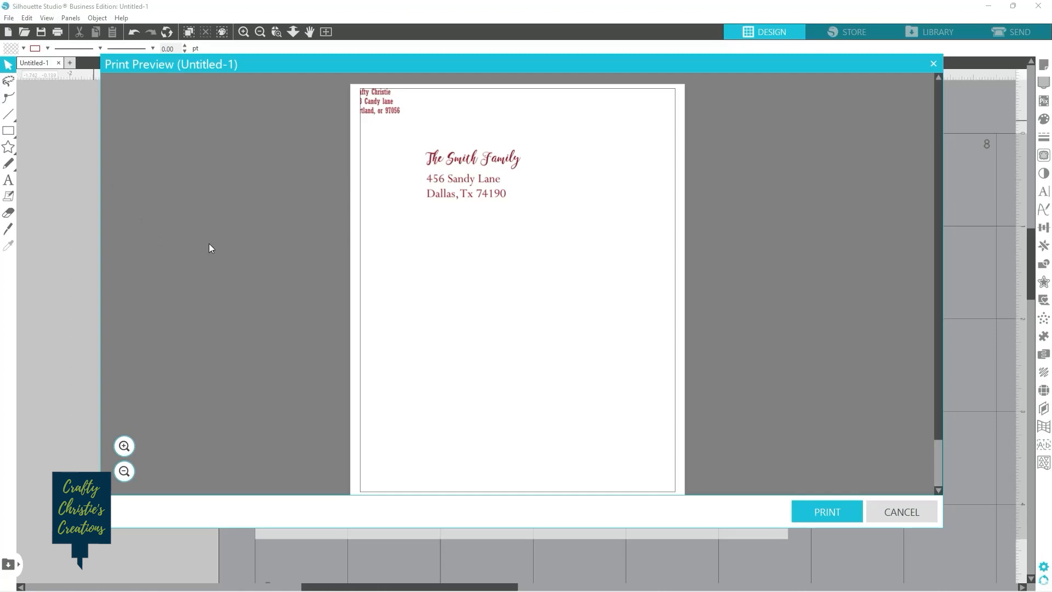
{"action": "mouse_move", "coordinate": [442, 375]}
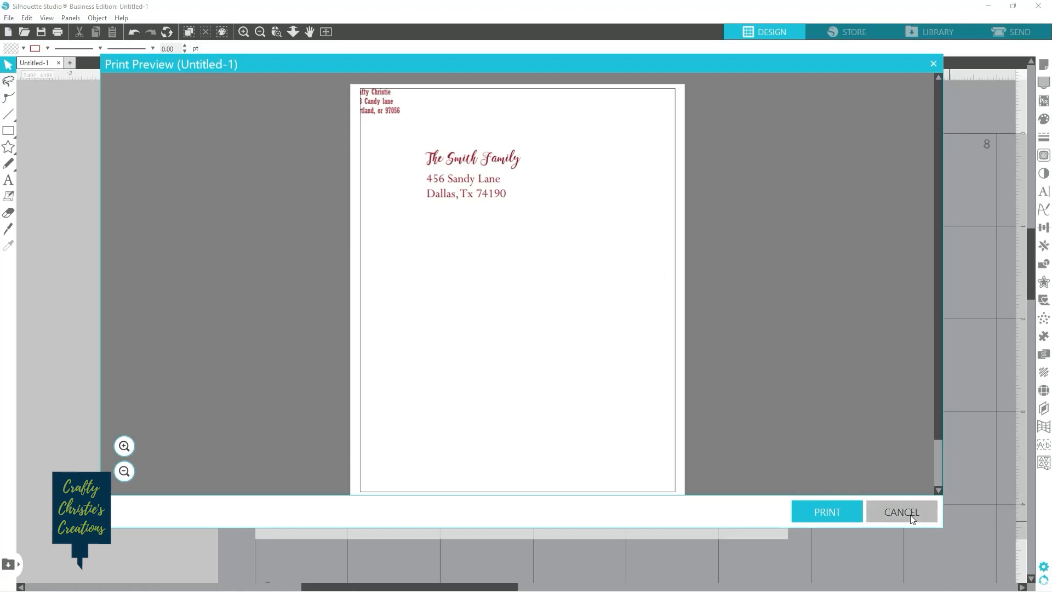
{"action": "left_click", "coordinate": [901, 517]}
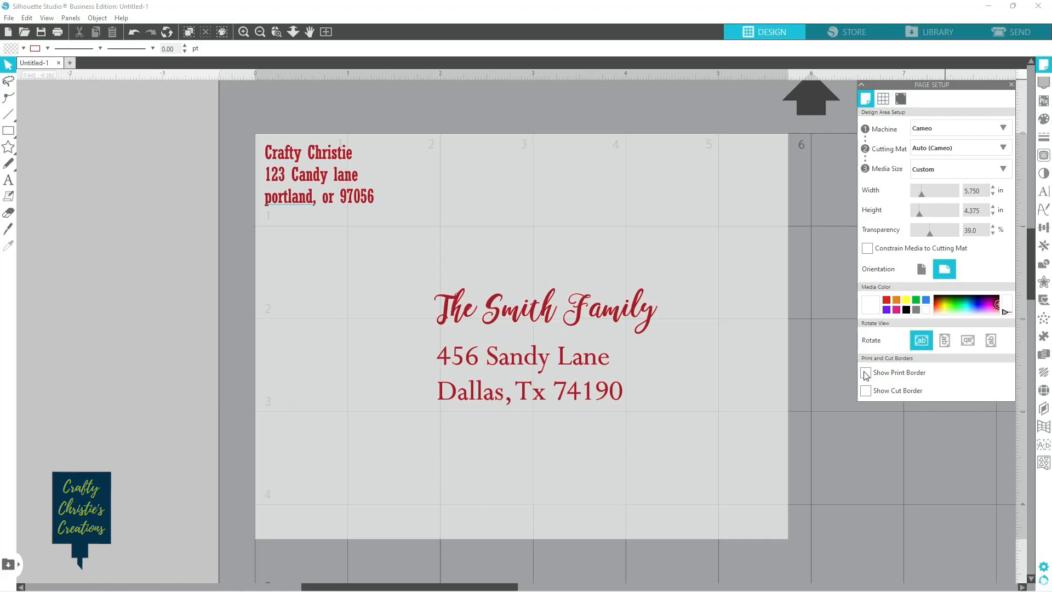
Step: Turn on Show Print Border, nudge the return address inside it, and close Page Setup
{"action": "left_click", "coordinate": [866, 373]}
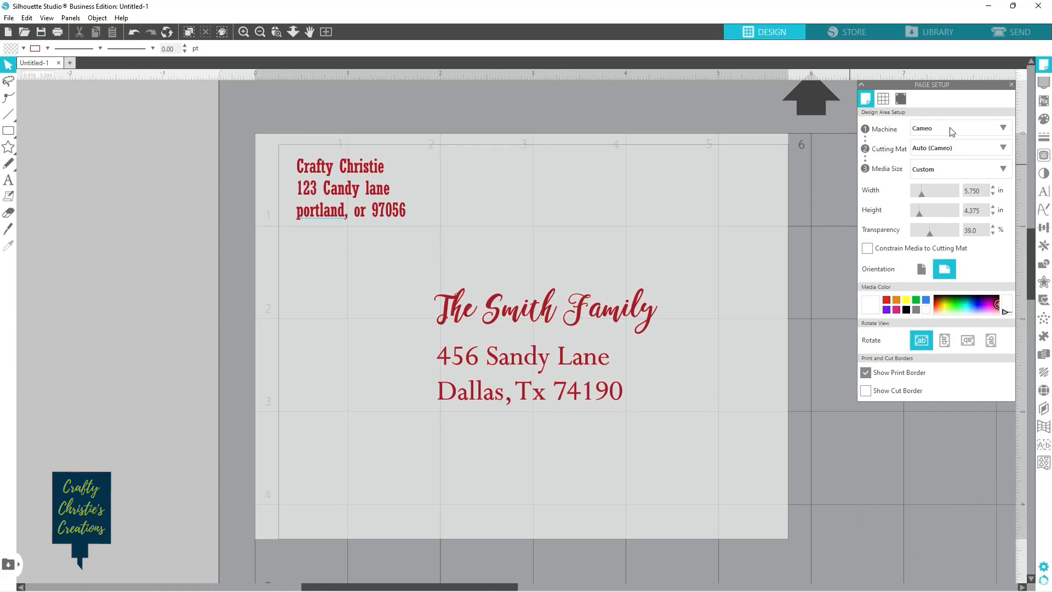
{"action": "left_click", "coordinate": [1009, 84]}
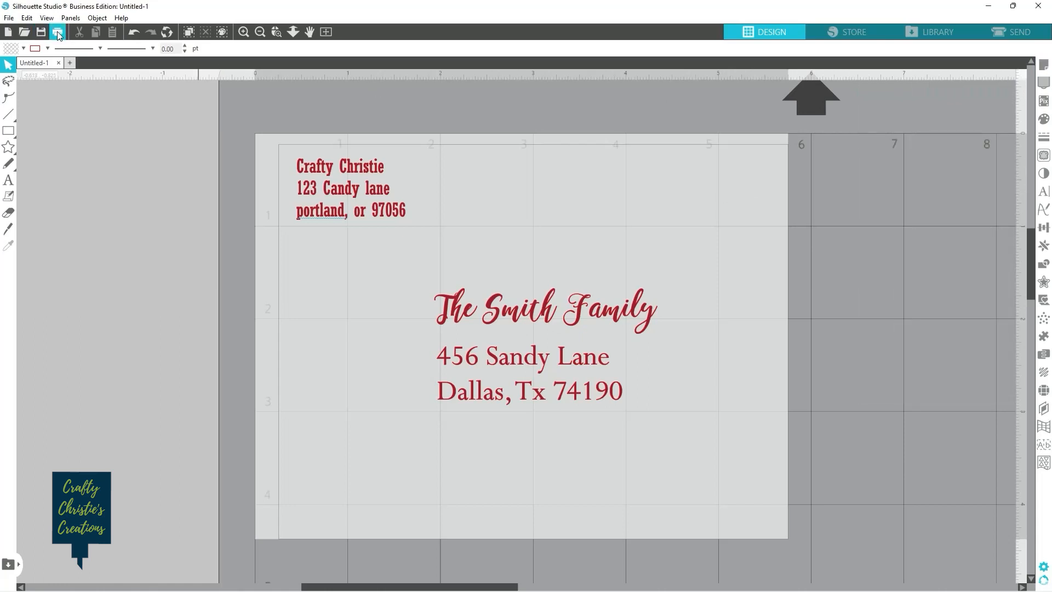
Step: Preview the address layout and start printing to the Canon MG2500 printer
{"action": "left_click", "coordinate": [57, 32]}
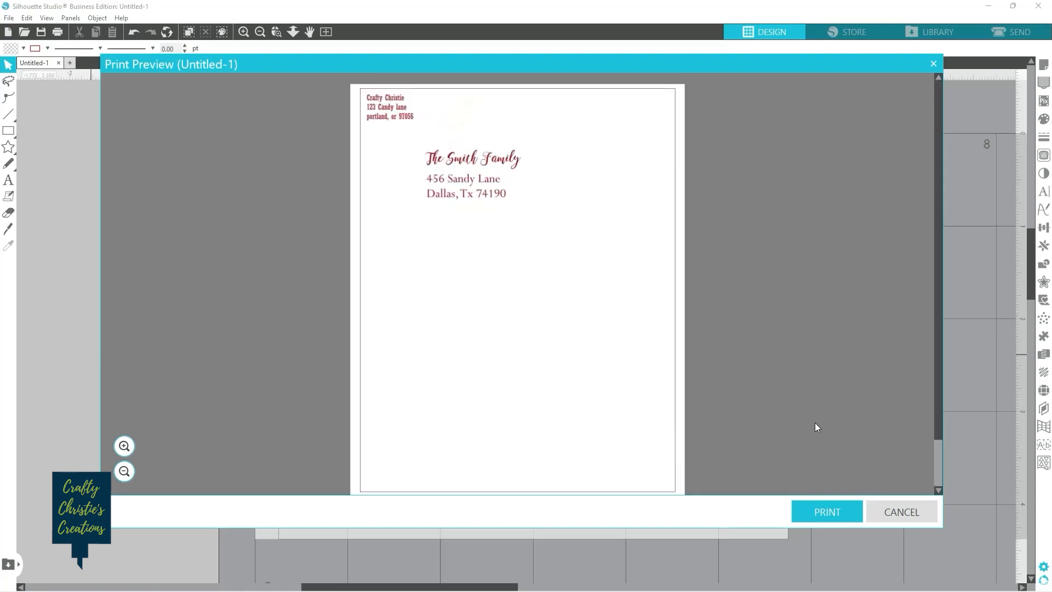
{"action": "left_click", "coordinate": [825, 511]}
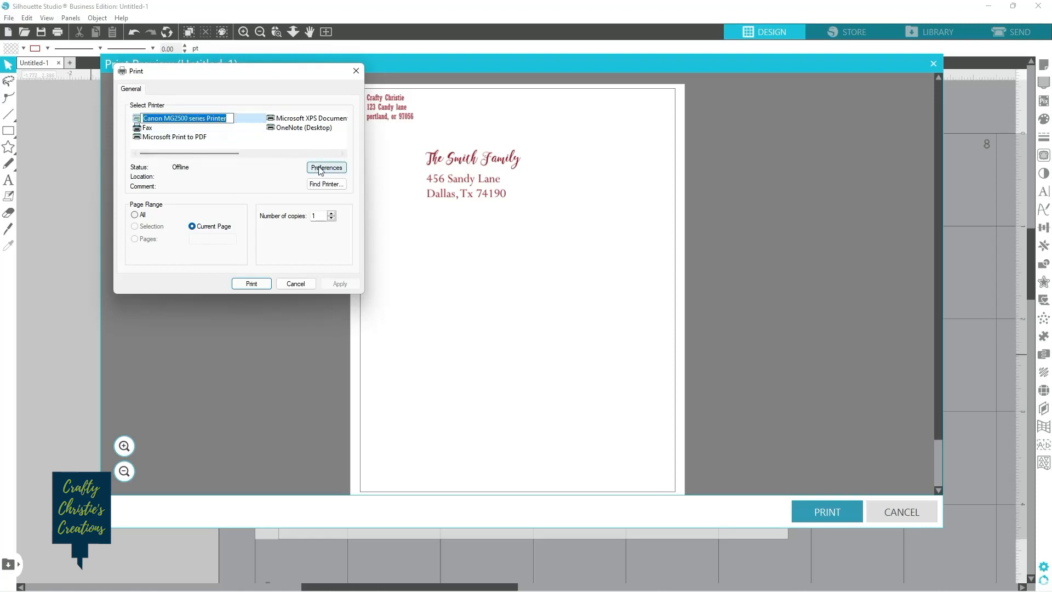
Step: Apply the Envelope preset in printer preferences, accepting the suggested envelope size
{"action": "left_click", "coordinate": [327, 167]}
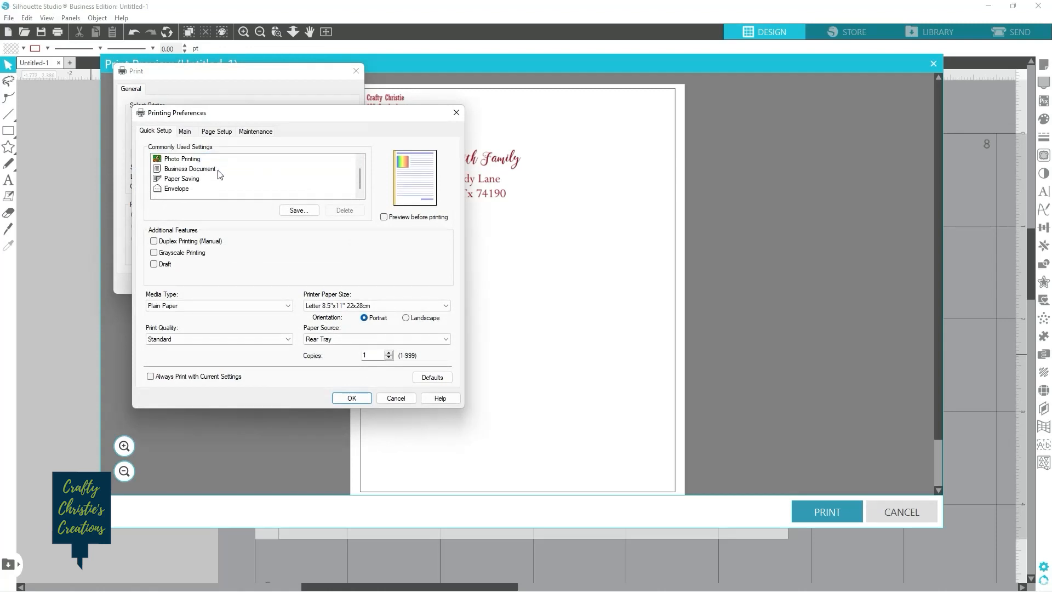
{"action": "left_click", "coordinate": [176, 188]}
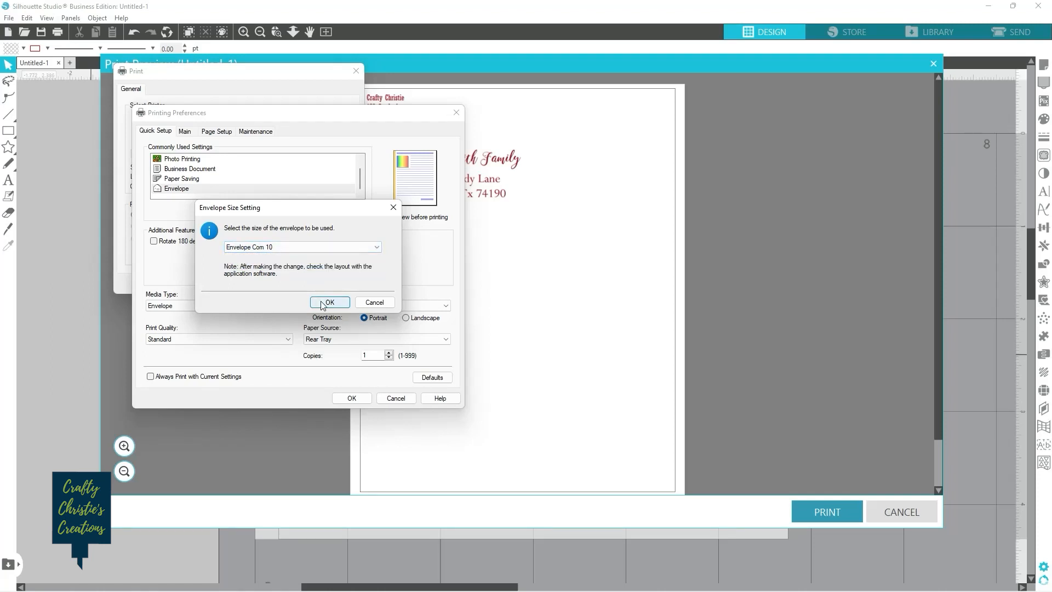
{"action": "left_click", "coordinate": [329, 301]}
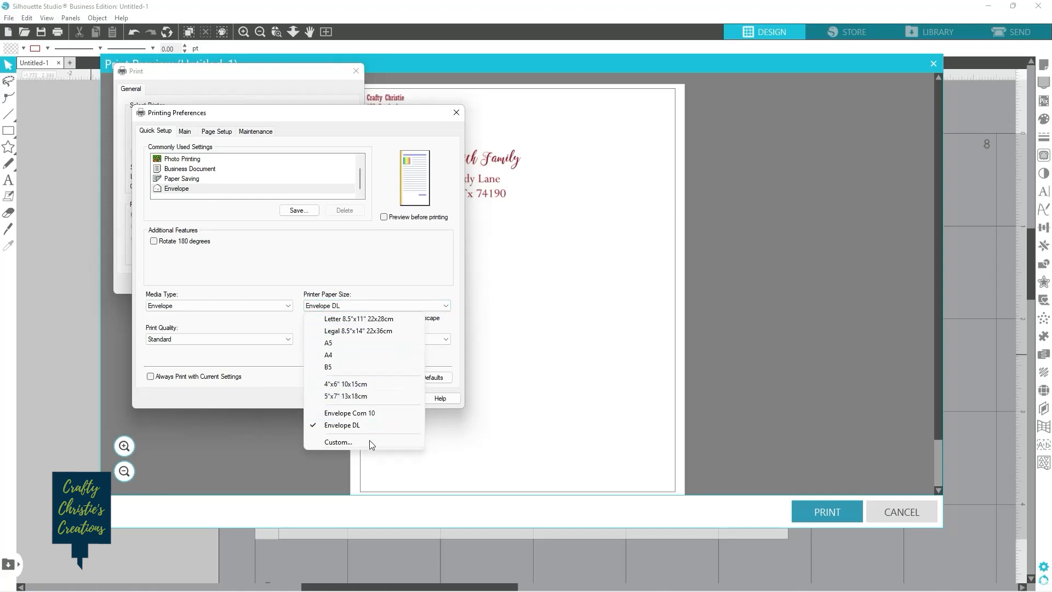
{"action": "mouse_move", "coordinate": [338, 441]}
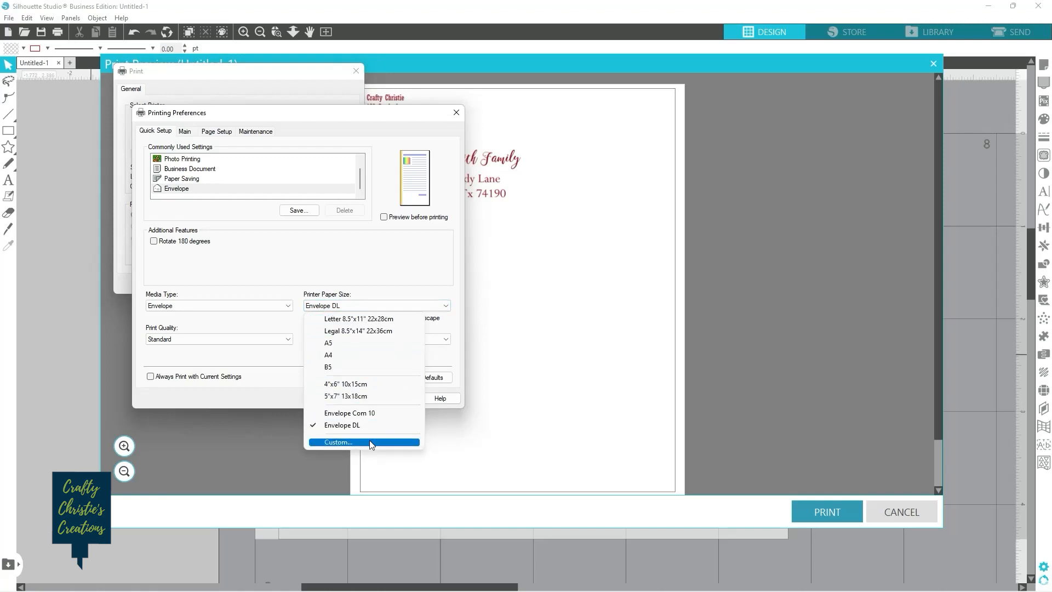
Step: Enter a custom 5.75 × 4.375 inch paper size and dismiss the repeated height-range warnings
{"action": "left_click", "coordinate": [337, 441]}
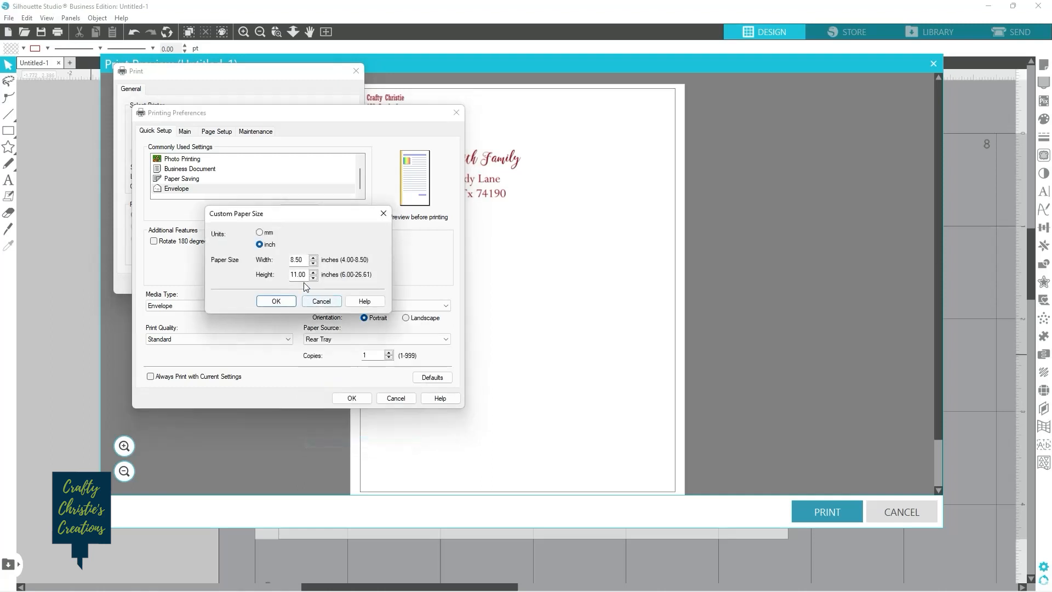
{"action": "left_click", "coordinate": [298, 259]}
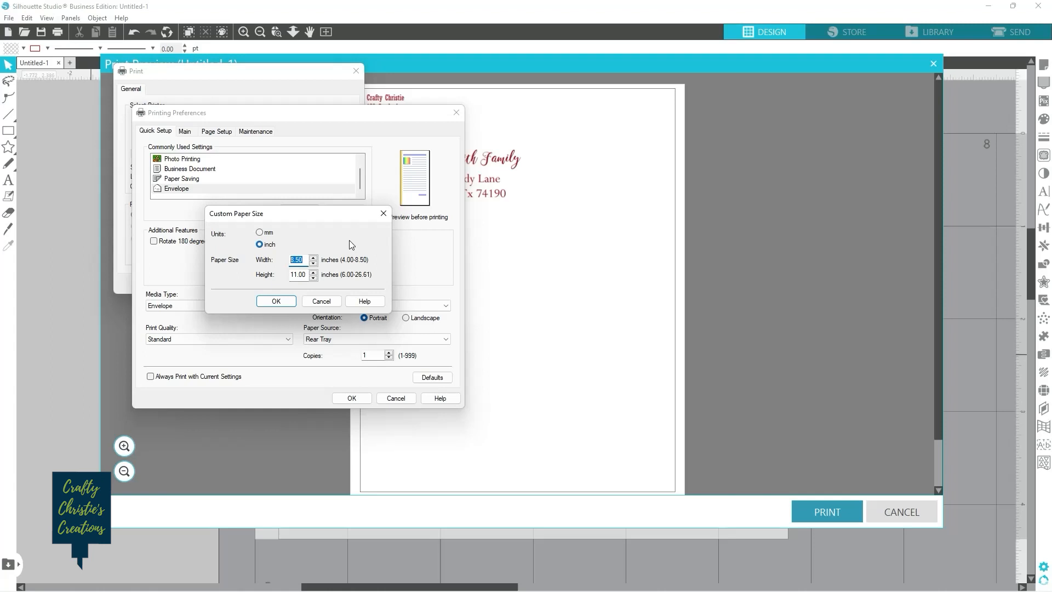
{"action": "type", "text": "5.75"}
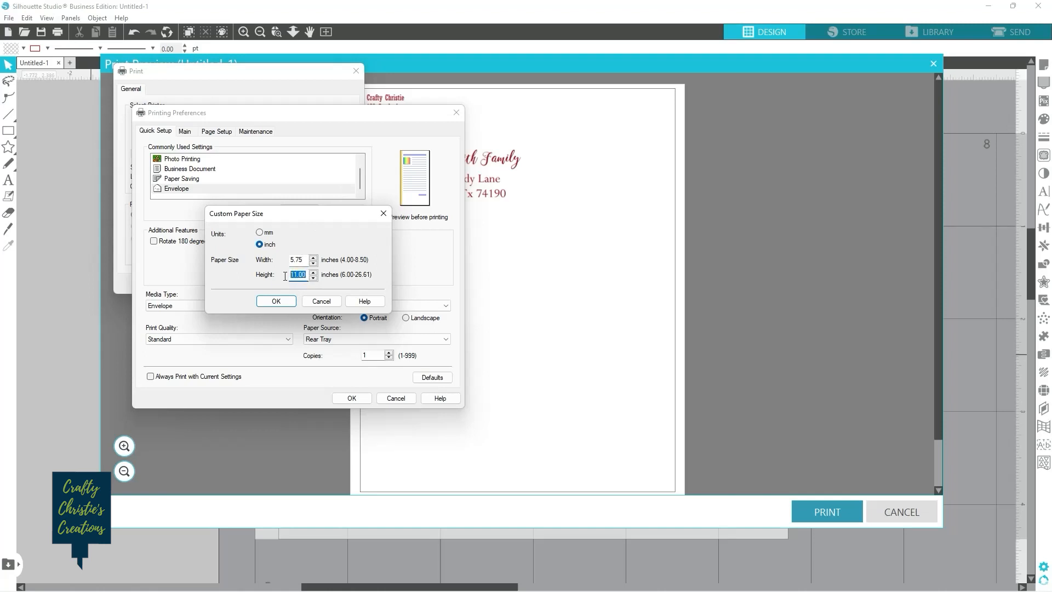
{"action": "type", "text": "4.375"}
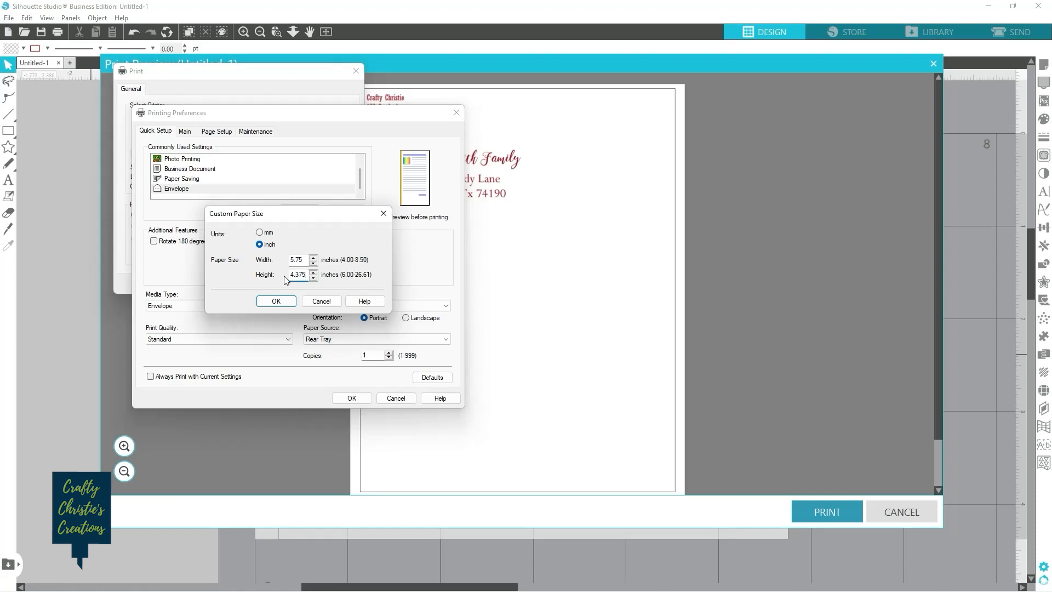
{"action": "left_click", "coordinate": [275, 301]}
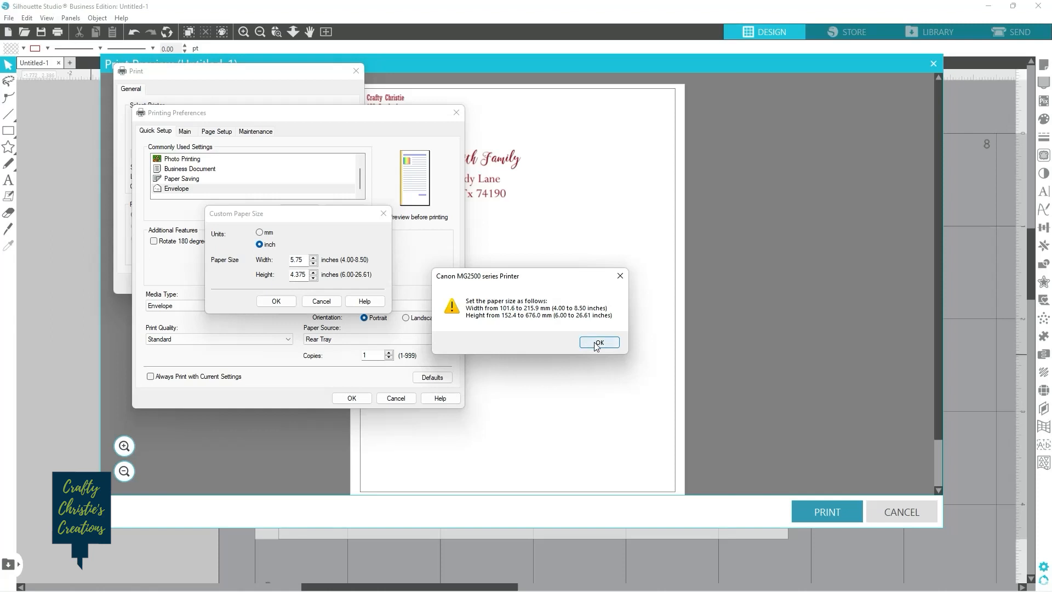
{"action": "left_click", "coordinate": [598, 342]}
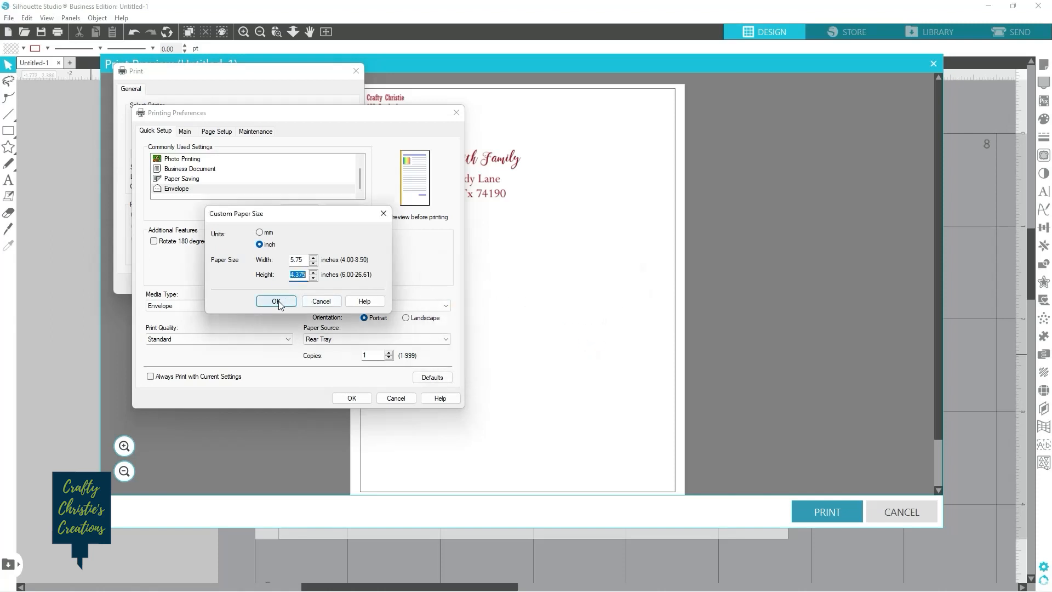
{"action": "left_click", "coordinate": [275, 301]}
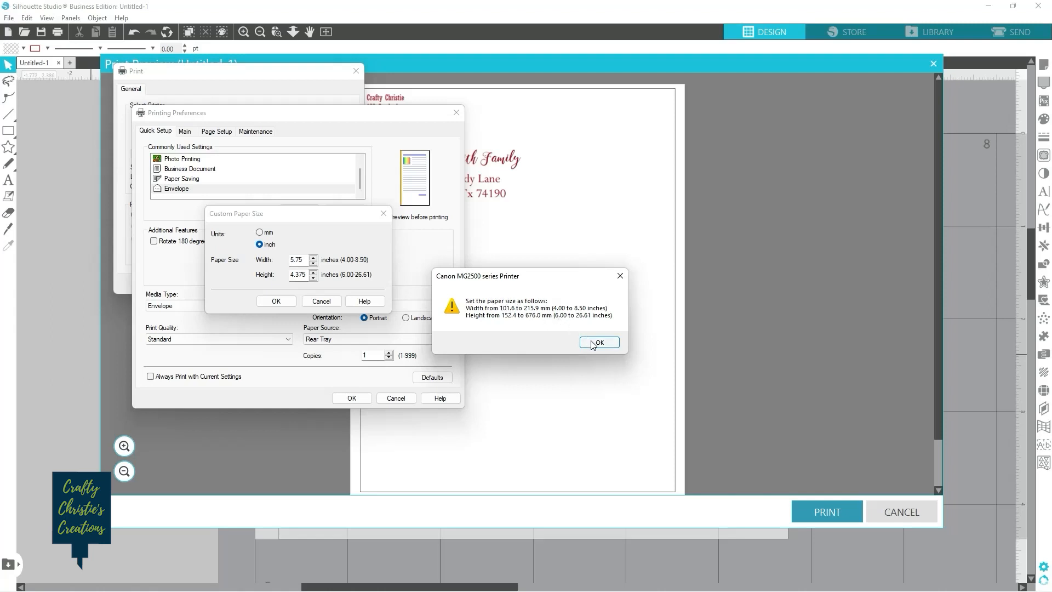
{"action": "left_click", "coordinate": [597, 341]}
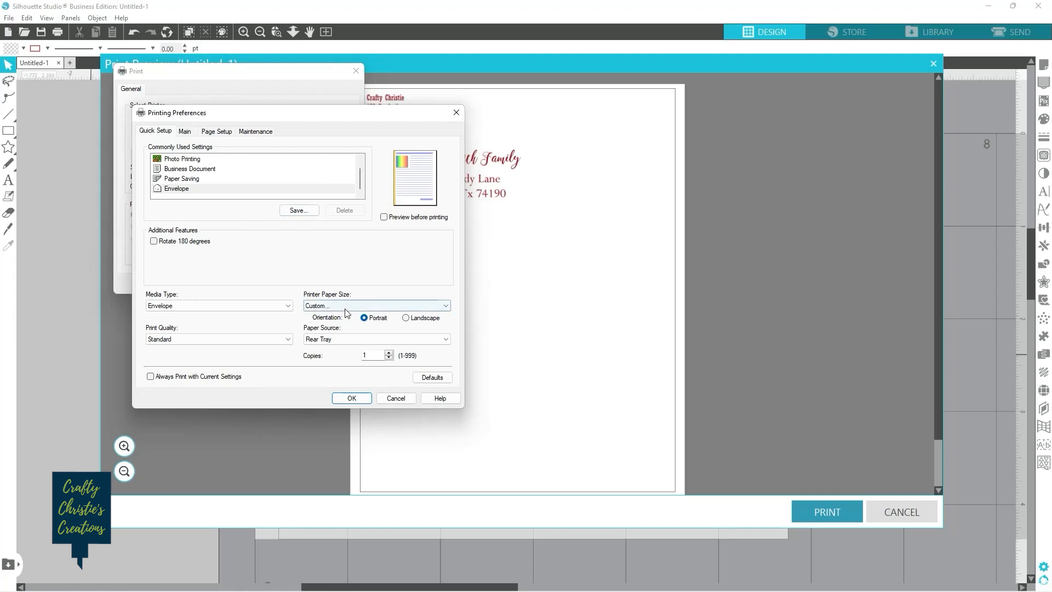
Step: Try A5, 4×6 and 5×7 paper sizes, then settle on A5 in landscape orientation
{"action": "left_click", "coordinate": [376, 305]}
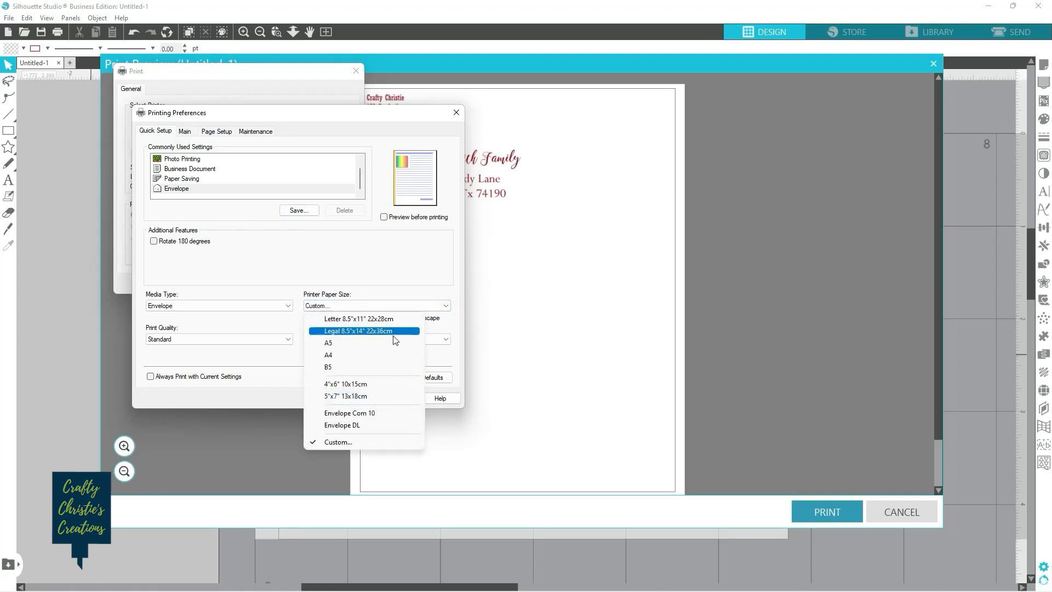
{"action": "mouse_move", "coordinate": [380, 413]}
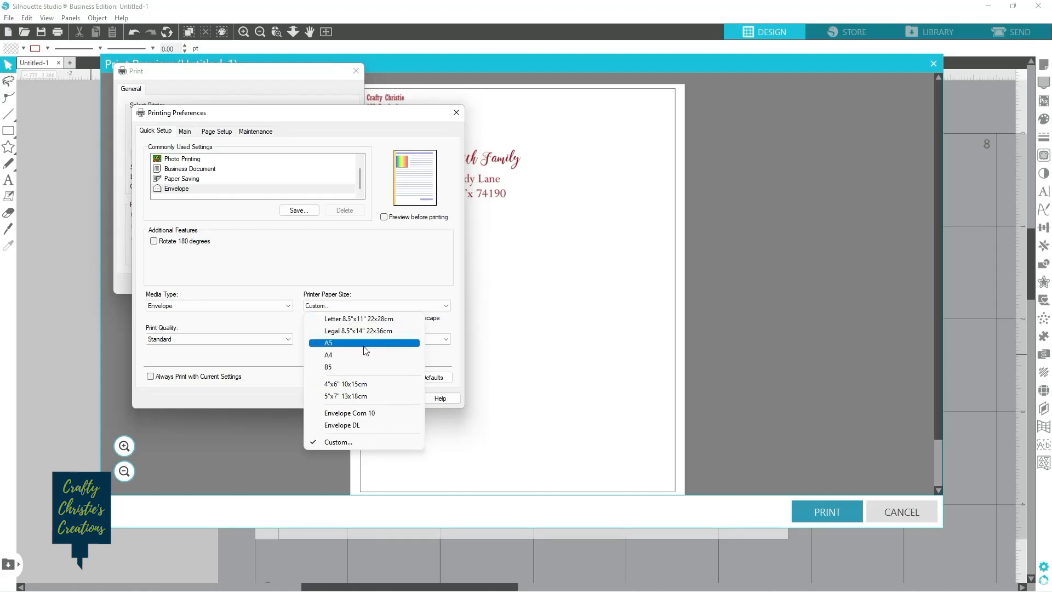
{"action": "left_click", "coordinate": [328, 343]}
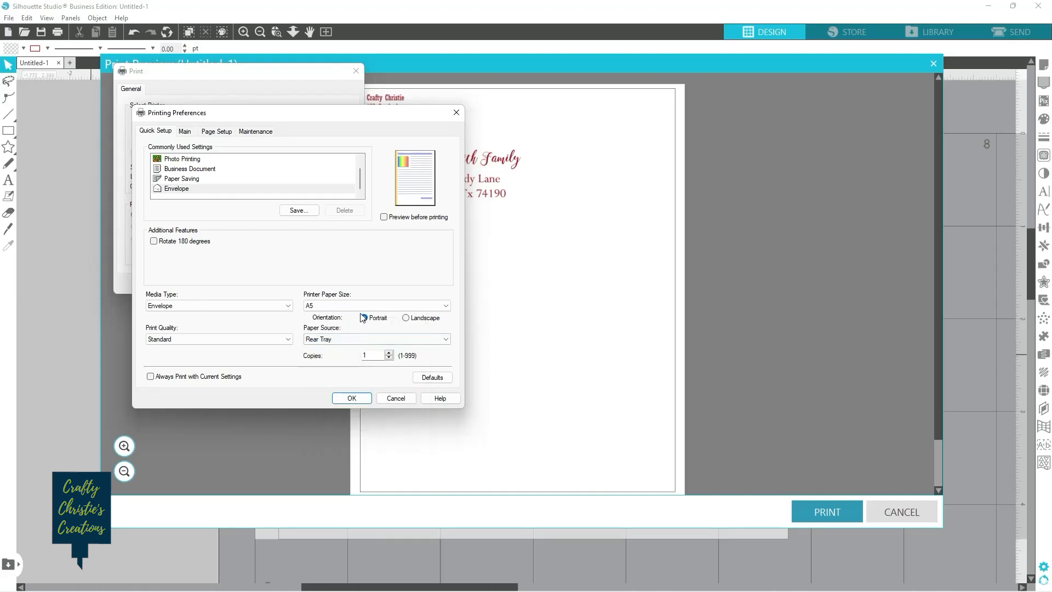
{"action": "left_click", "coordinate": [376, 305]}
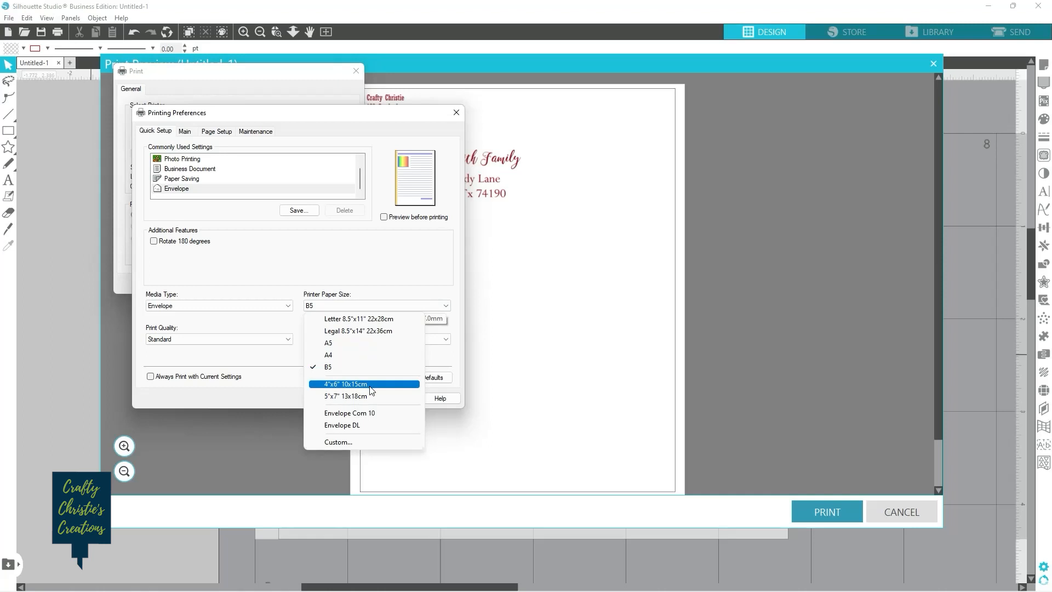
{"action": "left_click", "coordinate": [344, 383]}
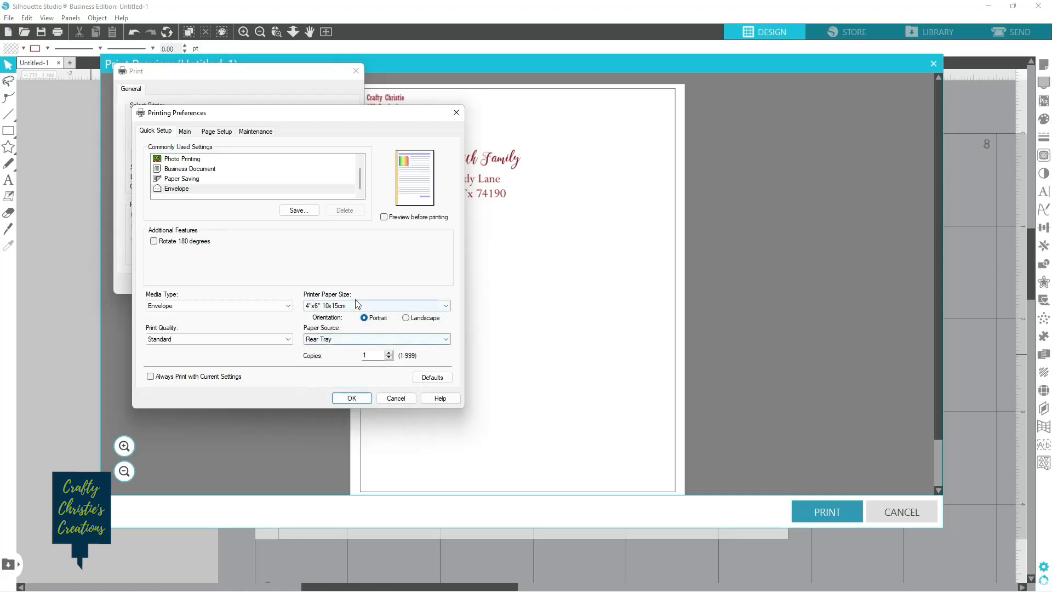
{"action": "left_click", "coordinate": [376, 305]}
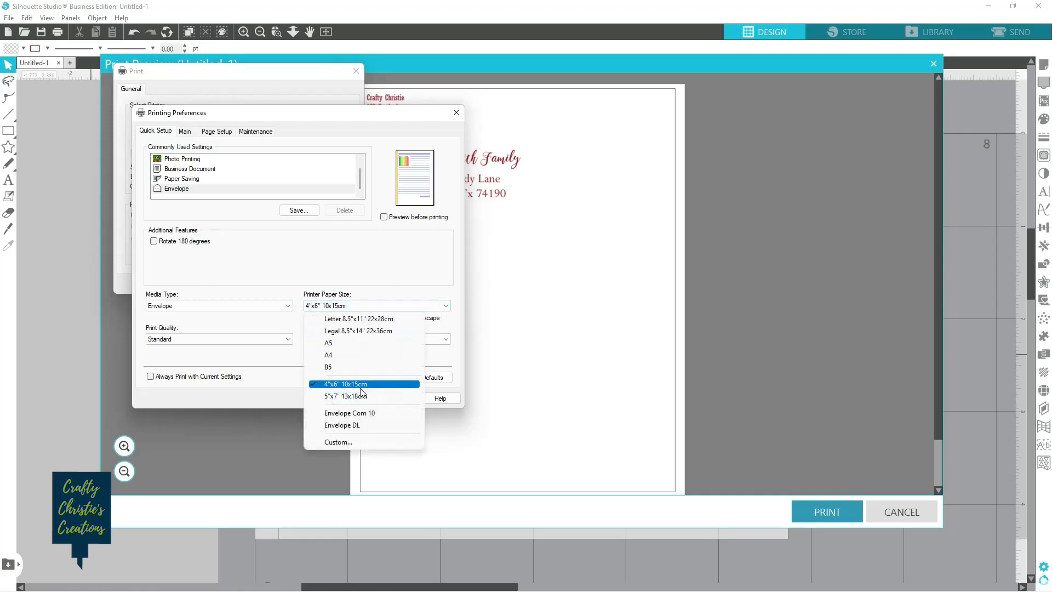
{"action": "left_click", "coordinate": [337, 395]}
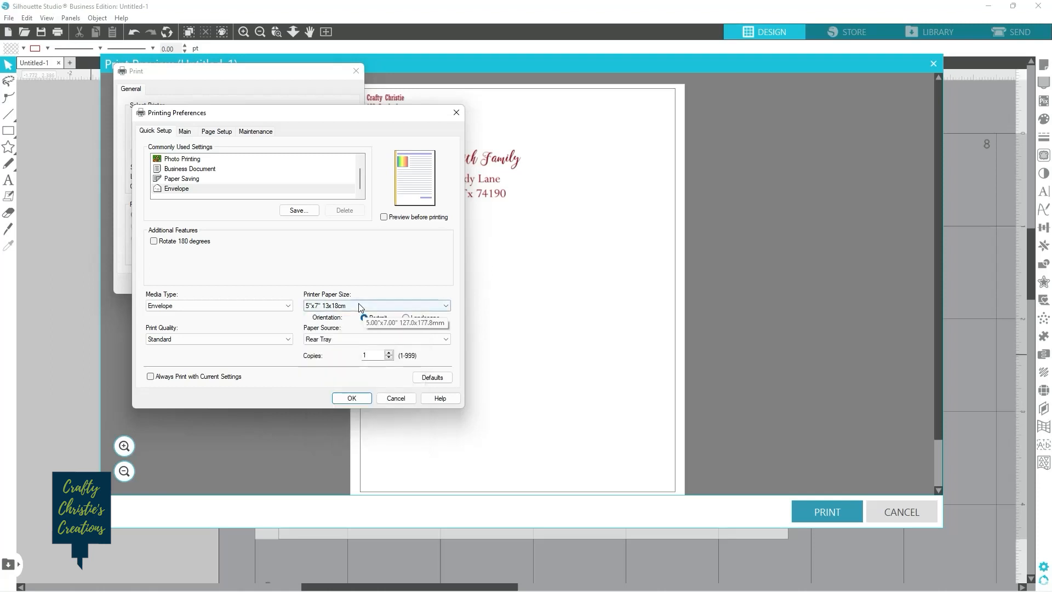
{"action": "left_click", "coordinate": [406, 317]}
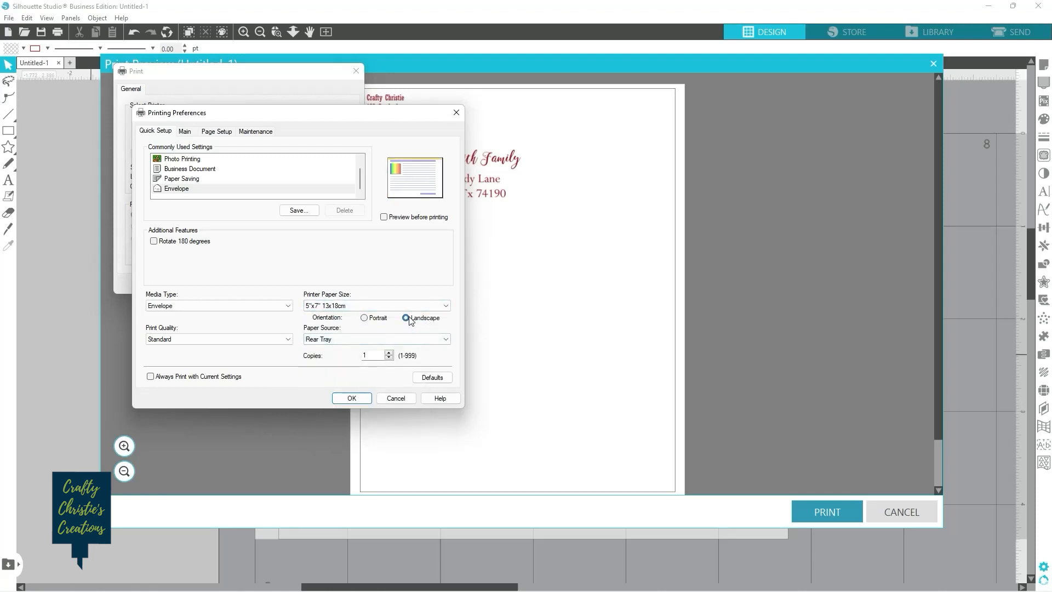
{"action": "left_click", "coordinate": [376, 305]}
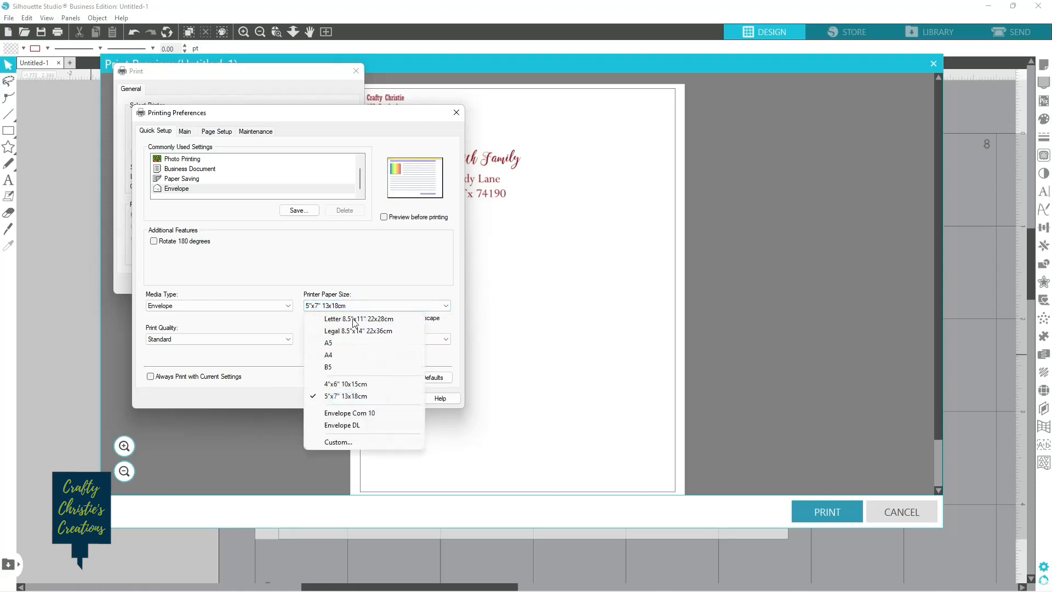
{"action": "left_click", "coordinate": [328, 343]}
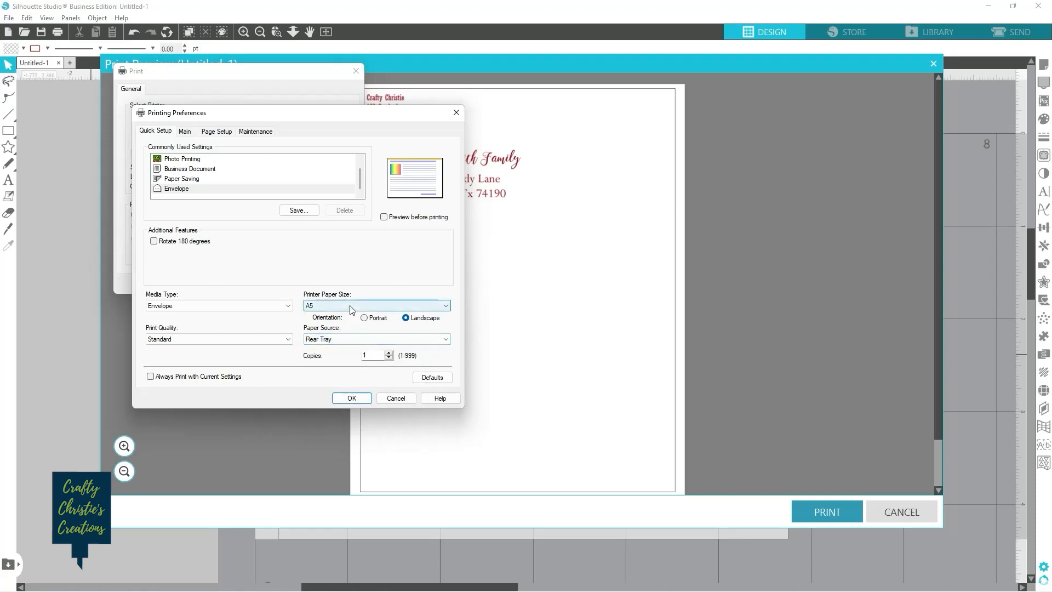
{"action": "mouse_move", "coordinate": [395, 311]}
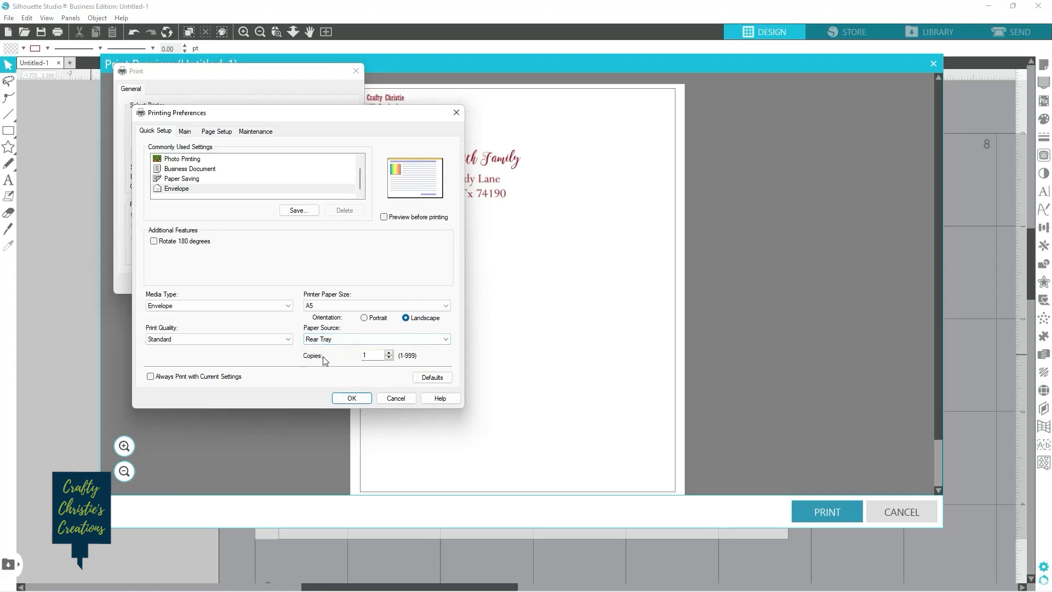
{"action": "mouse_move", "coordinate": [340, 351]}
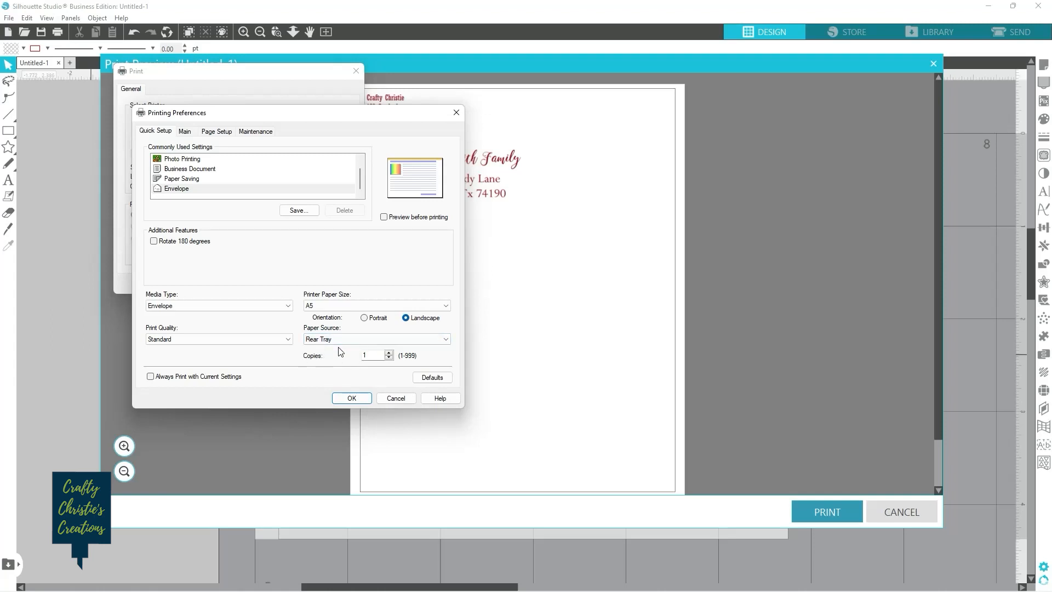
{"action": "mouse_move", "coordinate": [438, 223]}
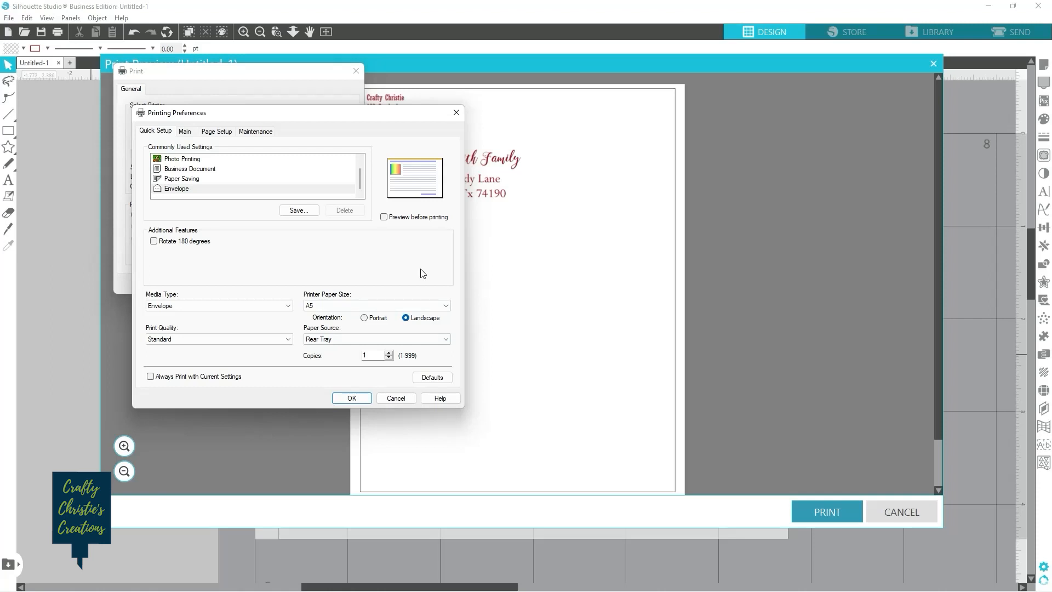
{"action": "mouse_move", "coordinate": [421, 262]}
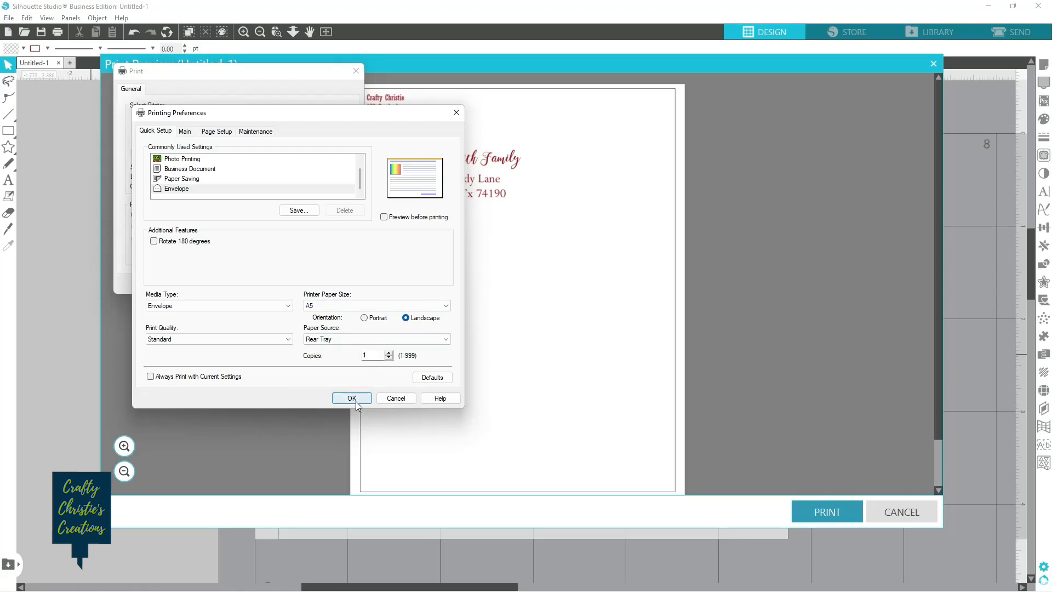
Step: Accept the Envelope Com 10 paper size, confirm preferences, and cancel the Print dialog
{"action": "left_click", "coordinate": [352, 398]}
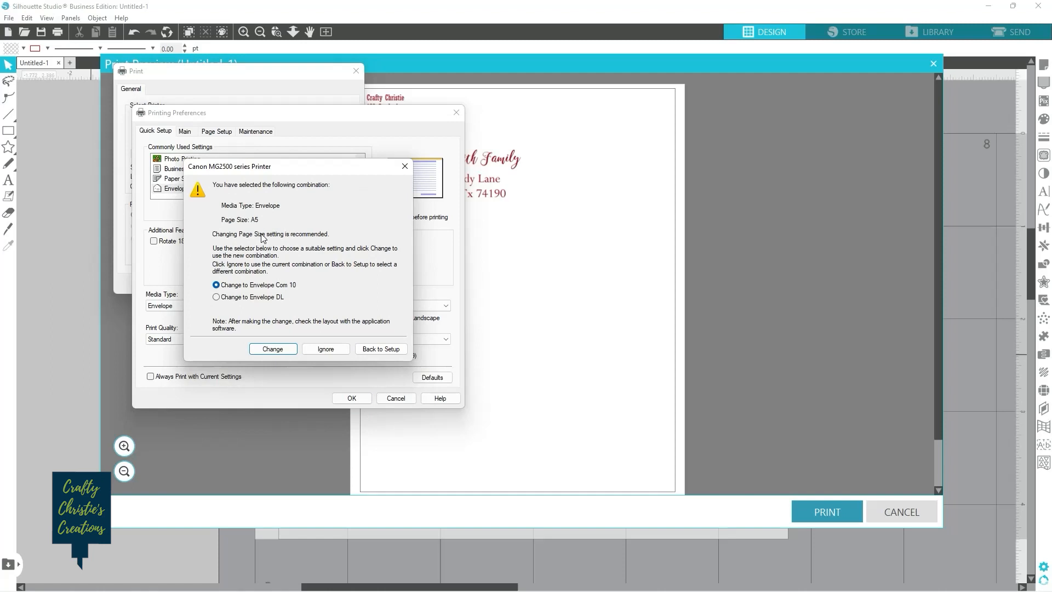
{"action": "mouse_move", "coordinate": [261, 298]}
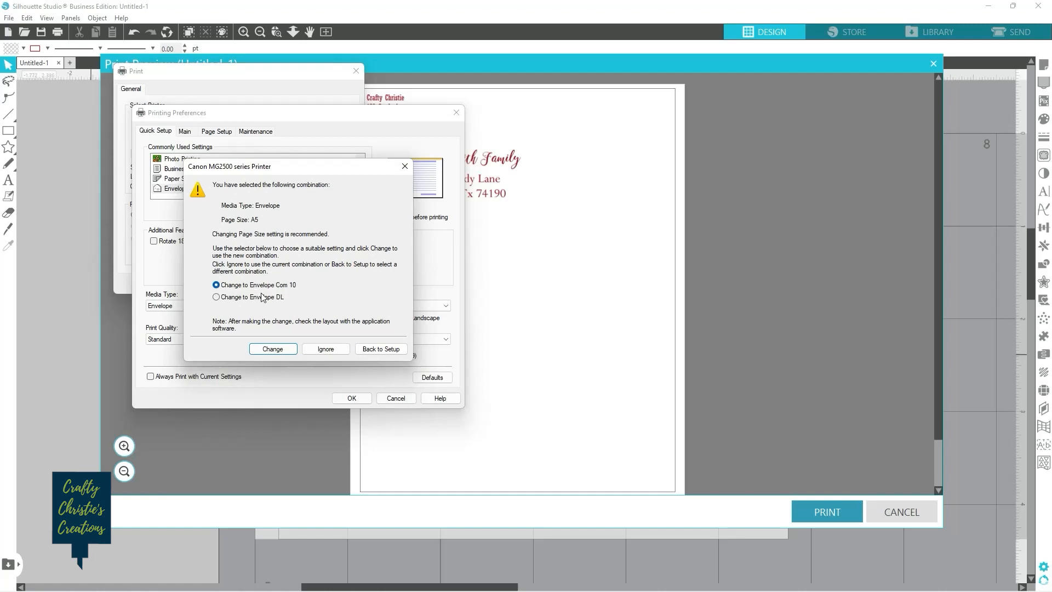
{"action": "mouse_move", "coordinate": [249, 194]}
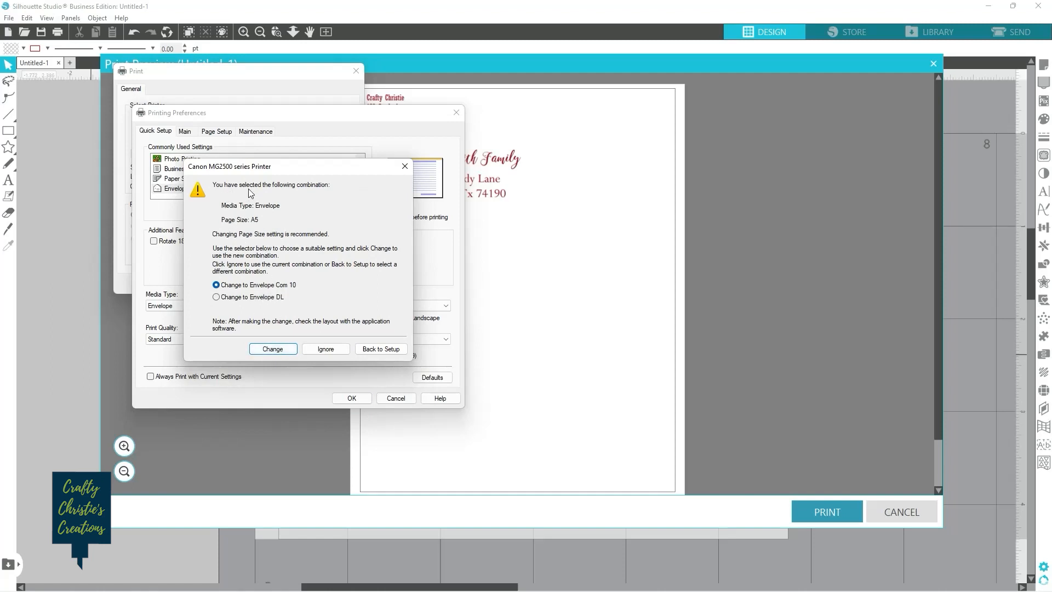
{"action": "mouse_move", "coordinate": [280, 332]}
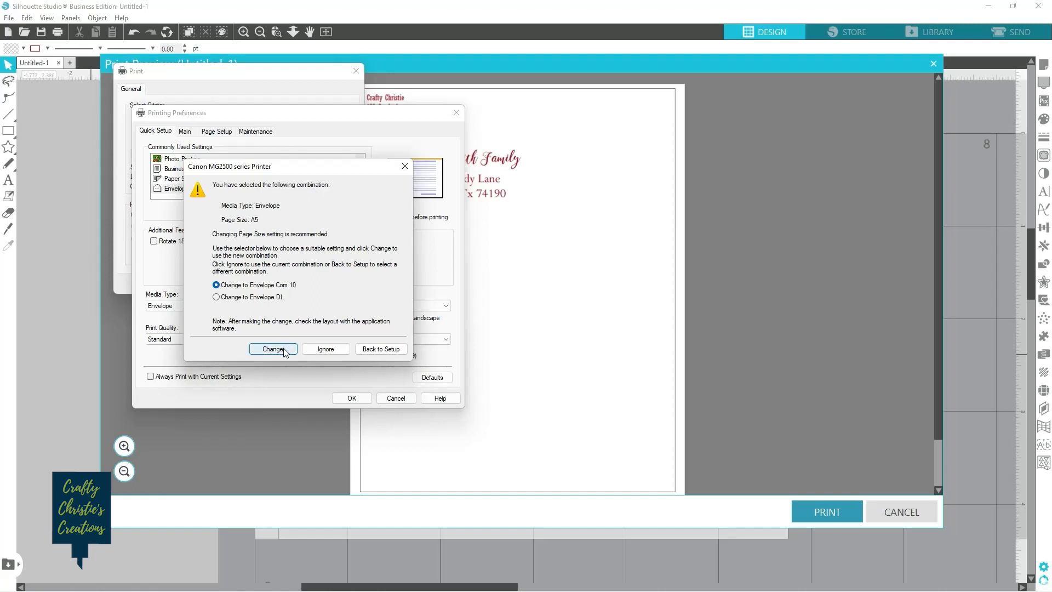
{"action": "left_click", "coordinate": [272, 349]}
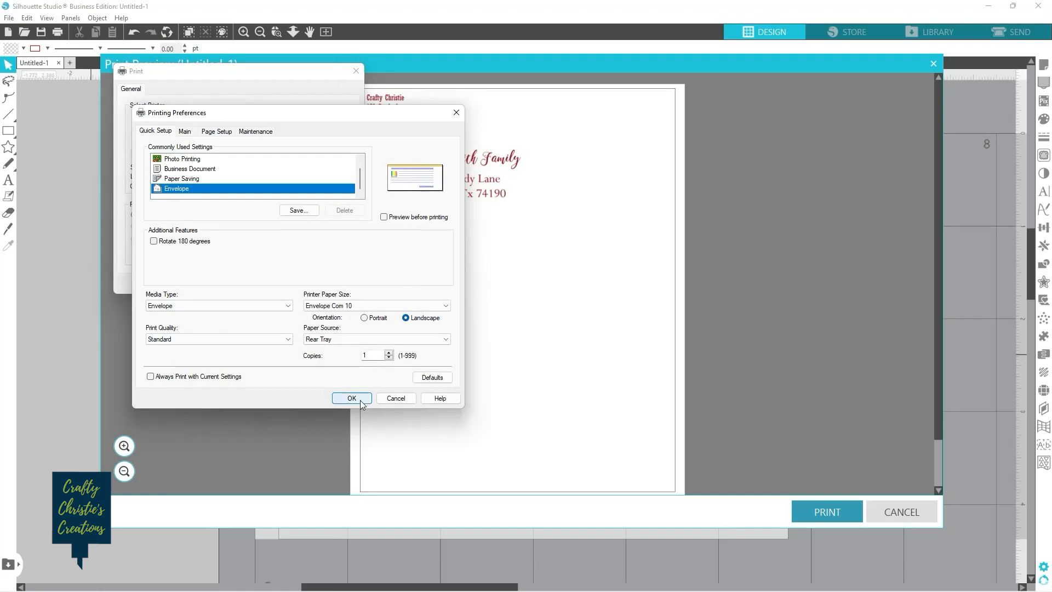
{"action": "left_click", "coordinate": [352, 397]}
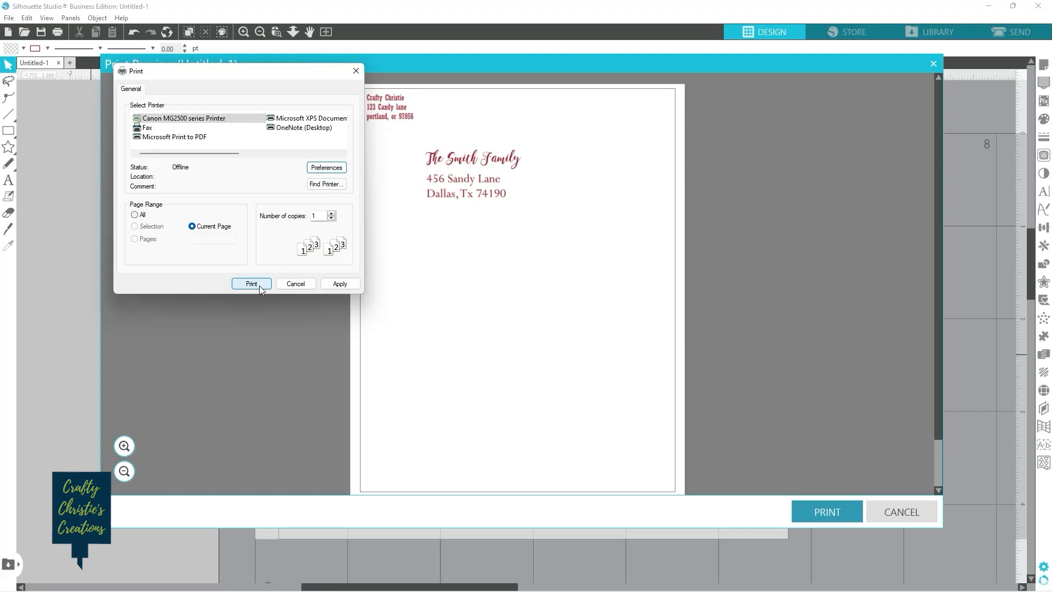
{"action": "mouse_move", "coordinate": [295, 284]}
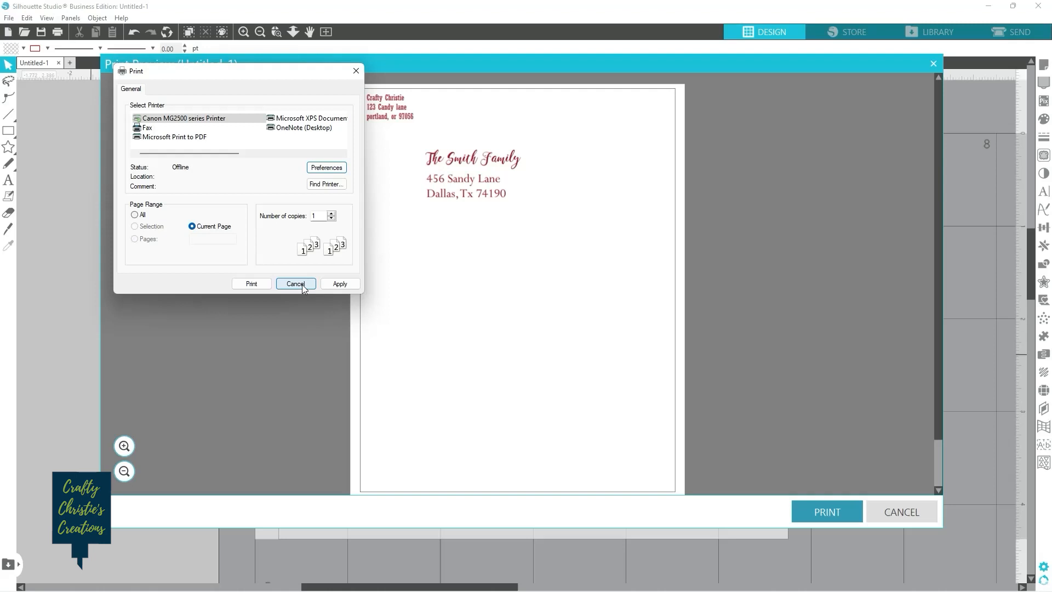
{"action": "left_click", "coordinate": [295, 283]}
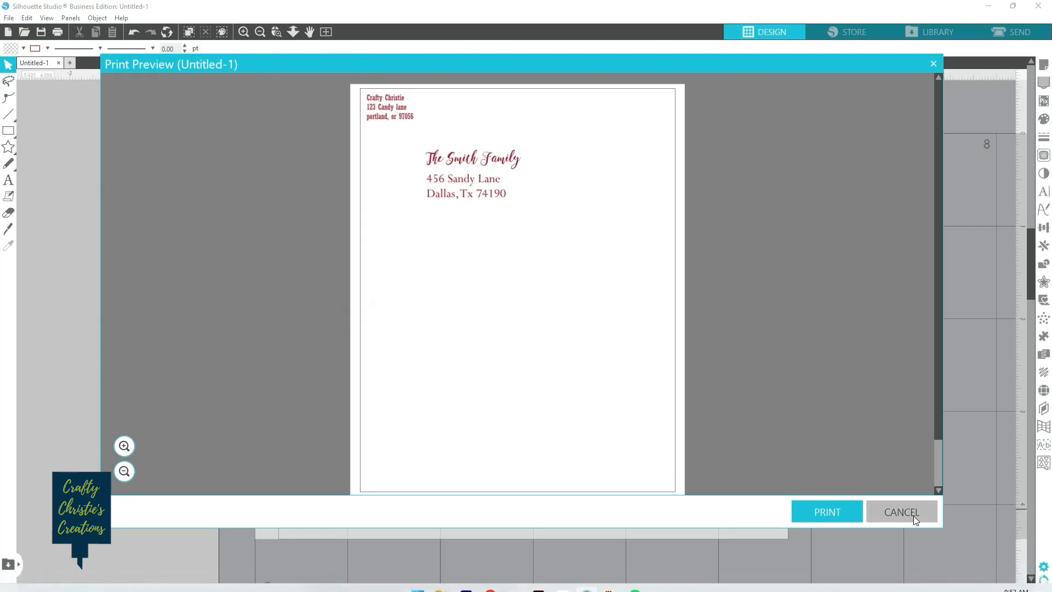
Step: Exit Print Preview and set the design page media size to Letter
{"action": "left_click", "coordinate": [901, 511]}
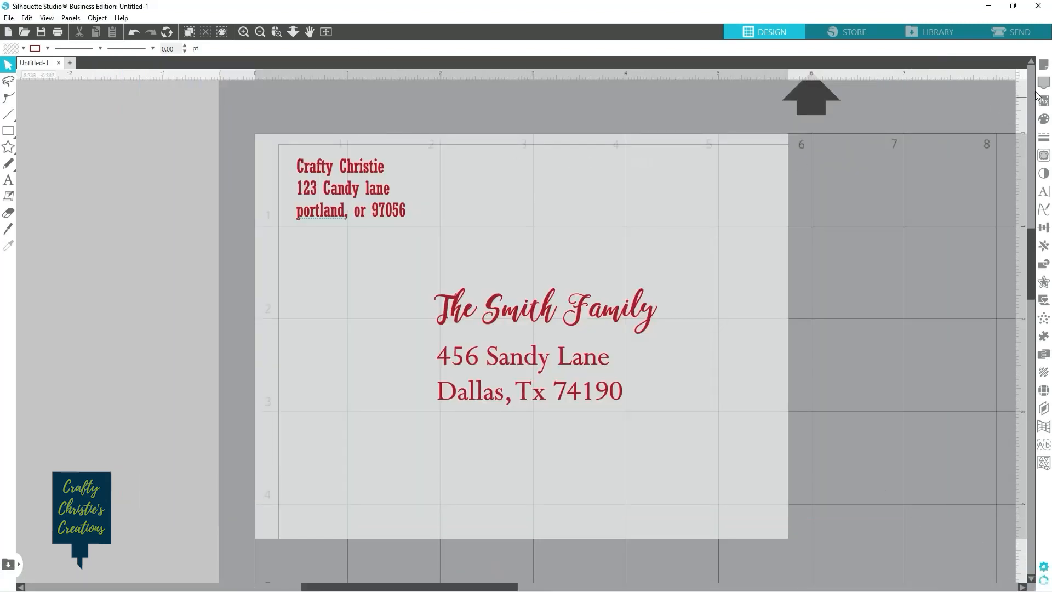
{"action": "mouse_move", "coordinate": [1044, 64]}
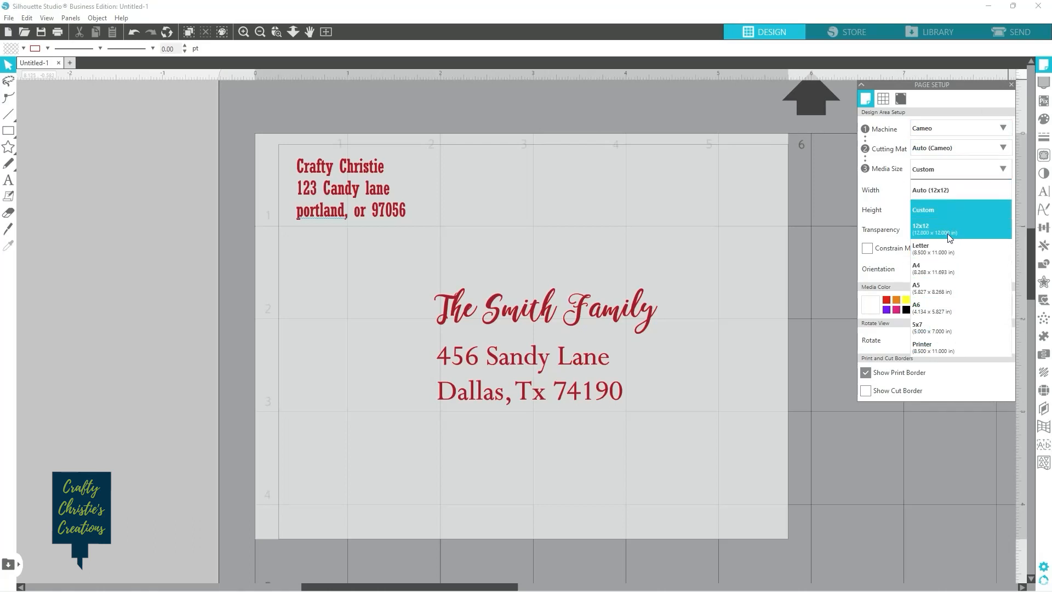
{"action": "left_click", "coordinate": [931, 248]}
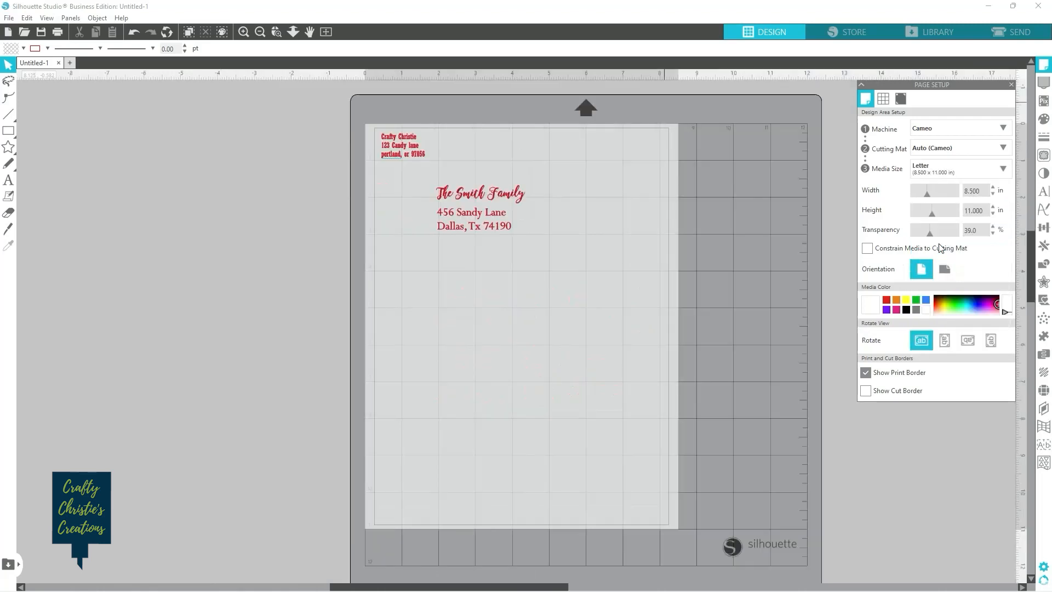
{"action": "left_click", "coordinate": [1012, 85]}
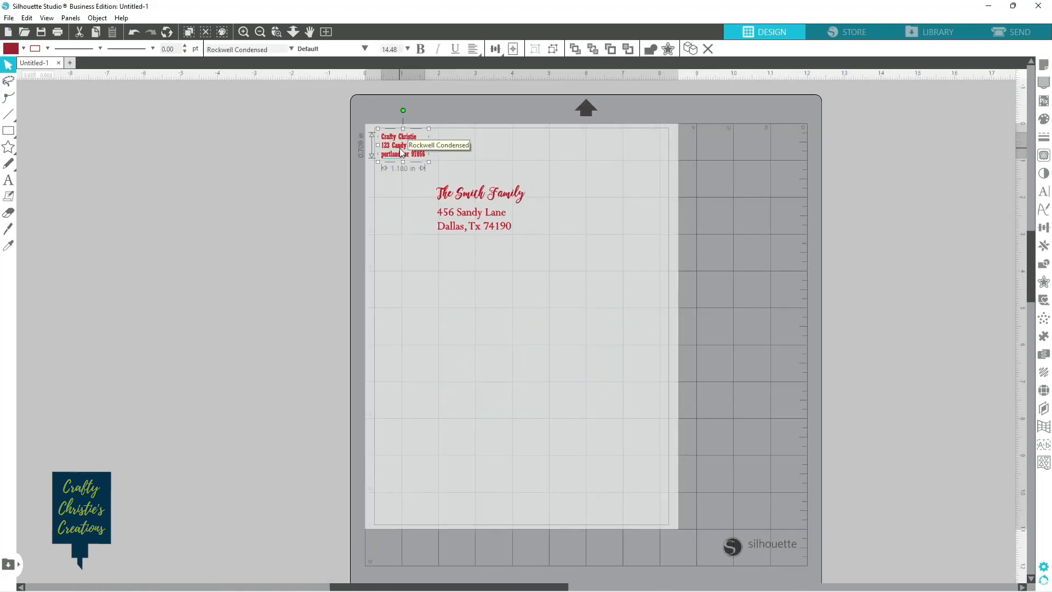
Step: Move the recipient address aside and draw a resized rectangular label box on the page
{"action": "left_click", "coordinate": [480, 209]}
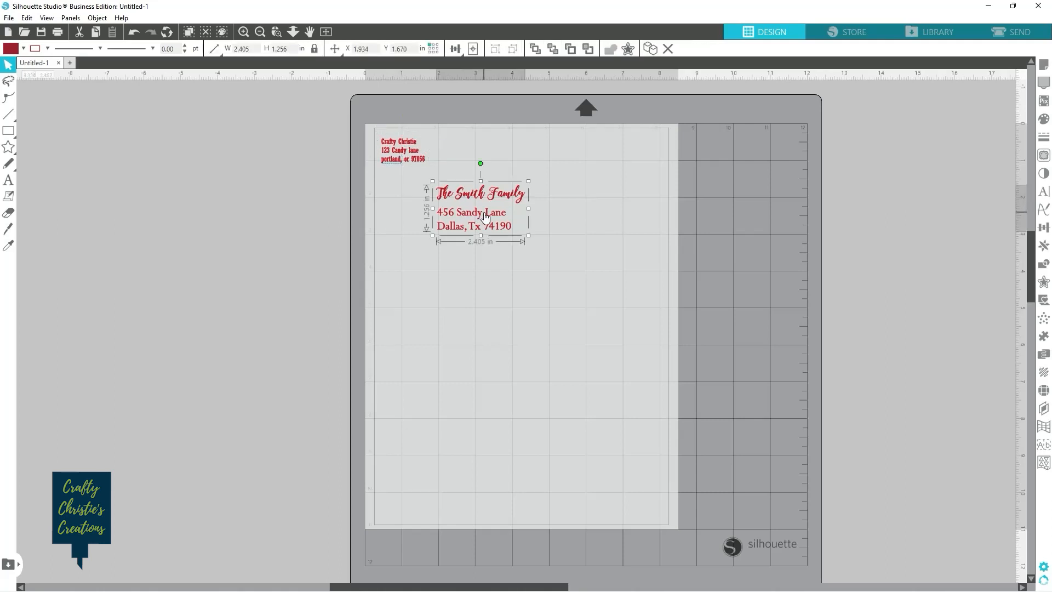
{"action": "left_click_drag", "start_coordinate": [480, 208], "coordinate": [254, 211]}
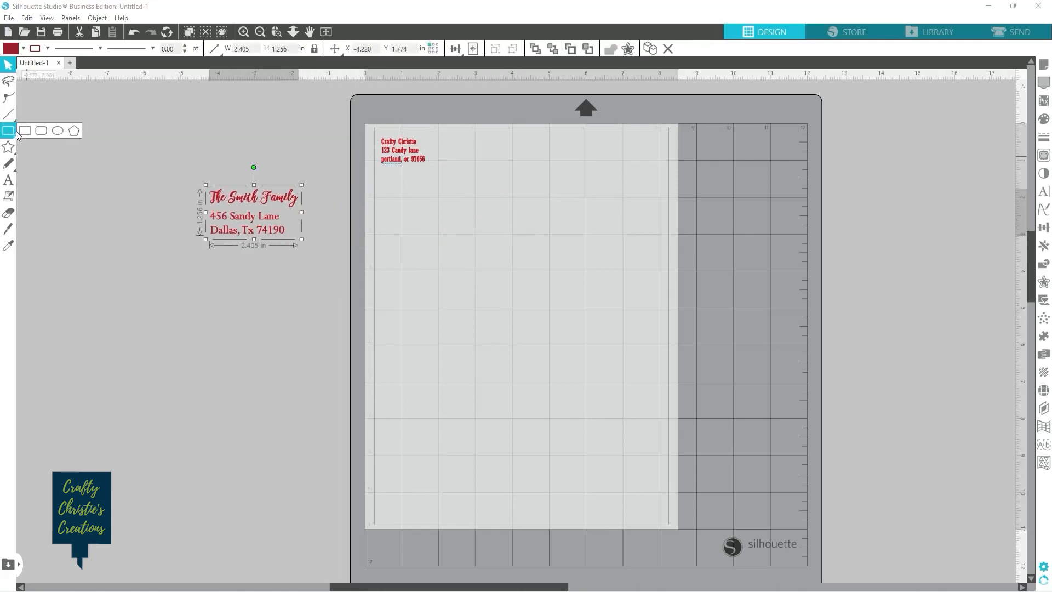
{"action": "left_click_drag", "start_coordinate": [397, 197], "coordinate": [524, 212]}
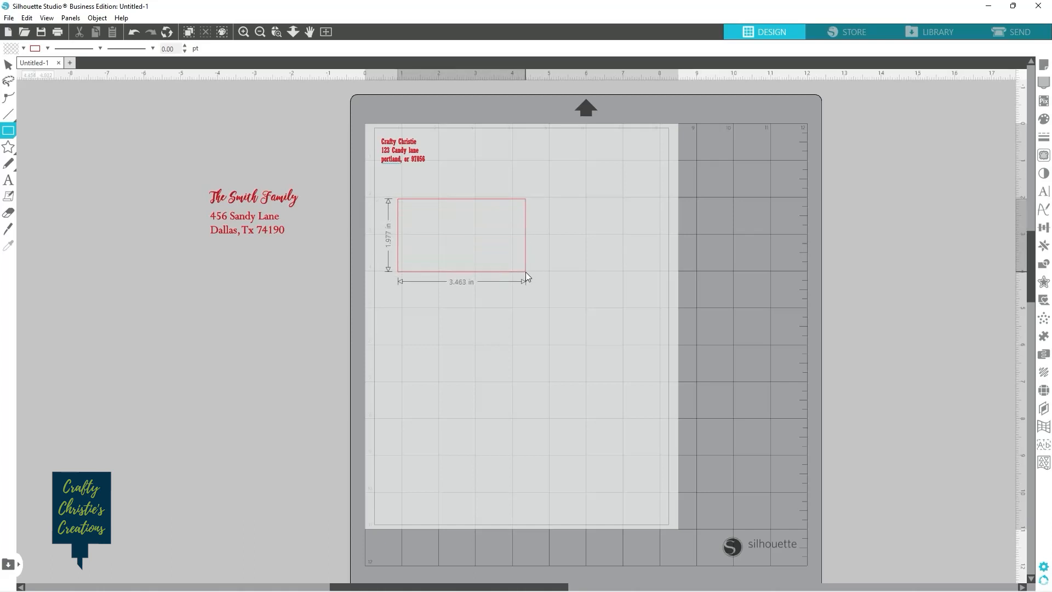
{"action": "left_click_drag", "start_coordinate": [527, 271], "coordinate": [515, 263]}
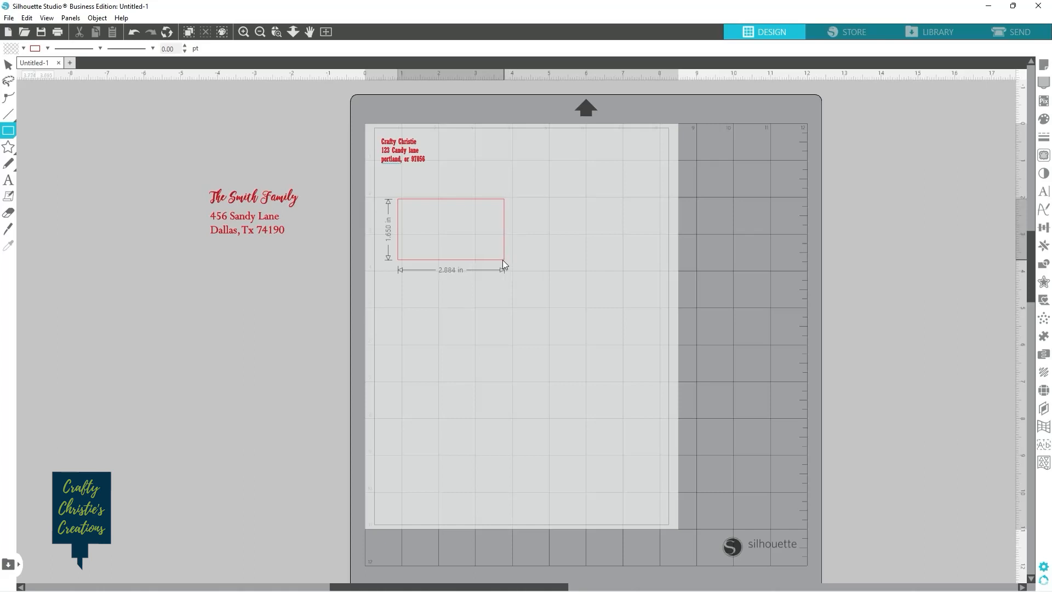
{"action": "left_click_drag", "start_coordinate": [505, 257], "coordinate": [502, 260]}
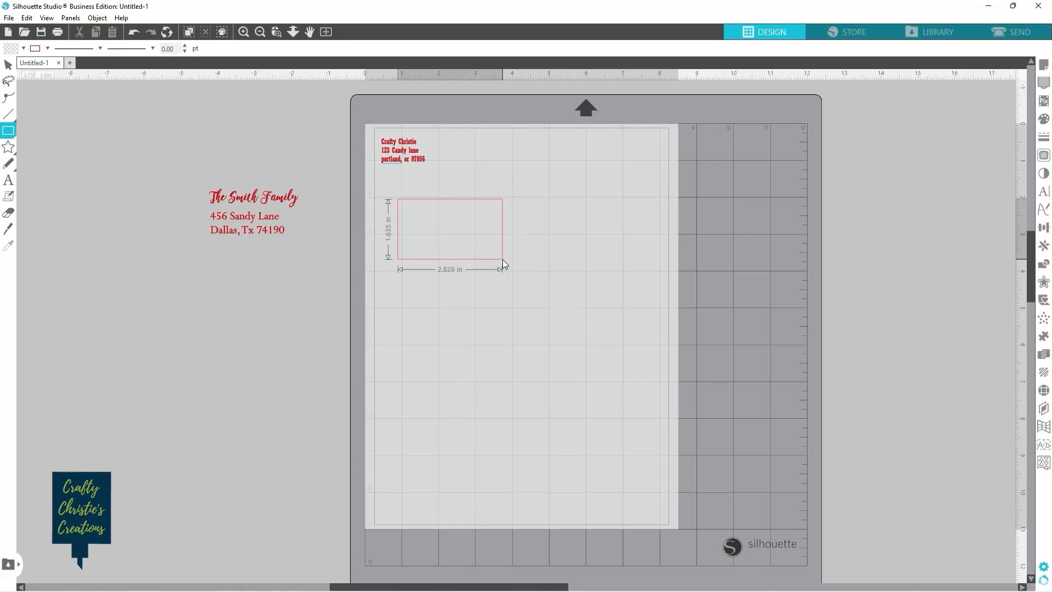
Step: Fit a second rectangle snugly around the return address in the top-left corner
{"action": "left_click", "coordinate": [449, 231]}
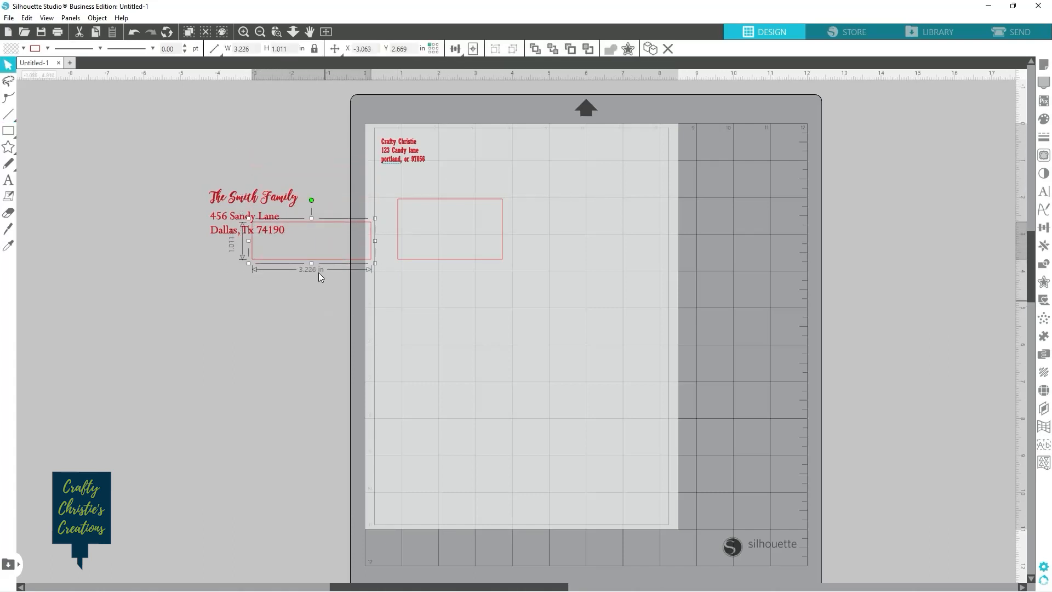
{"action": "left_click_drag", "start_coordinate": [310, 240], "coordinate": [438, 147]}
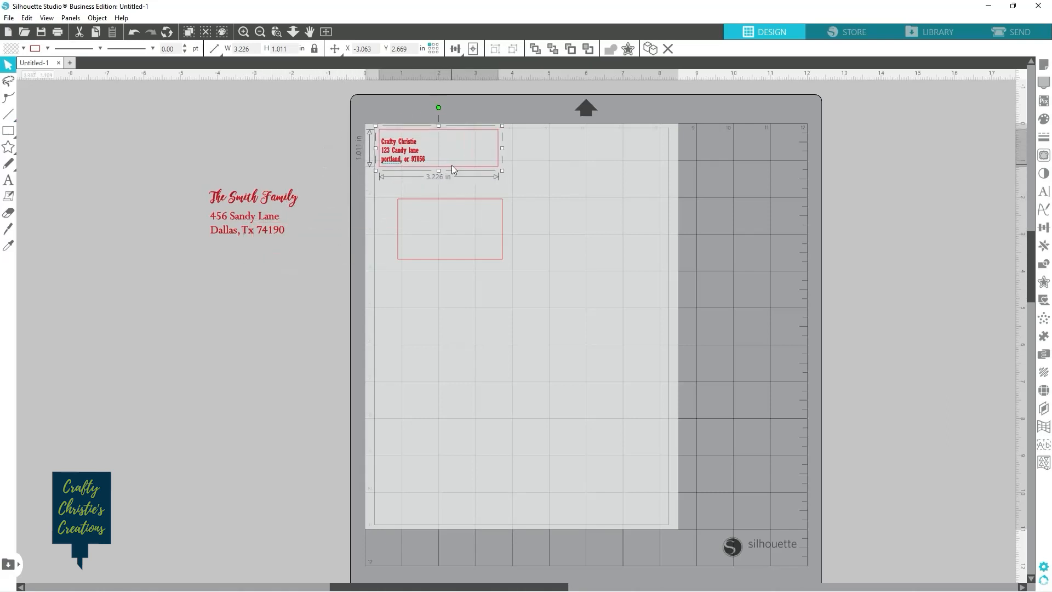
{"action": "left_click_drag", "start_coordinate": [453, 147], "coordinate": [434, 147]}
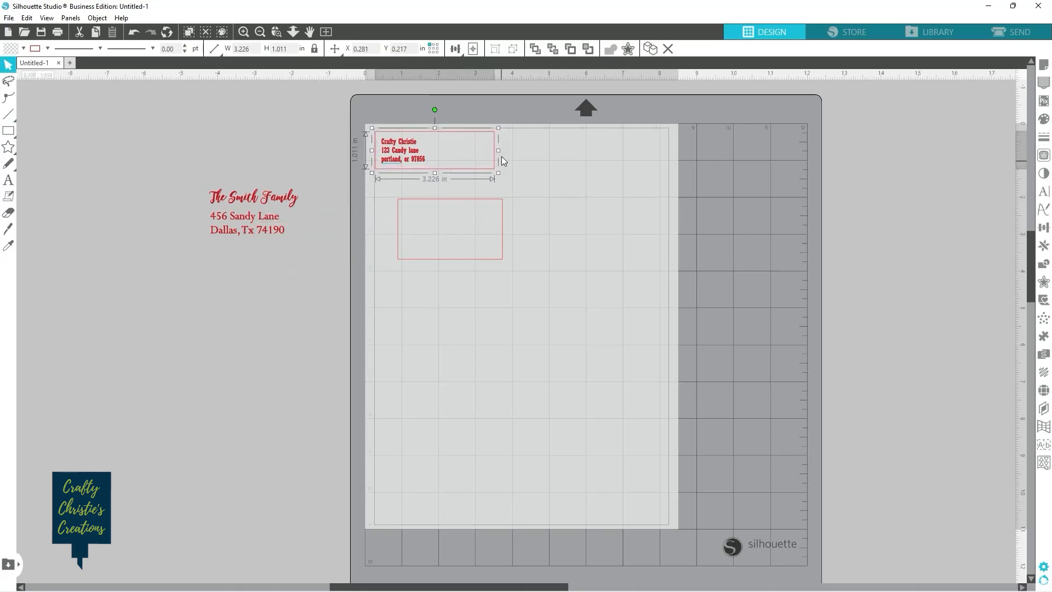
{"action": "left_click_drag", "start_coordinate": [498, 150], "coordinate": [439, 150]}
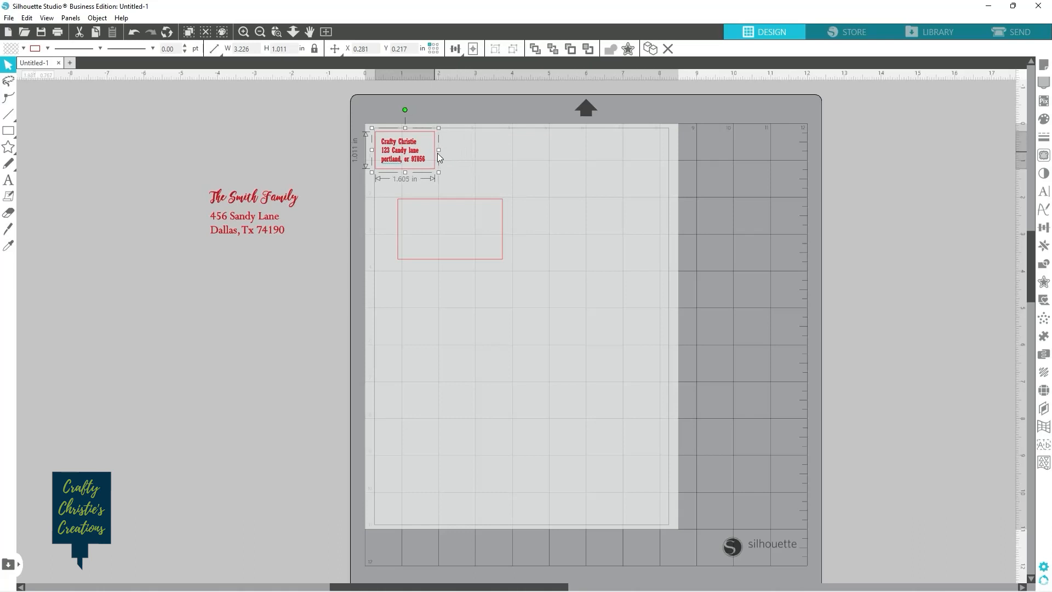
{"action": "left_click_drag", "start_coordinate": [439, 150], "coordinate": [430, 179]}
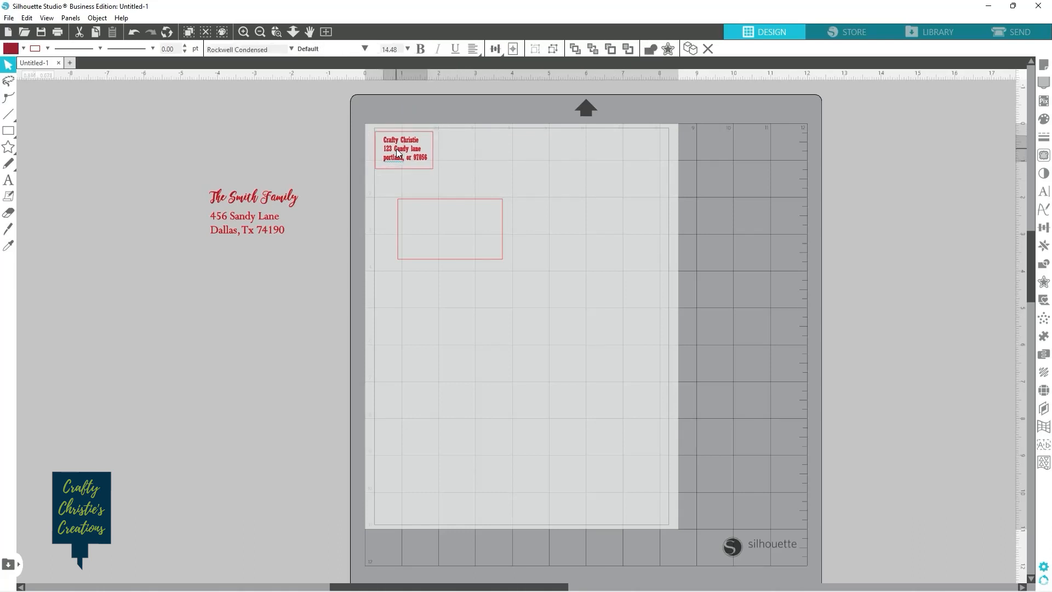
Step: Select each address together with its box and open their right-click options
{"action": "left_click", "coordinate": [403, 149]}
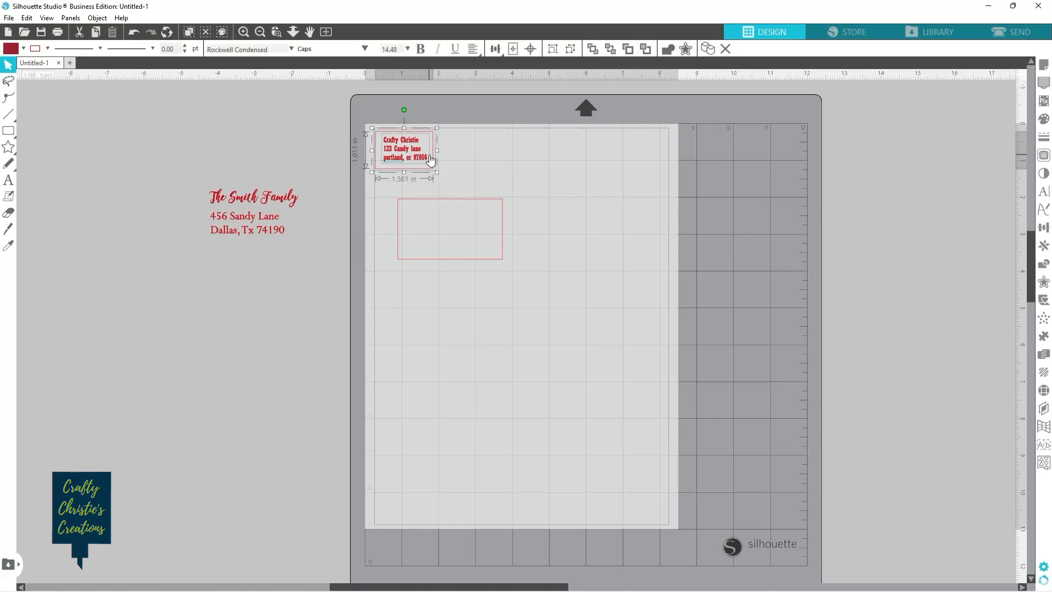
{"action": "right_click", "coordinate": [429, 158]}
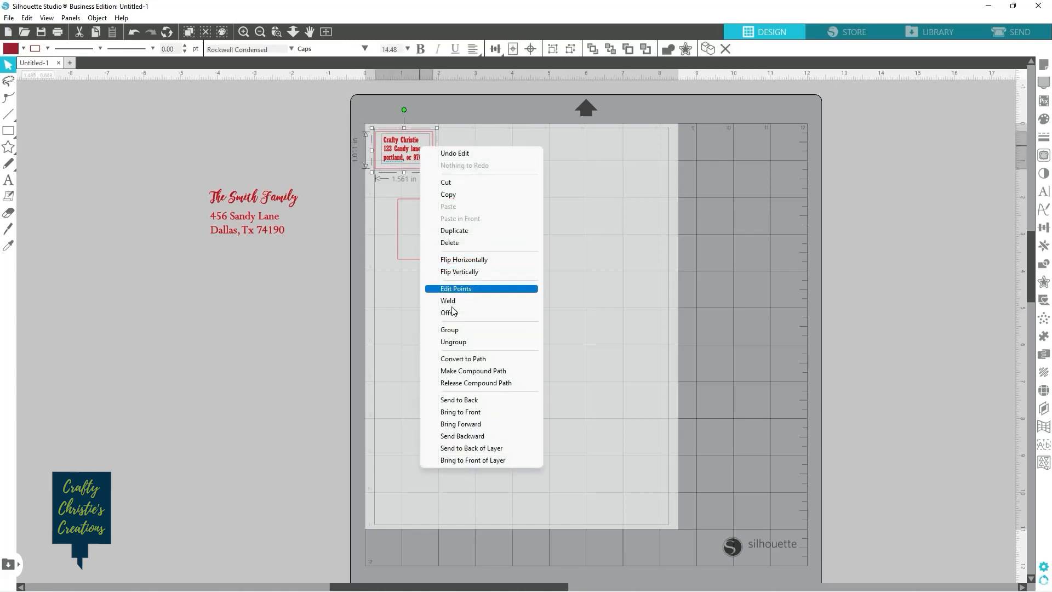
{"action": "left_click", "coordinate": [455, 288]}
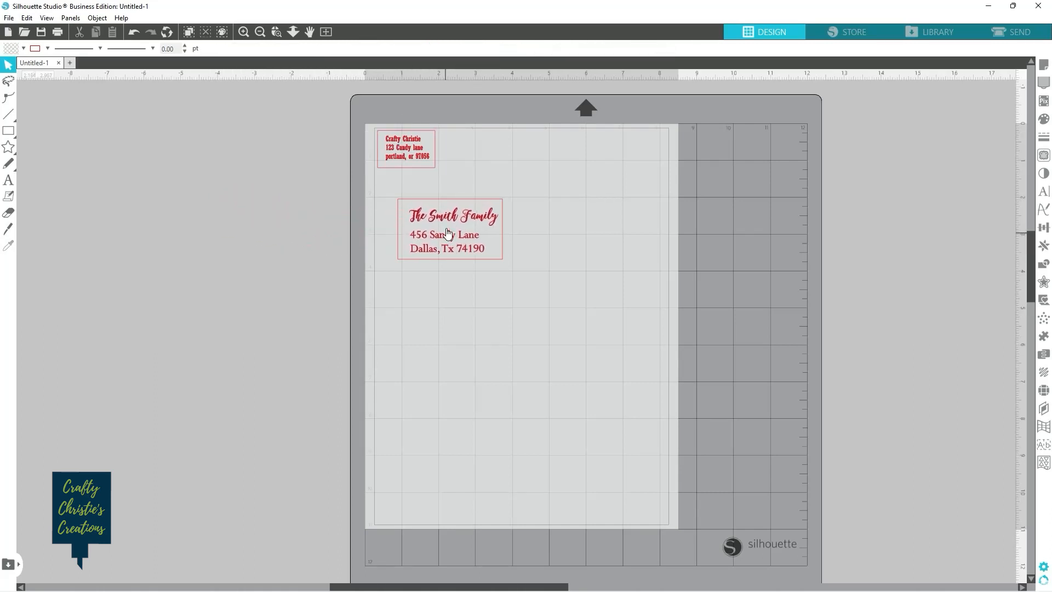
{"action": "left_click", "coordinate": [450, 231]}
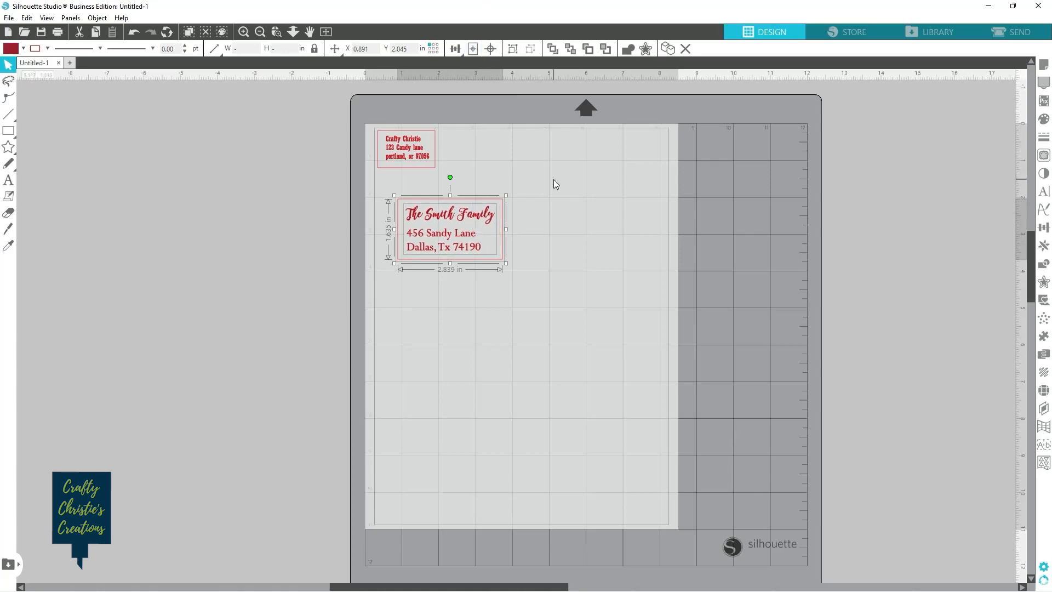
{"action": "right_click", "coordinate": [465, 248]}
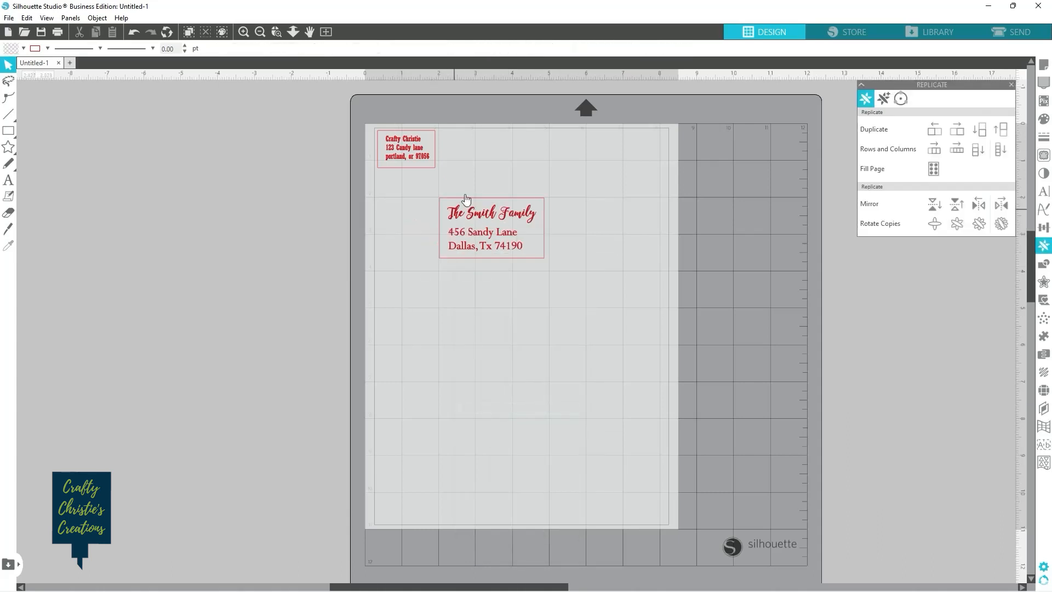
Step: Duplicate the label box downward into a column of four boxes, then deselect
{"action": "left_click", "coordinate": [490, 228]}
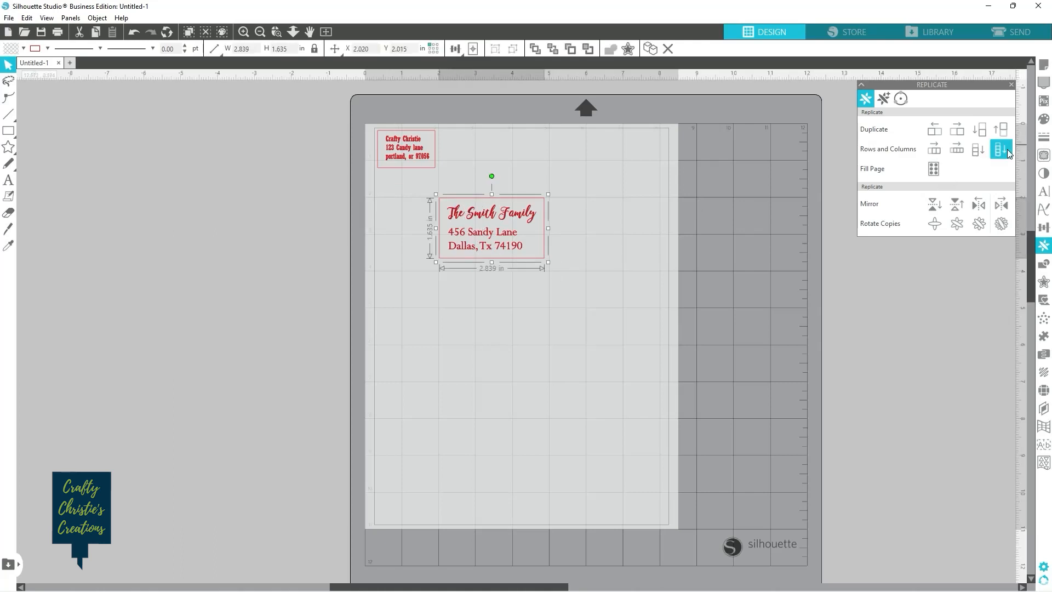
{"action": "left_click", "coordinate": [1000, 148]}
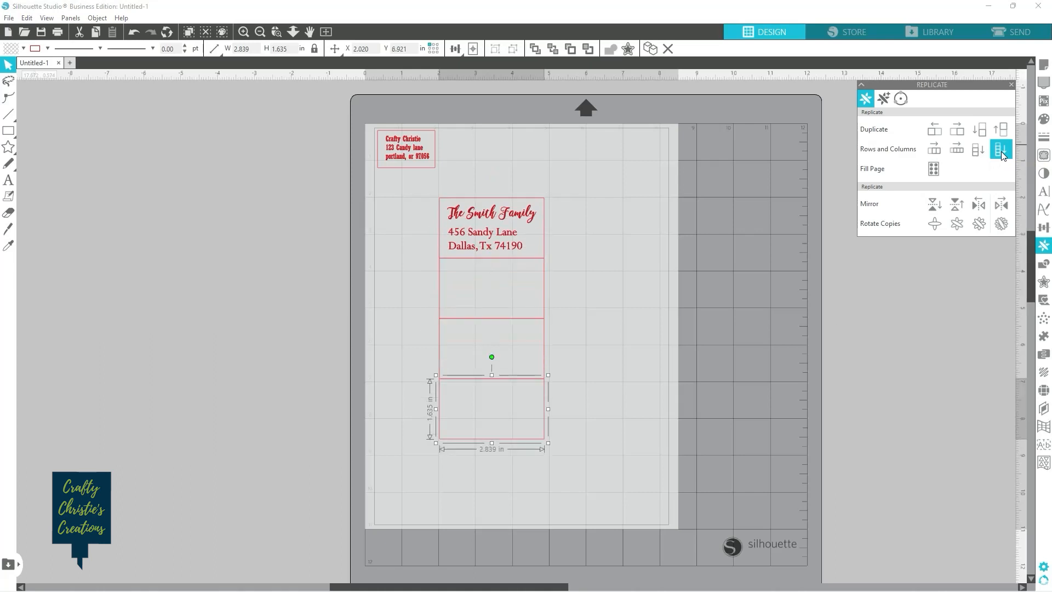
{"action": "left_click", "coordinate": [1002, 149]}
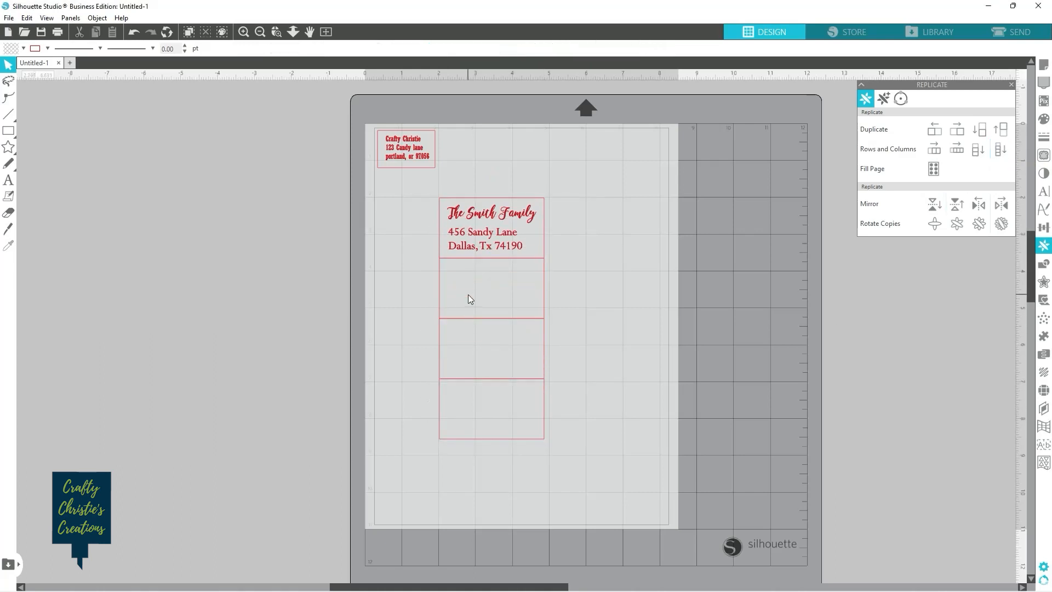
{"action": "left_click", "coordinate": [9, 180]}
{"action": "type", "text": "THE ADAMS FAMILY"}
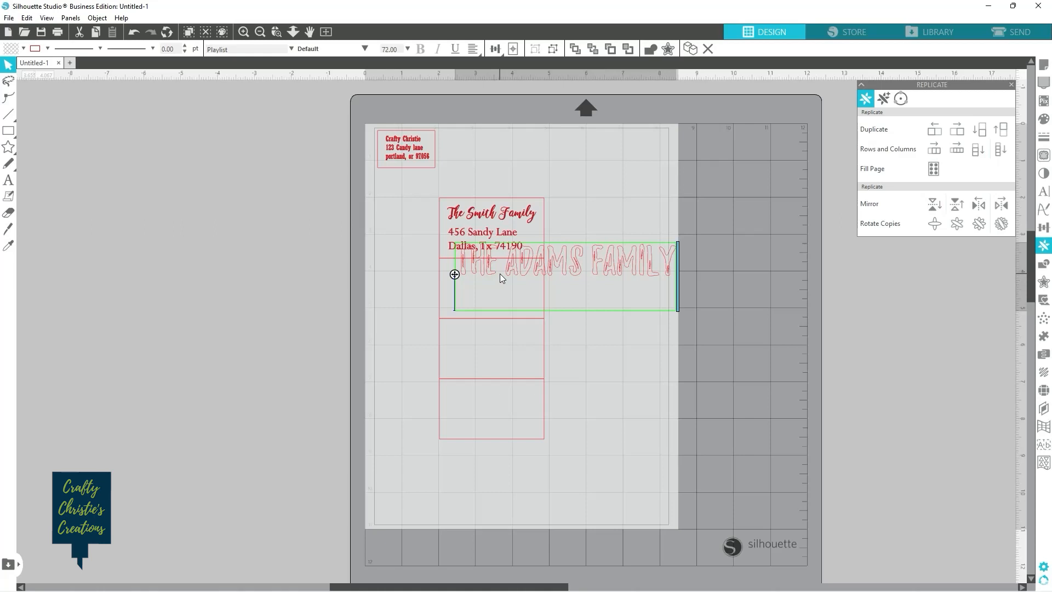
Step: Type the Adams address lines: 567 North Street, Dallas, TX 12345
{"action": "type", "text": "567"}
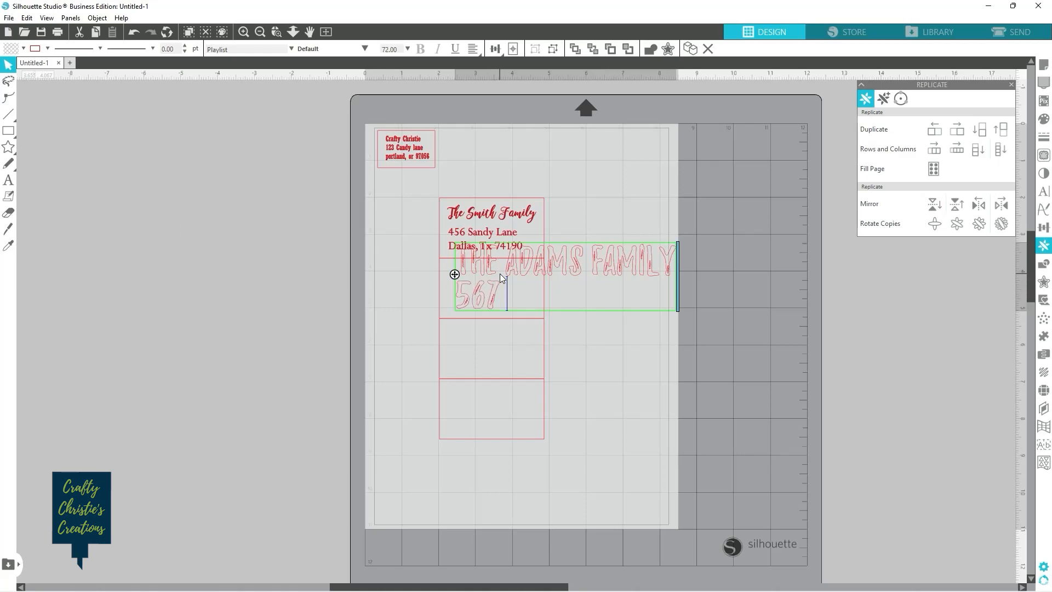
{"action": "type", "text": "NORTH STREET"}
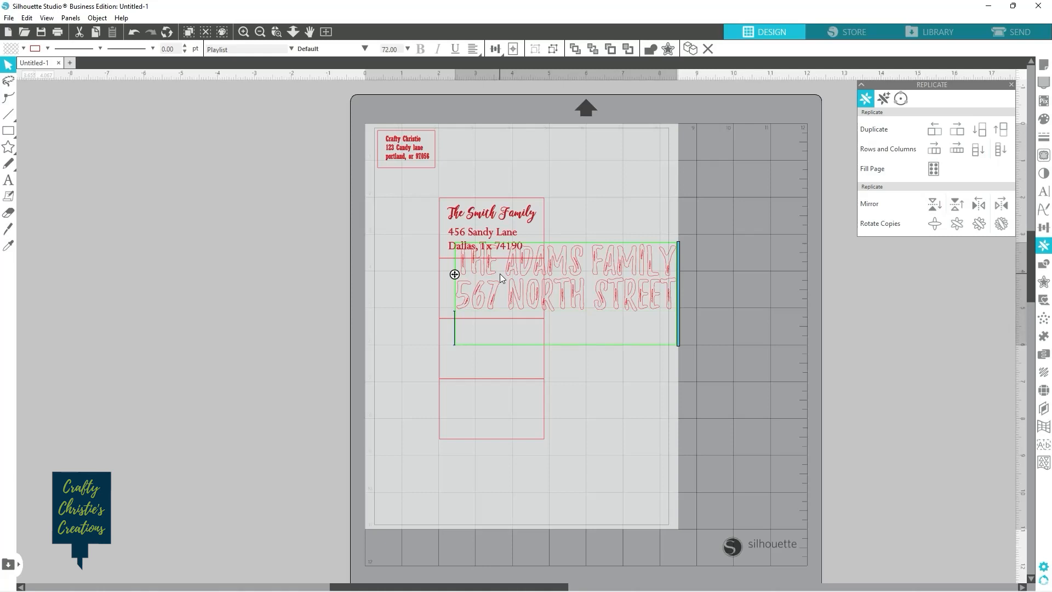
{"action": "type", "text": "DALLAS"}
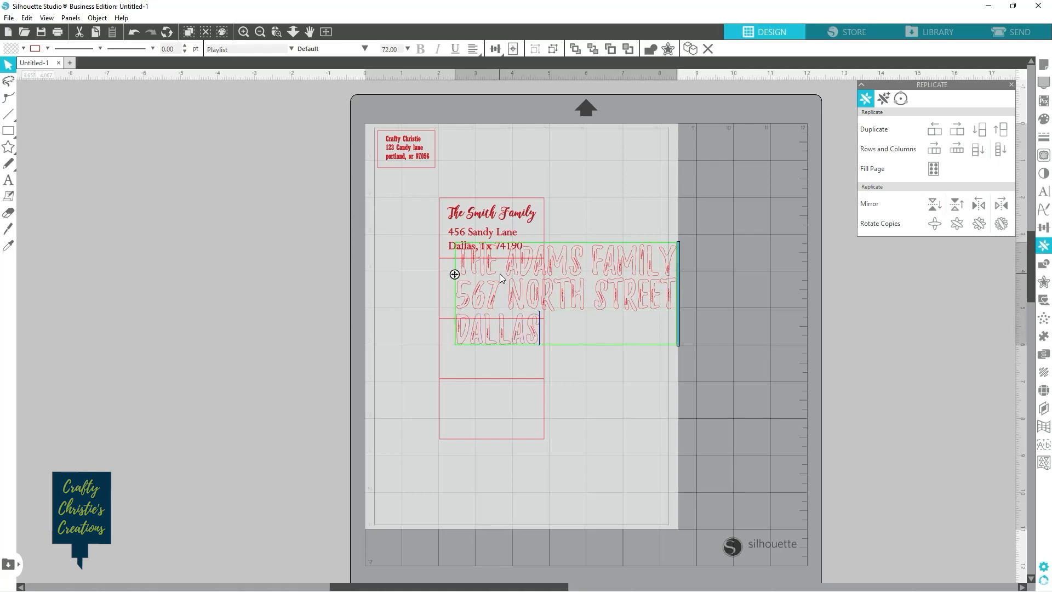
{"action": "type", "text": ", TX"}
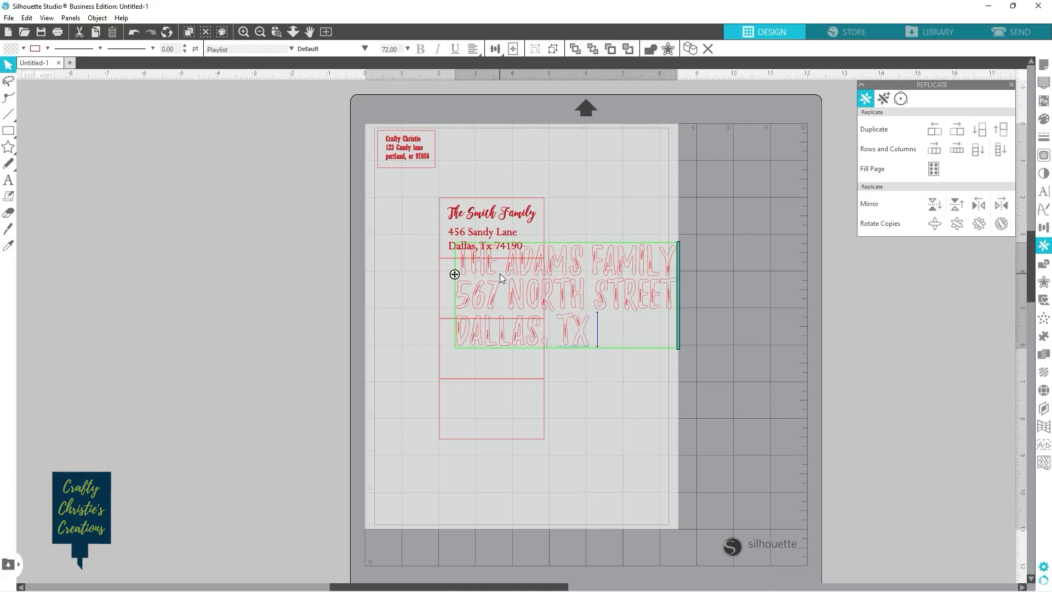
{"action": "type", "text": "12345"}
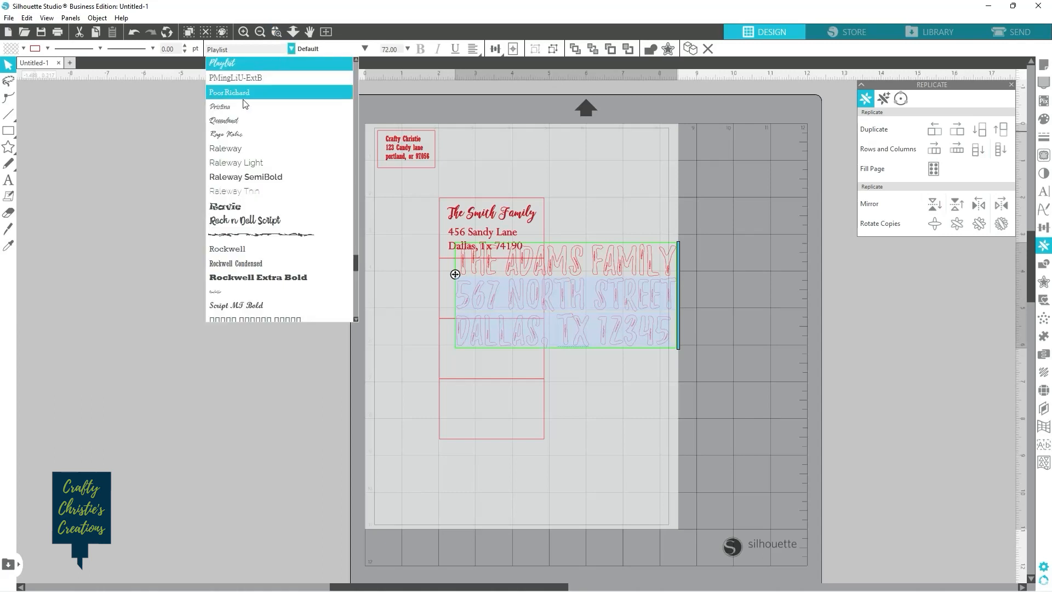
Step: Apply a script font to the street and city lines, then select the Adams Family name line
{"action": "left_click", "coordinate": [220, 108]}
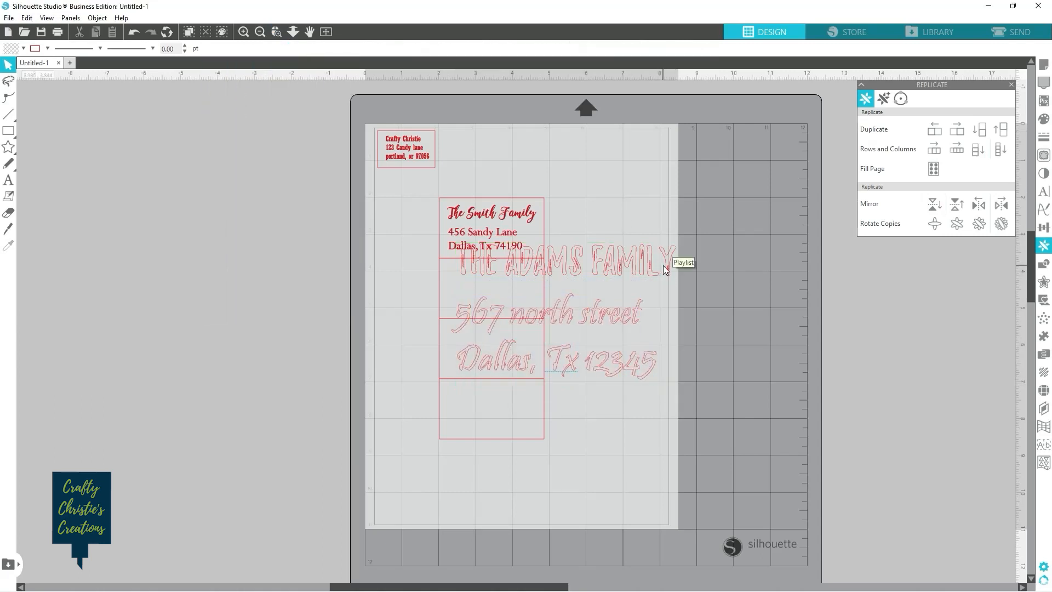
{"action": "double_click", "coordinate": [550, 261]}
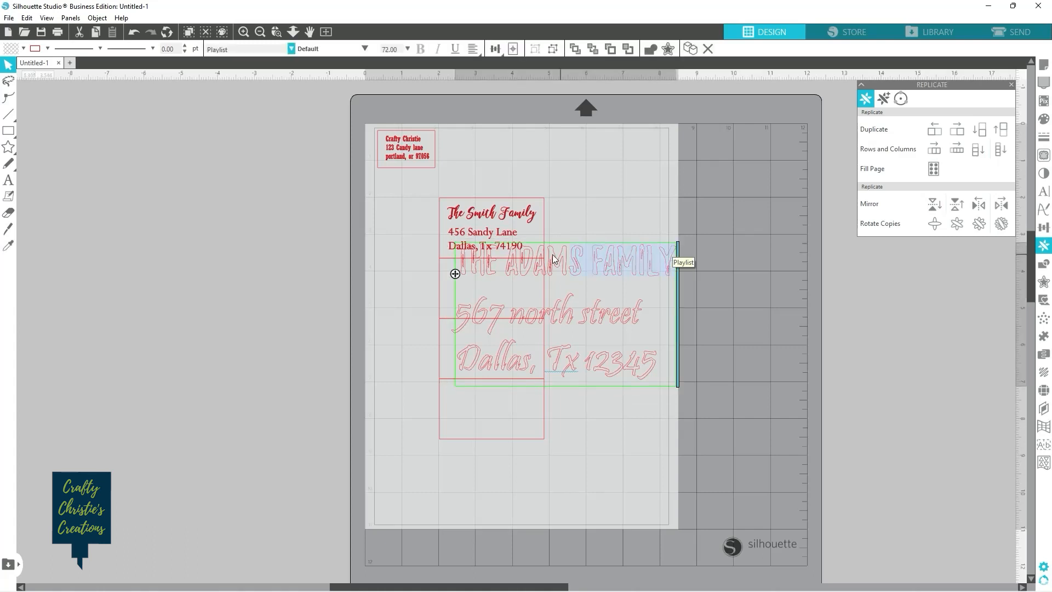
{"action": "left_click", "coordinate": [328, 48]}
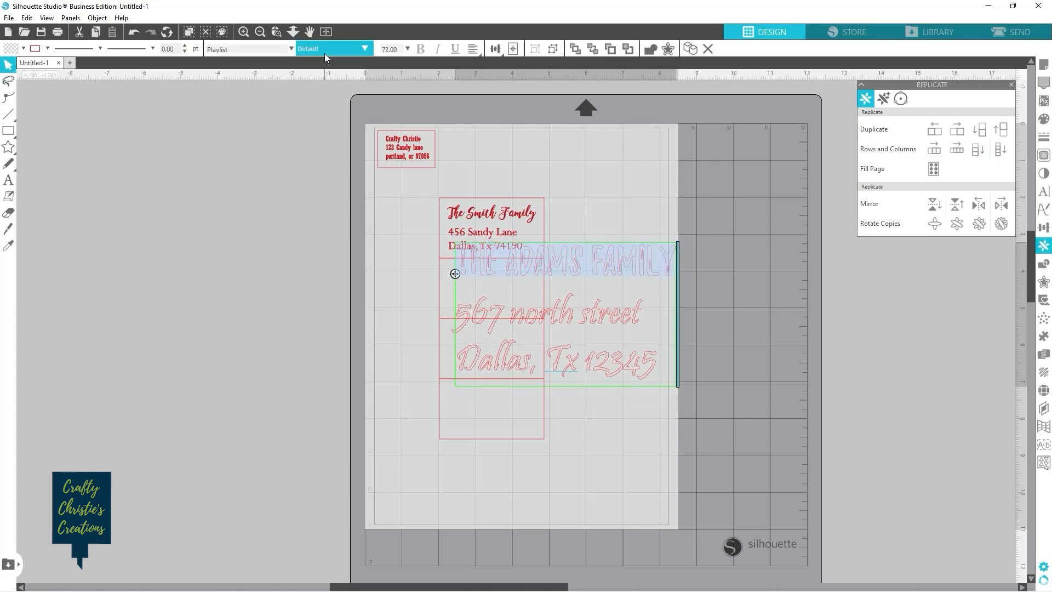
{"action": "left_click", "coordinate": [365, 48]}
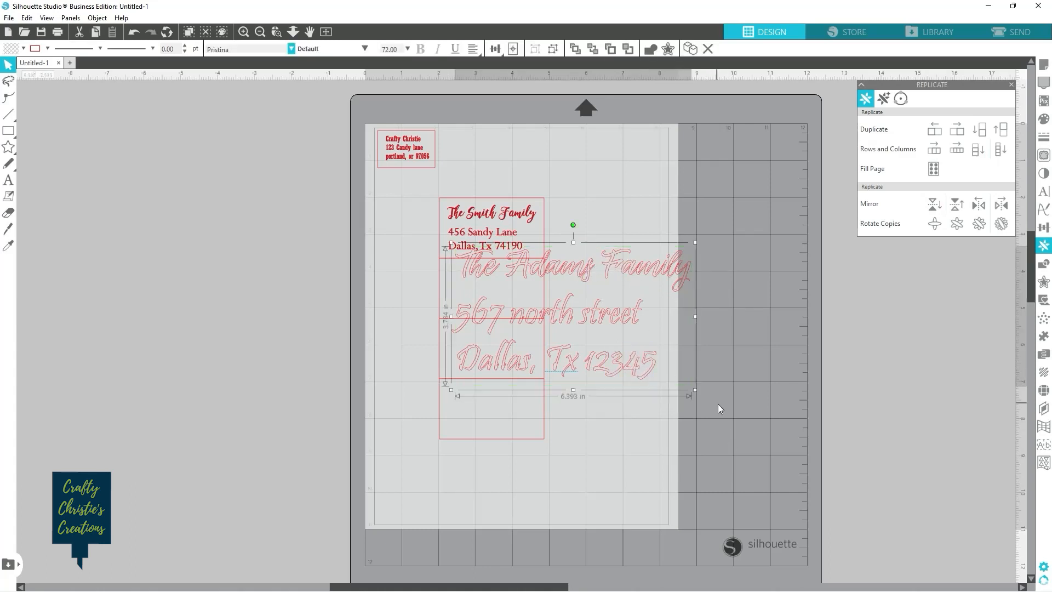
Step: Shrink the Adams address into box two and type 'The Warren Family' as new text
{"action": "left_click_drag", "start_coordinate": [694, 390], "coordinate": [575, 320]}
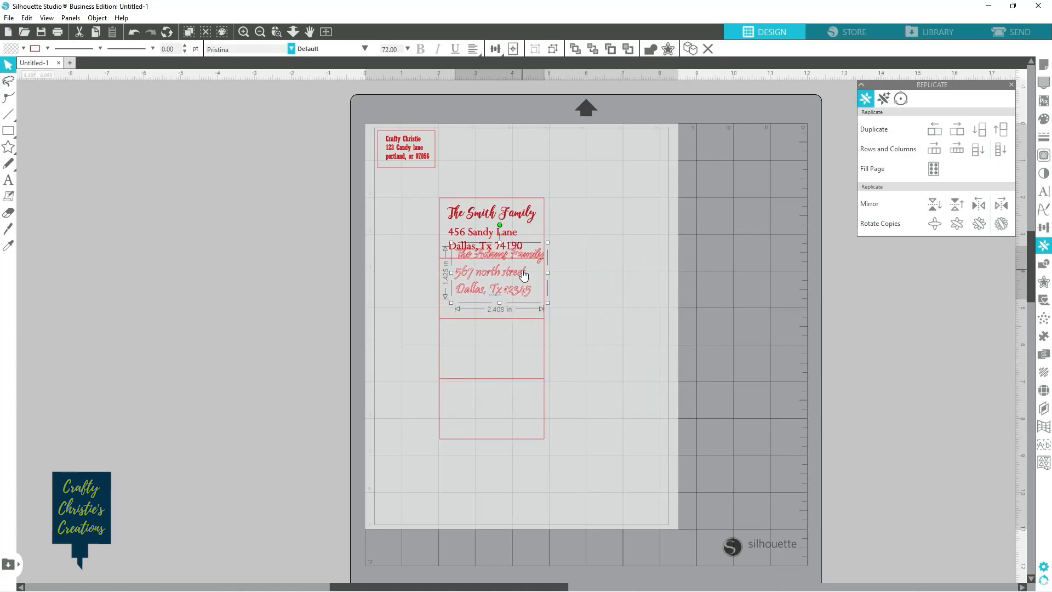
{"action": "left_click_drag", "start_coordinate": [493, 271], "coordinate": [493, 289]}
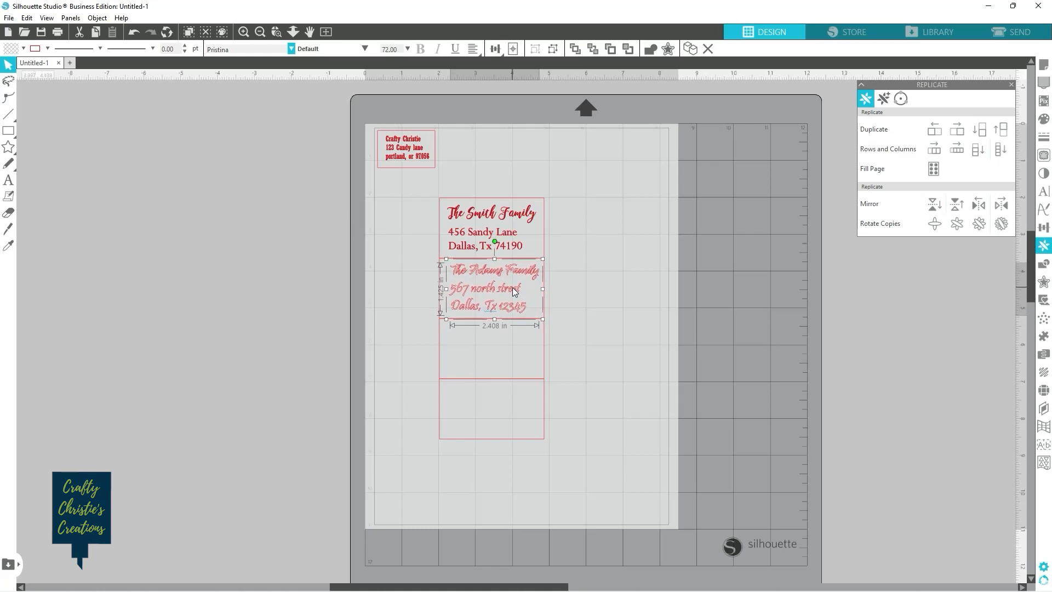
{"action": "left_click", "coordinate": [418, 335]}
{"action": "type", "text": "THE WA"}
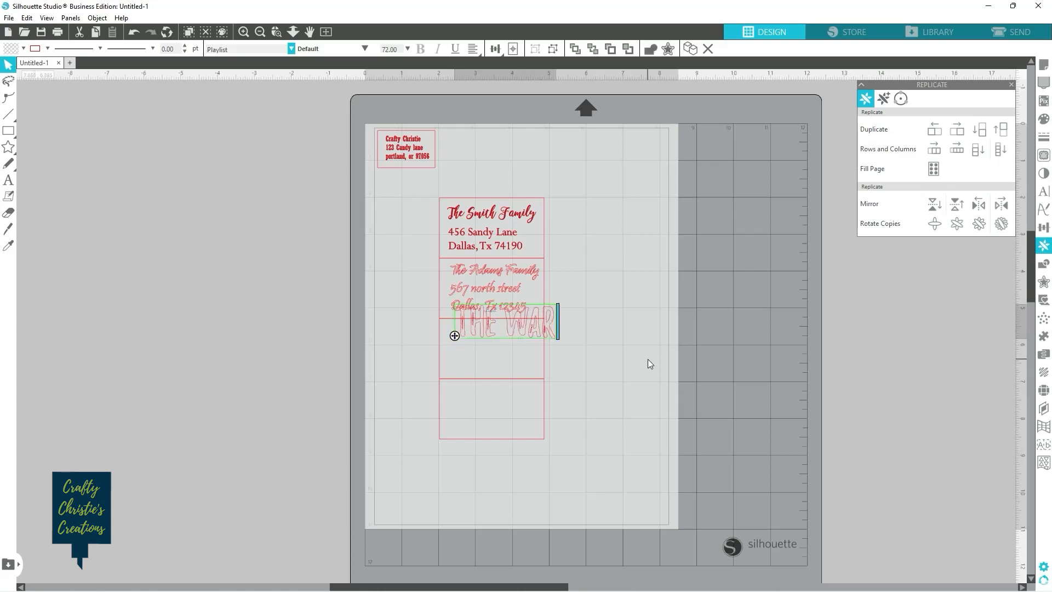
{"action": "type", "text": "REN FAMILY"}
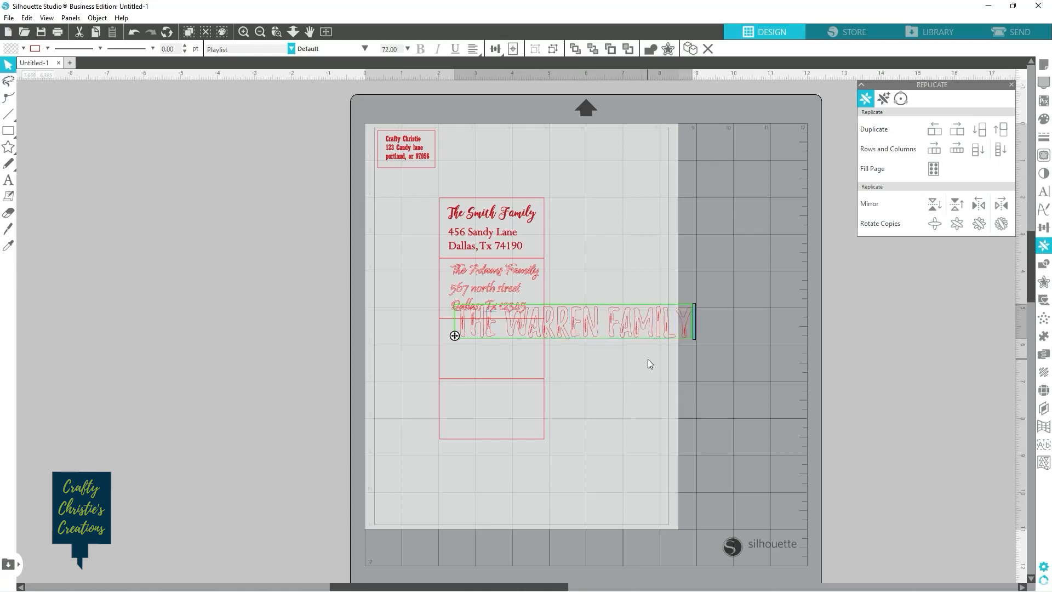
{"action": "left_click", "coordinate": [57, 213]}
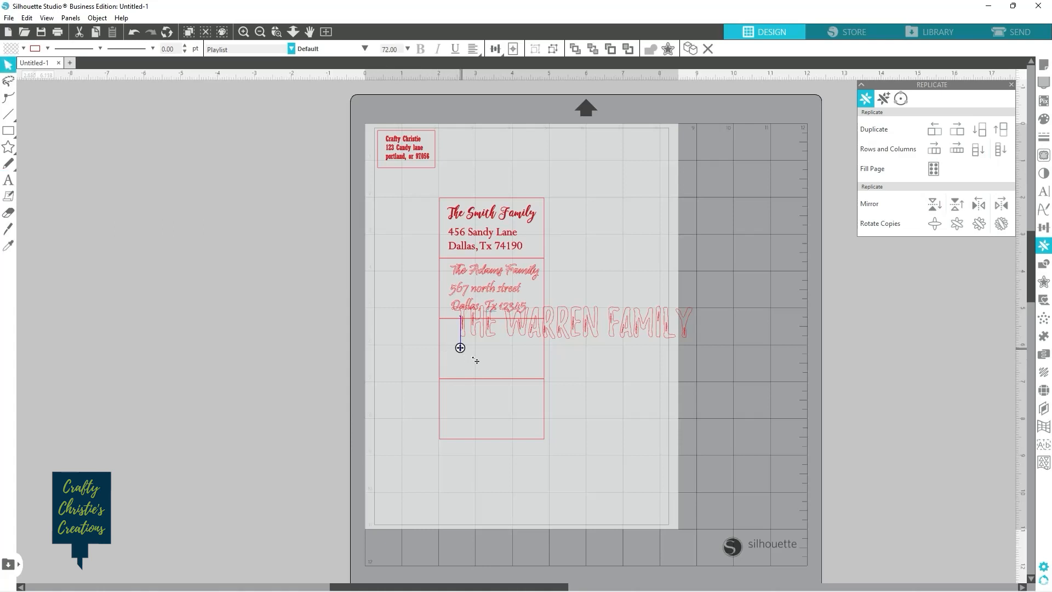
{"action": "type", "text": "1234"}
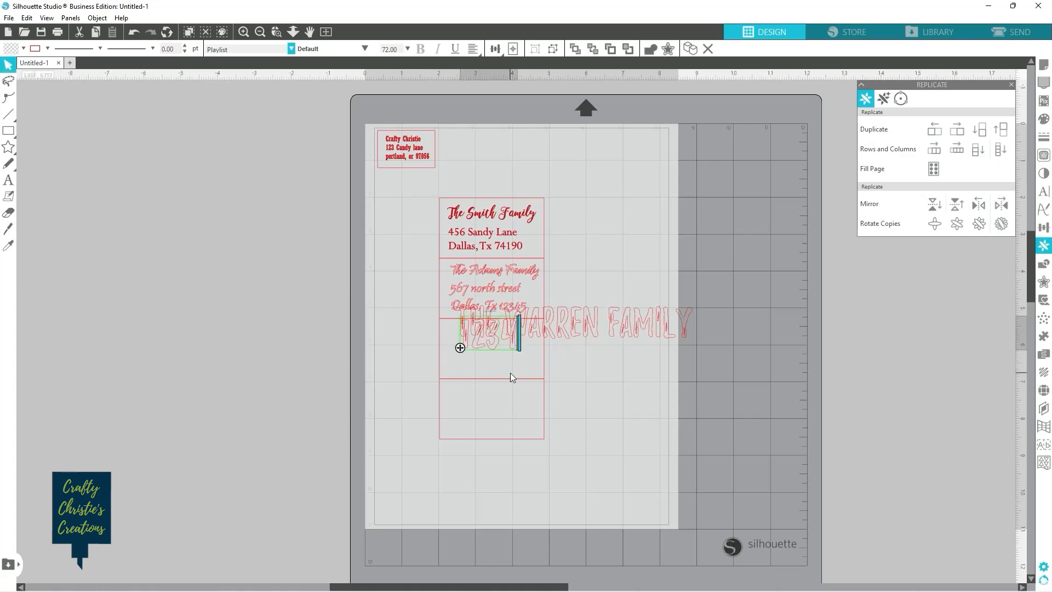
{"action": "type", "text": "SW"}
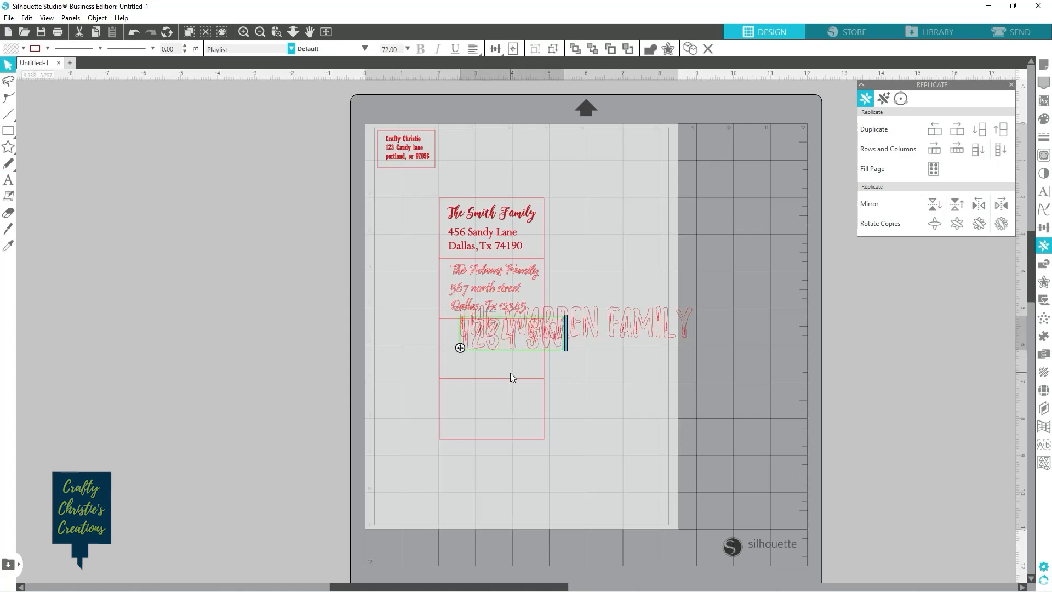
{"action": "type", "text": "MEADOWBROO"}
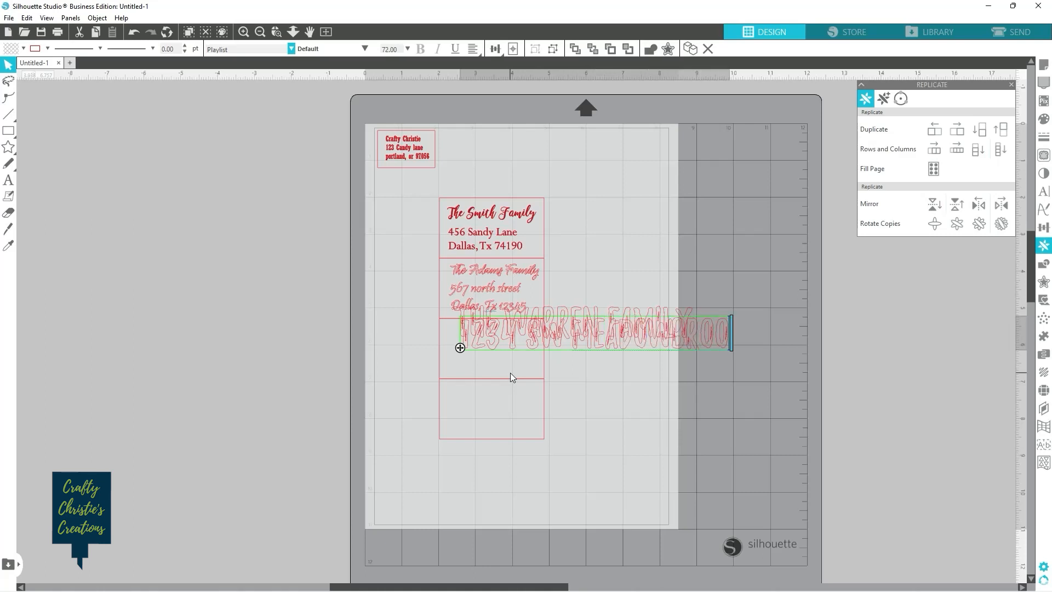
{"action": "type", "text": "OK DR."}
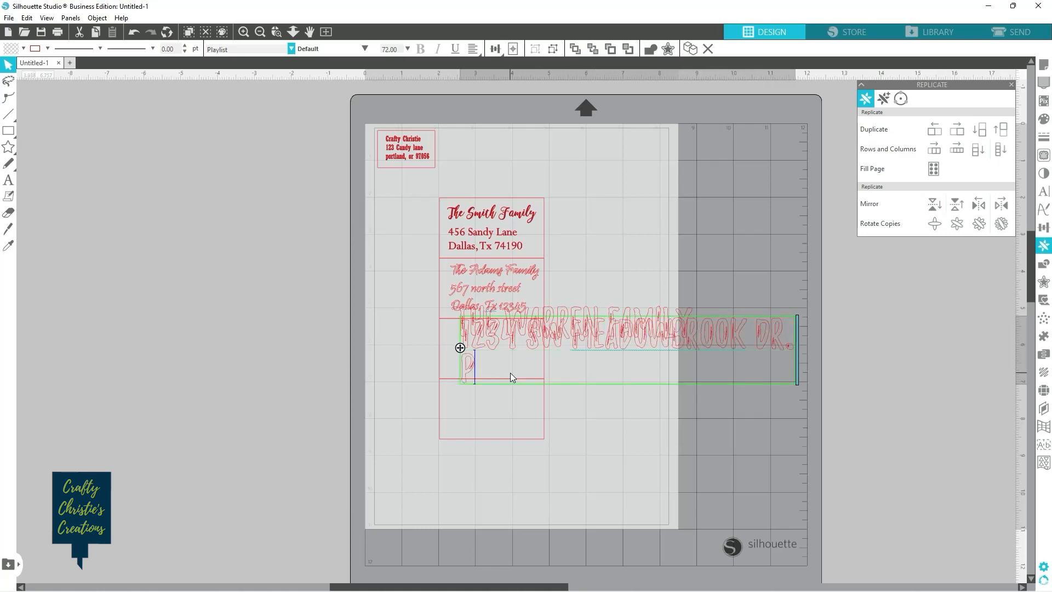
{"action": "type", "text": "PORTLAND OR 9"}
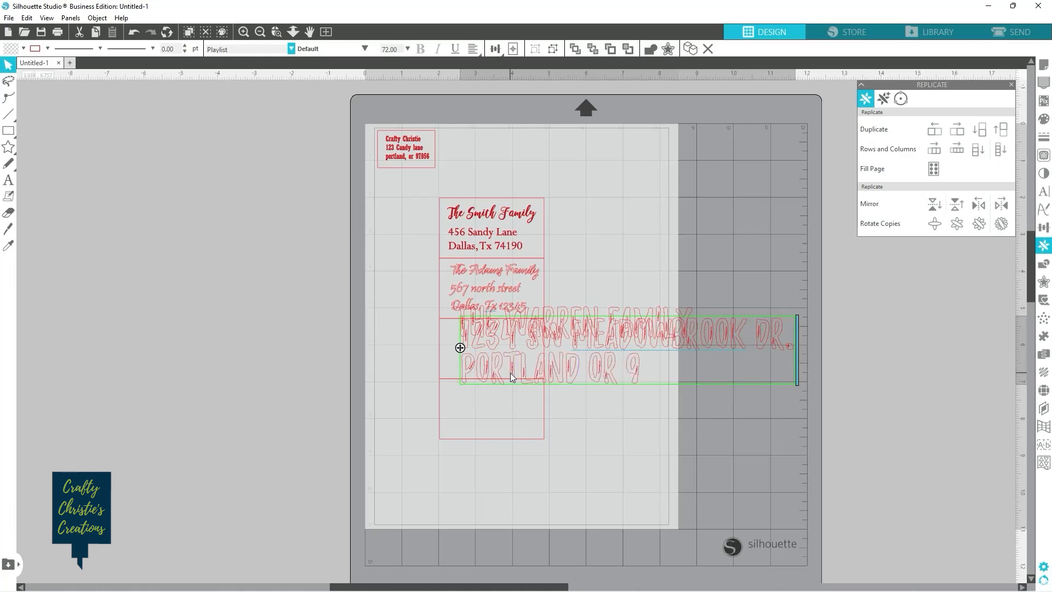
{"action": "type", "text": "7056"}
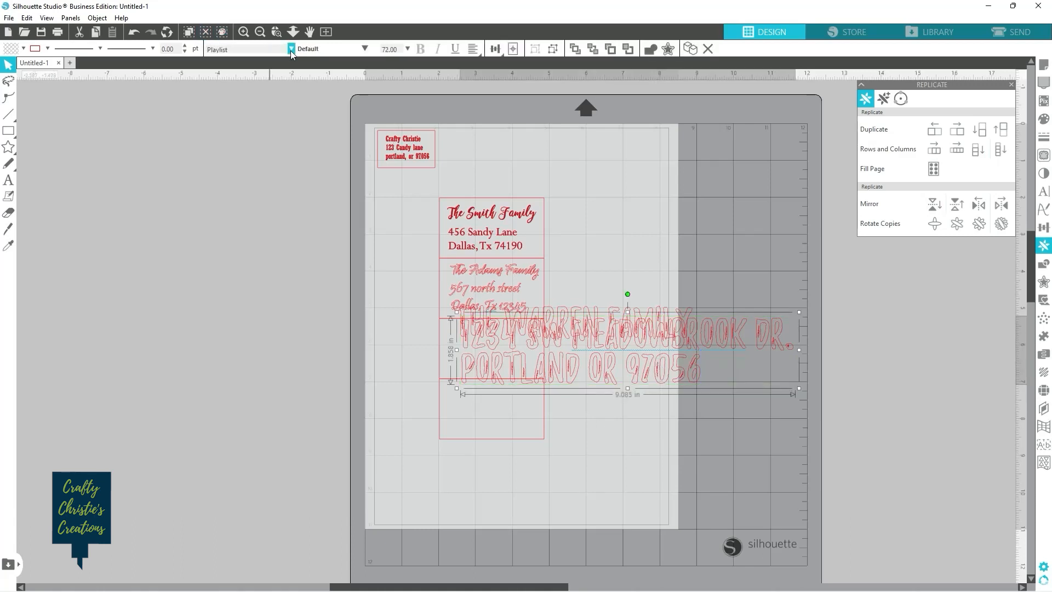
{"action": "left_click", "coordinate": [245, 48]}
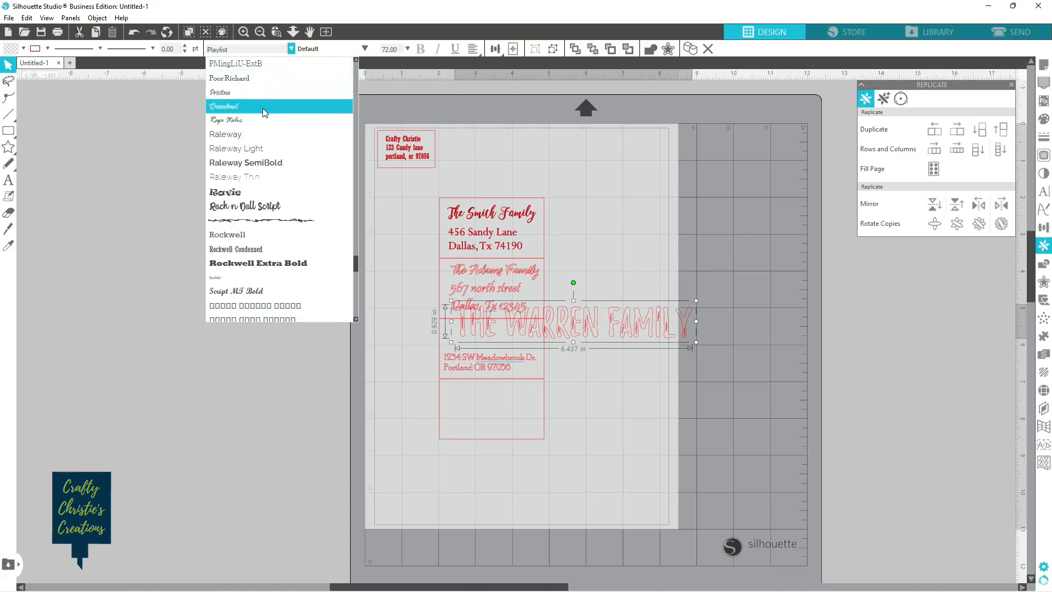
Step: Set the Warren name in Queensland script, shrink it and move it above the address
{"action": "left_click", "coordinate": [224, 106]}
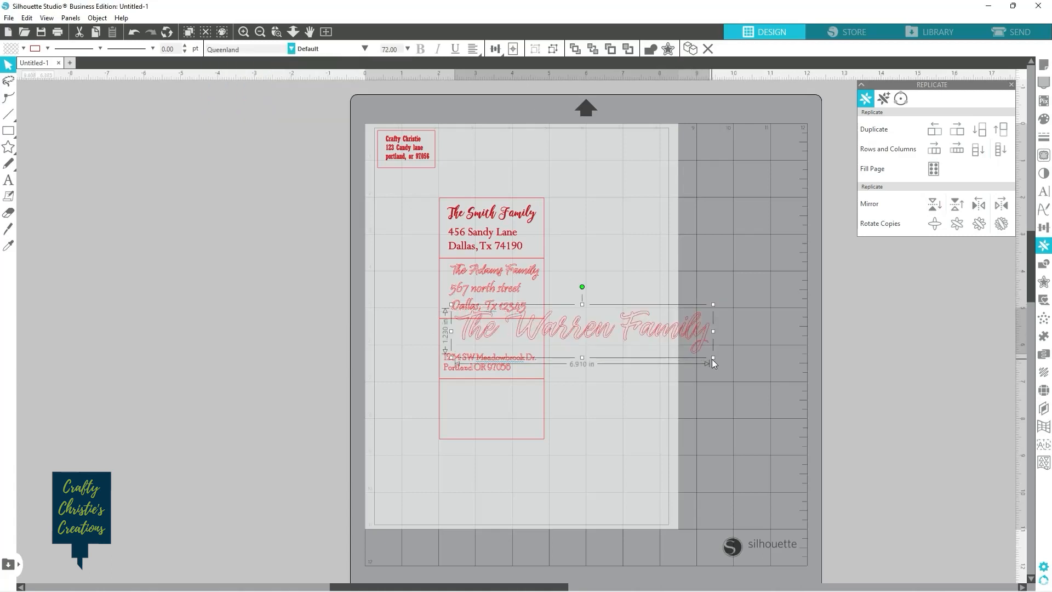
{"action": "left_click_drag", "start_coordinate": [712, 359], "coordinate": [561, 339]}
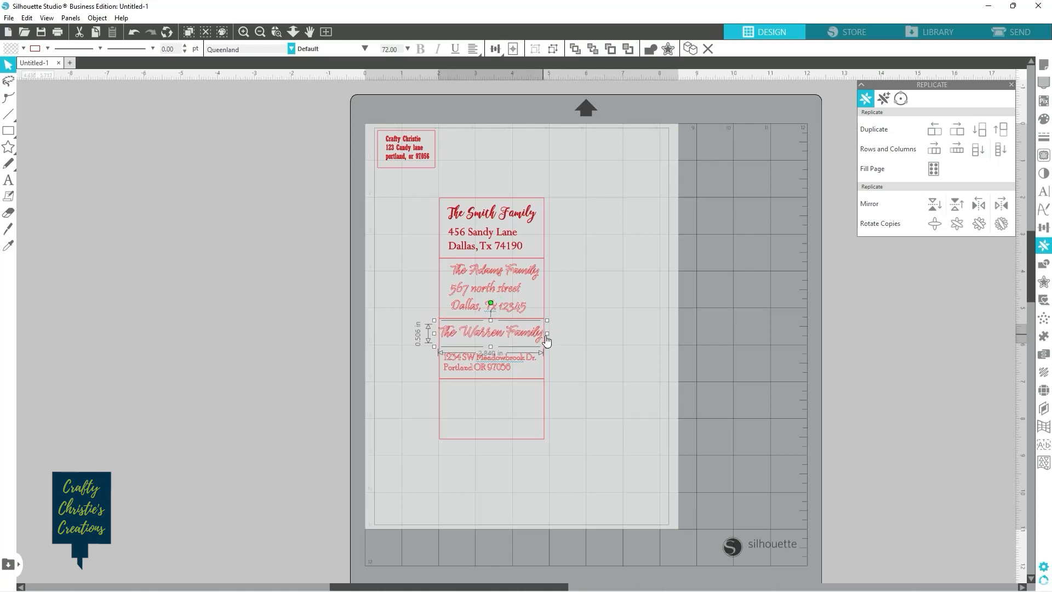
{"action": "left_click_drag", "start_coordinate": [544, 349], "coordinate": [544, 335]}
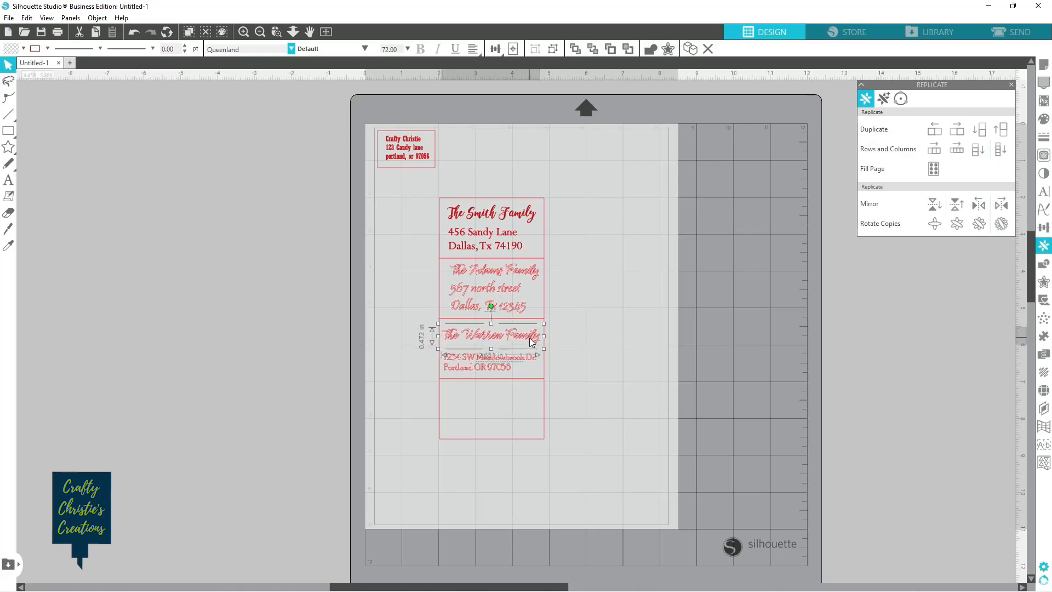
{"action": "left_click", "coordinate": [537, 376]}
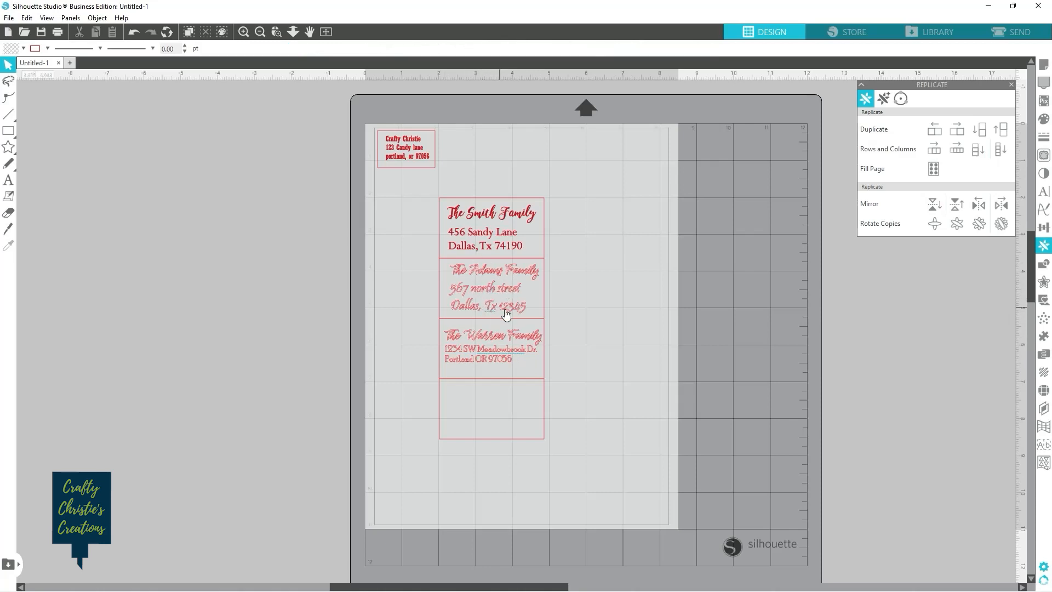
Step: Lower the Adams address line spacing to about 65% in the Text Style panel
{"action": "left_click", "coordinate": [491, 287]}
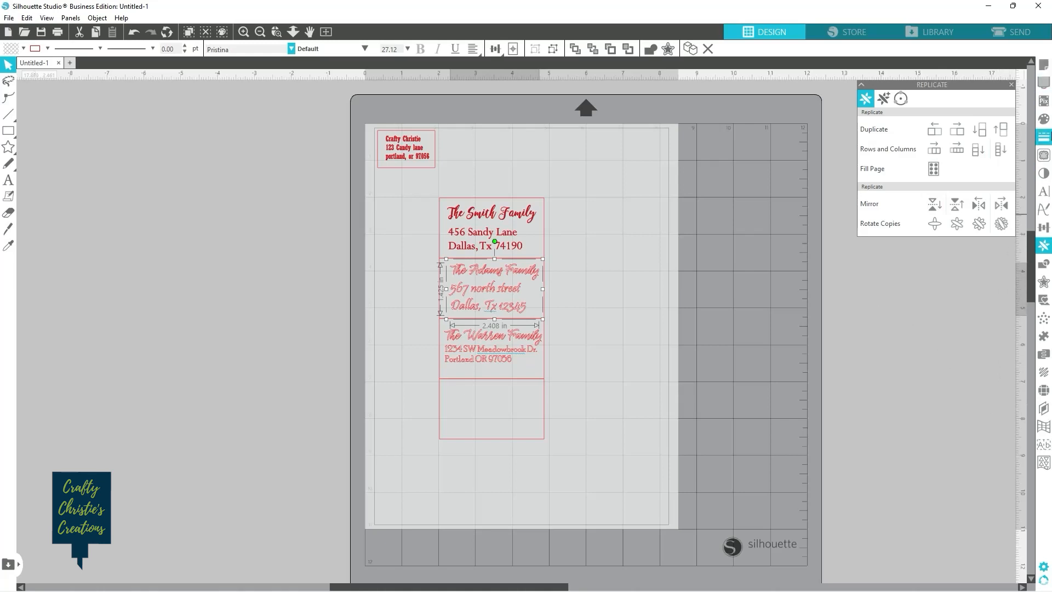
{"action": "left_click", "coordinate": [1044, 190]}
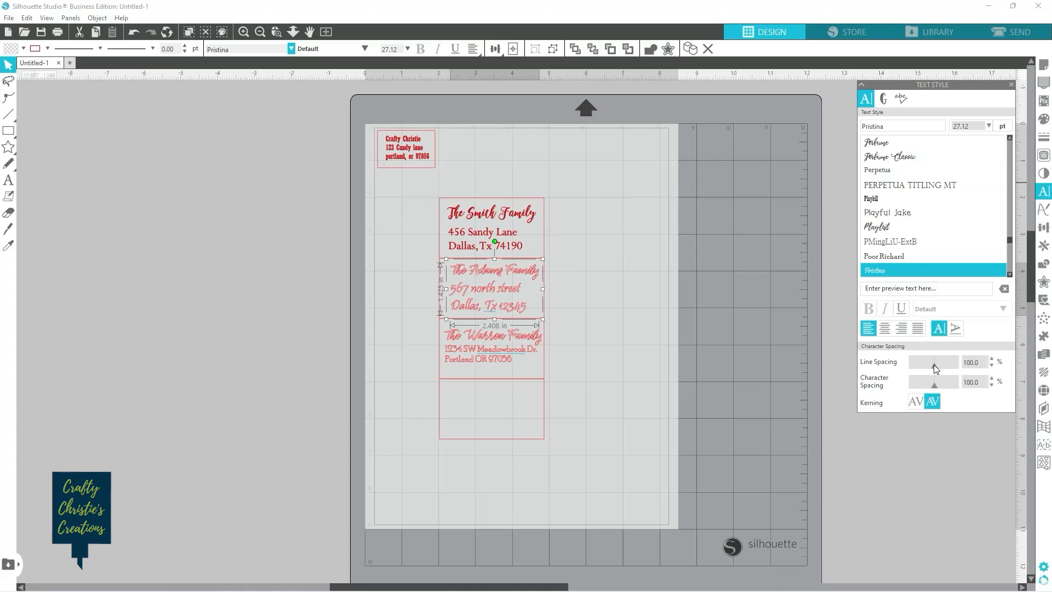
{"action": "left_click_drag", "start_coordinate": [949, 362], "coordinate": [926, 362]}
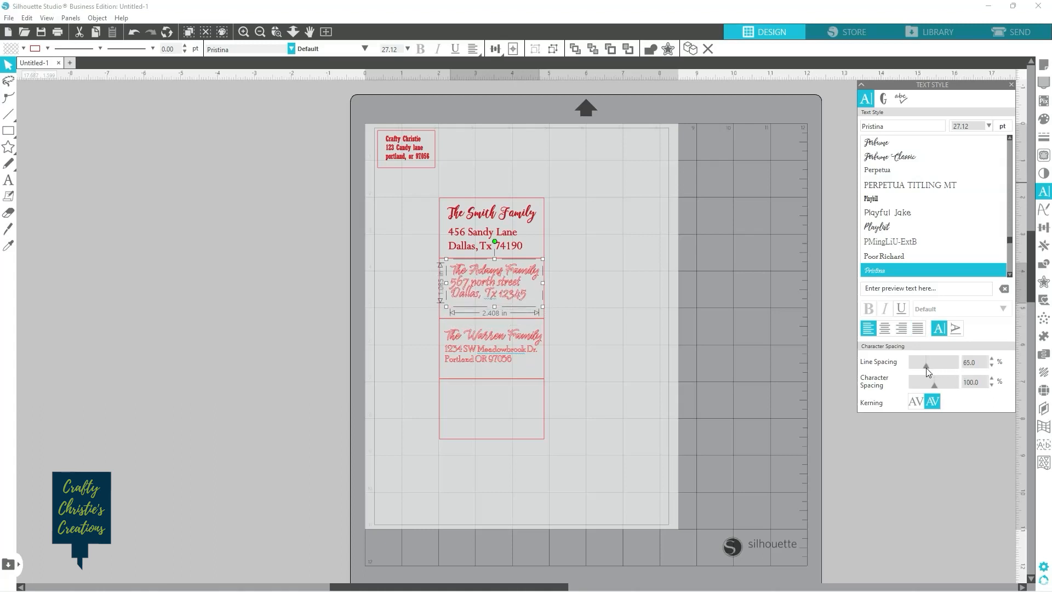
{"action": "left_click", "coordinate": [877, 226]}
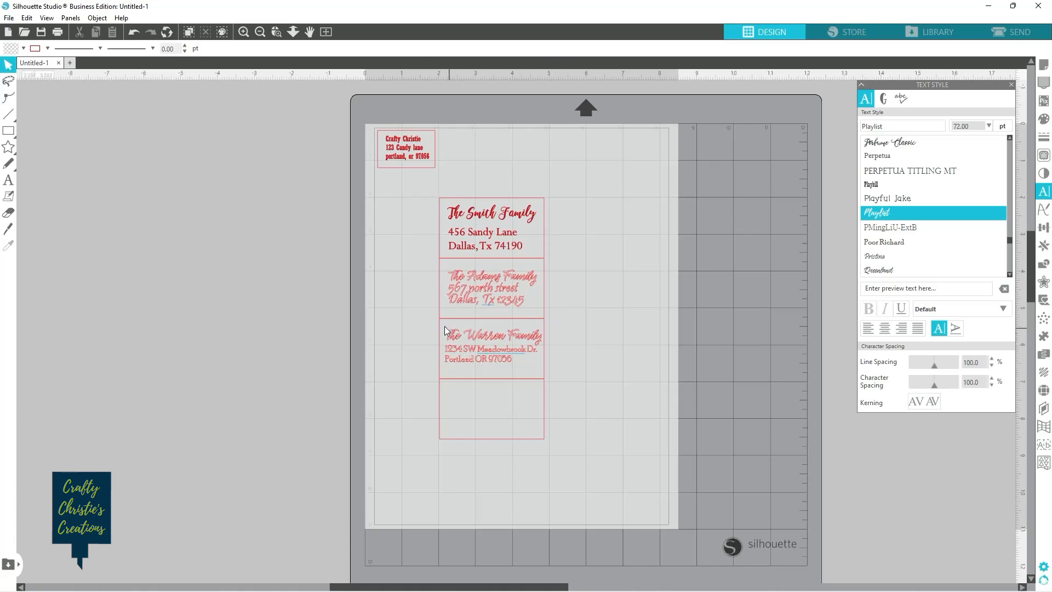
Step: Fill the Warren street and city lines with black
{"action": "left_click", "coordinate": [878, 270]}
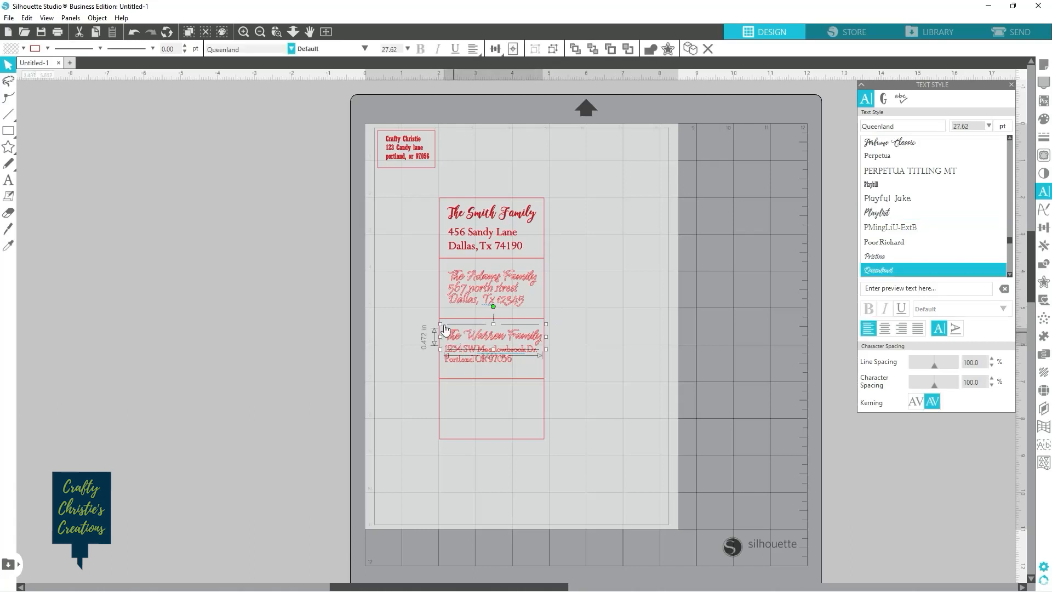
{"action": "left_click", "coordinate": [9, 48]}
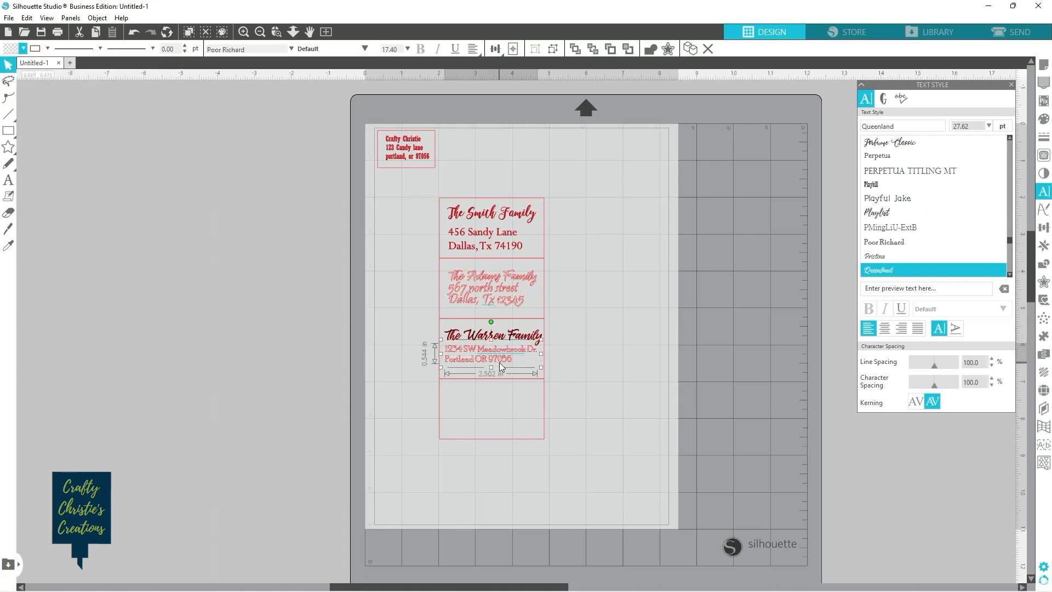
{"action": "left_click", "coordinate": [24, 48]}
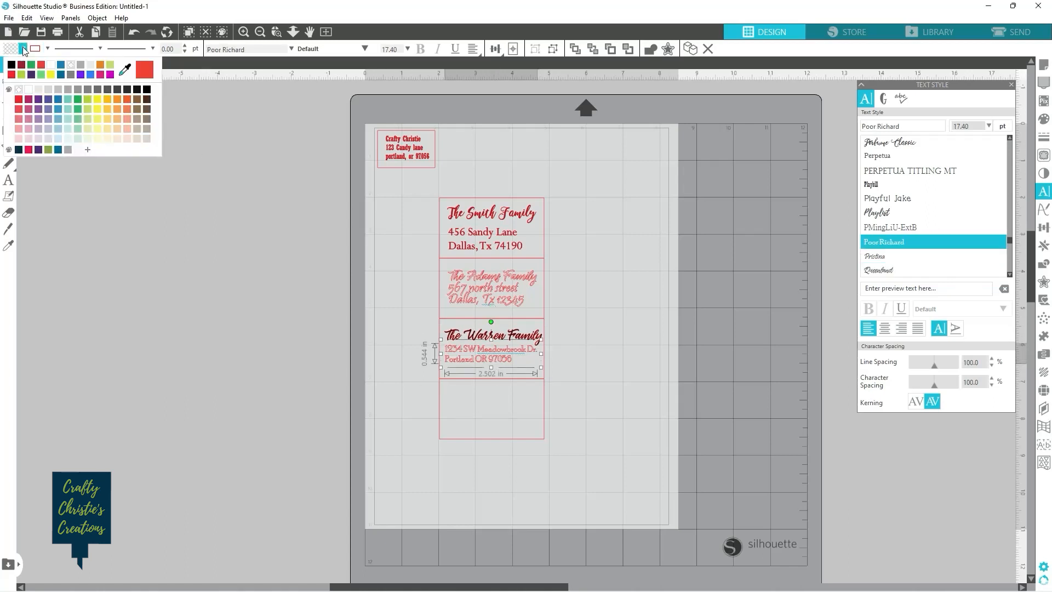
{"action": "left_click", "coordinate": [885, 212]}
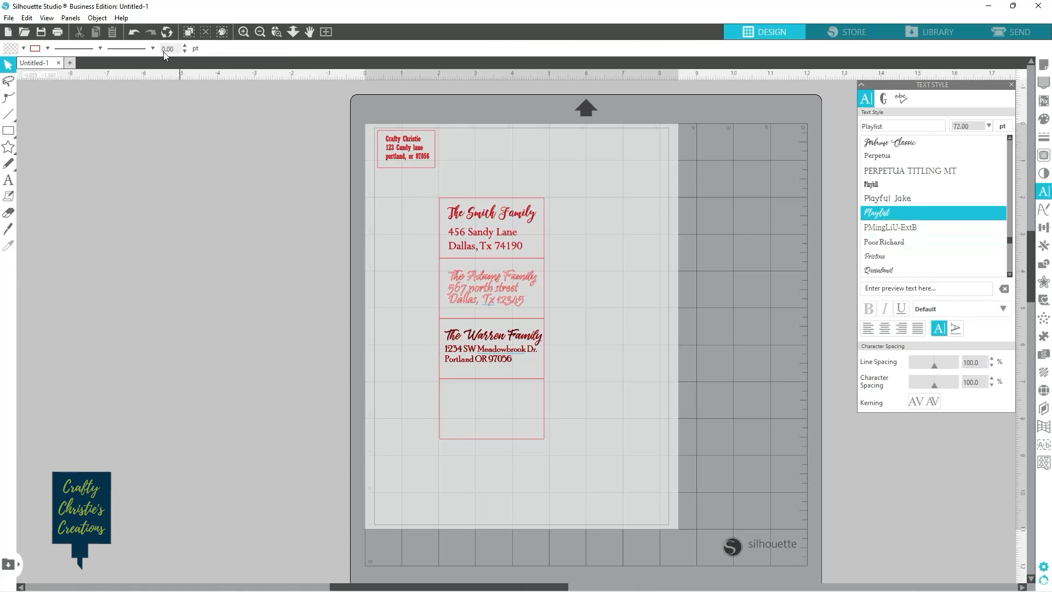
Step: Fill the Warren Family name line with black, then deselect
{"action": "left_click", "coordinate": [879, 269]}
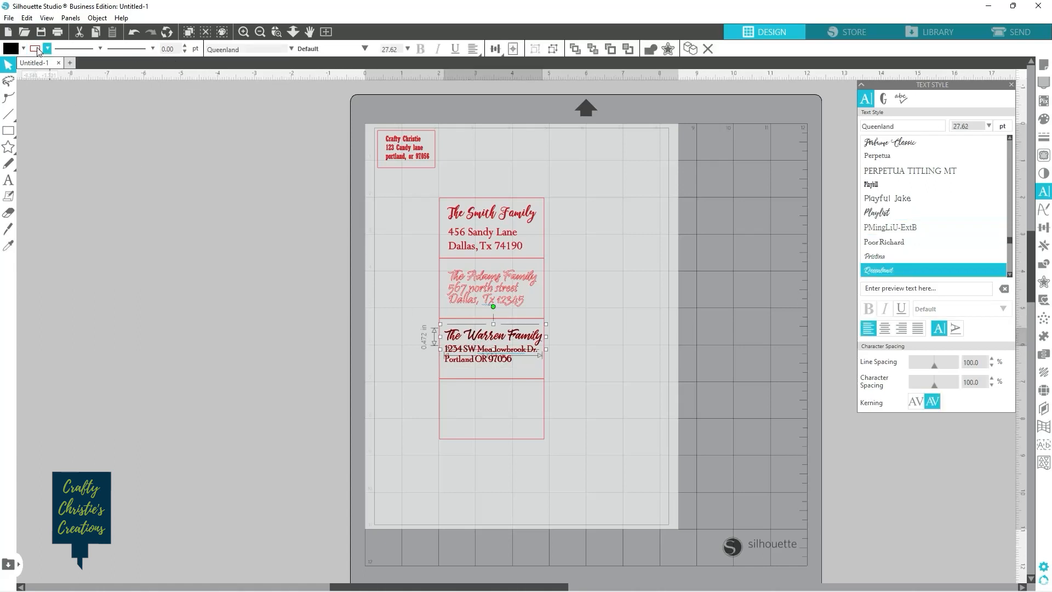
{"action": "left_click", "coordinate": [35, 48]}
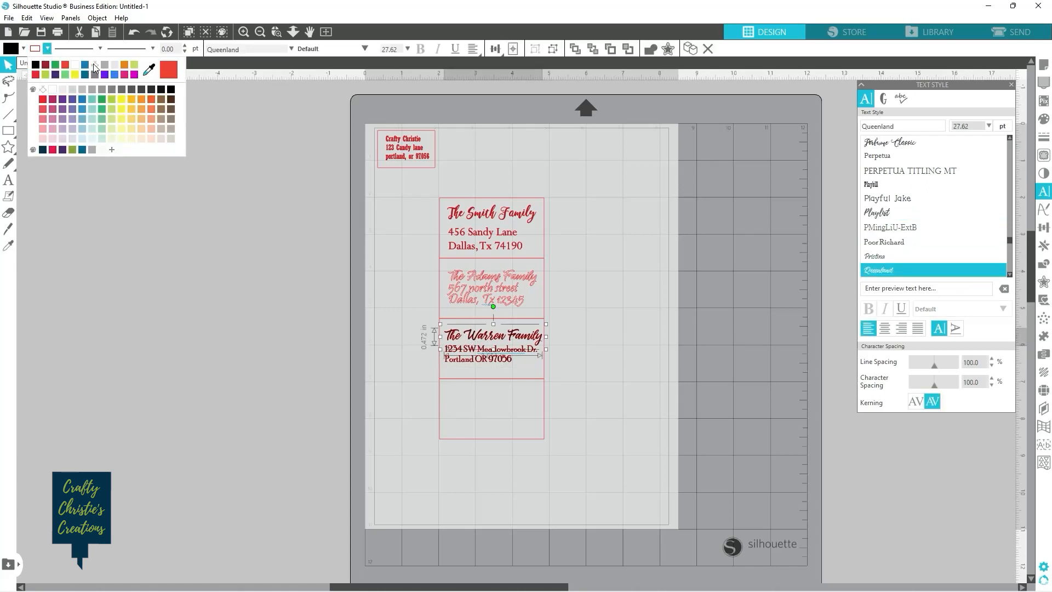
{"action": "left_click", "coordinate": [884, 241]}
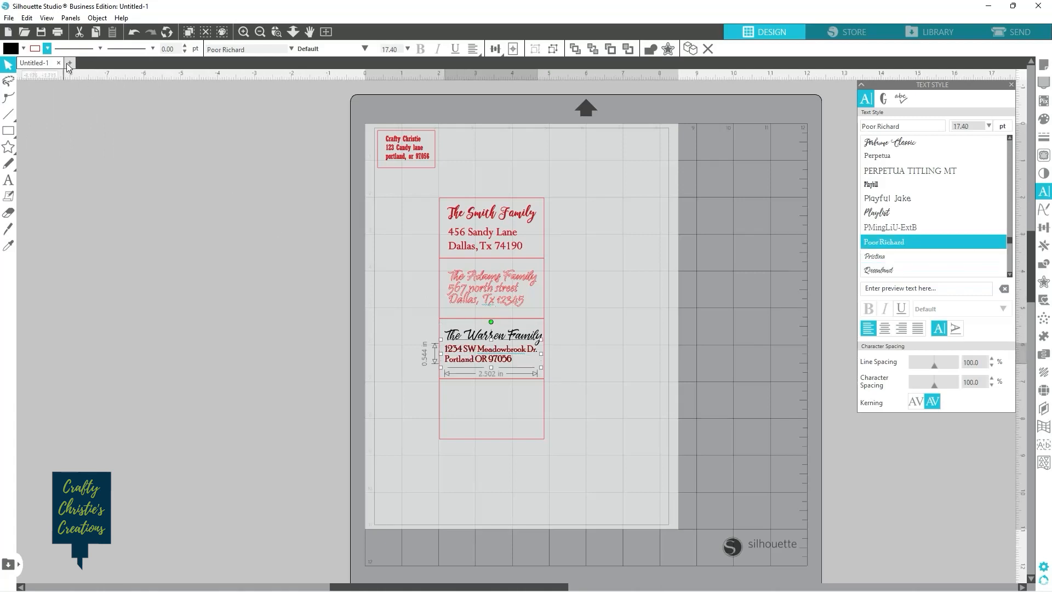
{"action": "left_click", "coordinate": [322, 299]}
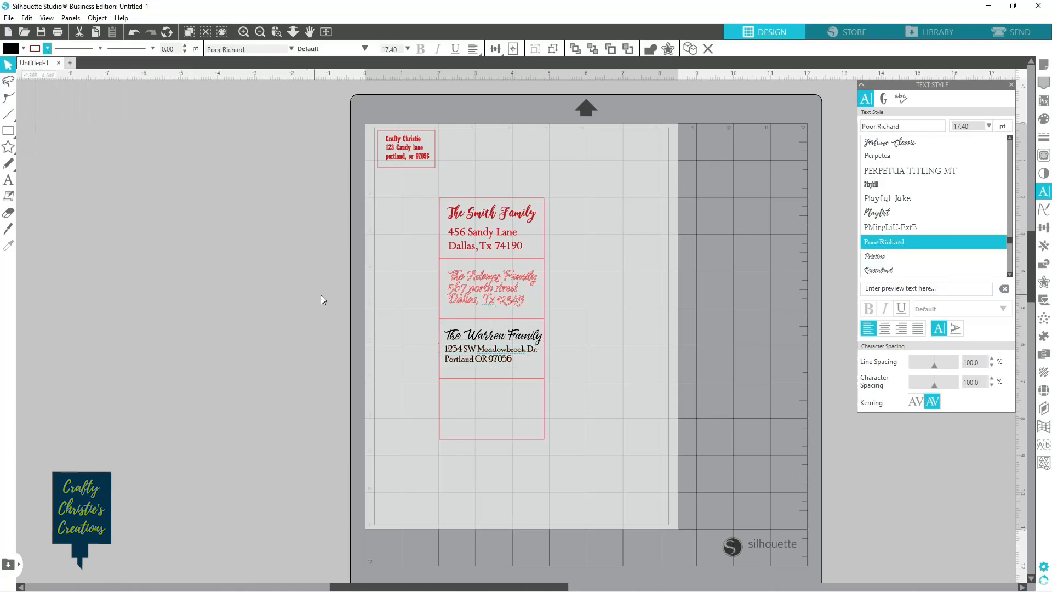
{"action": "left_click", "coordinate": [877, 213]}
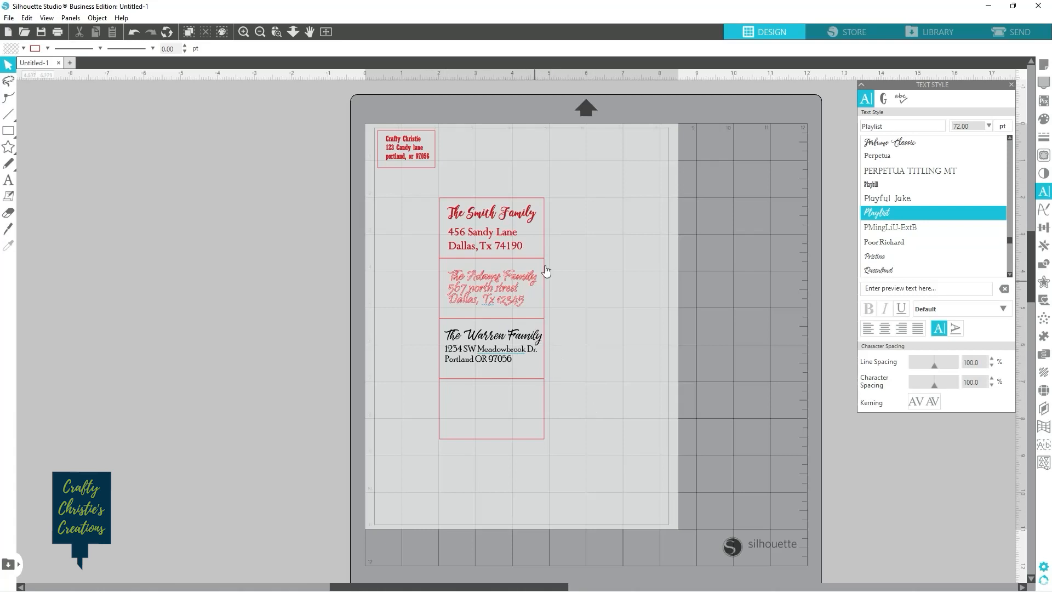
{"action": "mouse_move", "coordinate": [524, 161]}
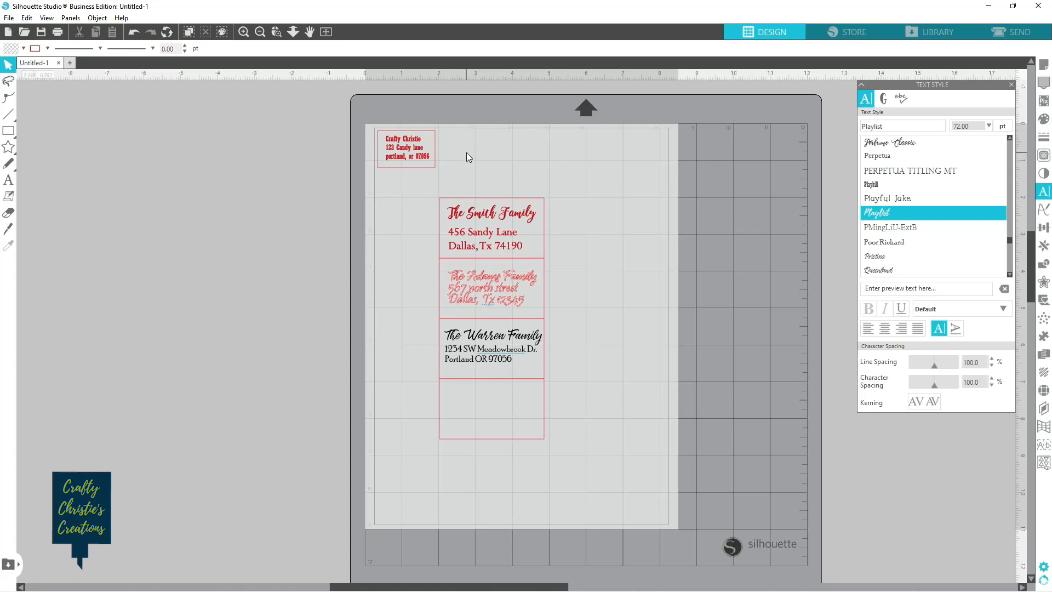
{"action": "mouse_move", "coordinate": [553, 182]}
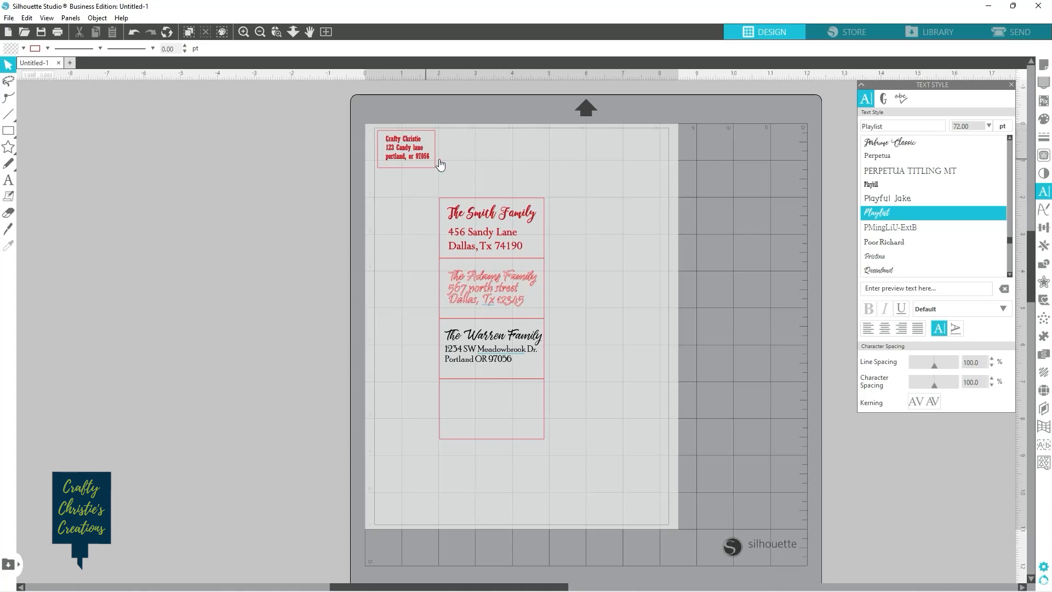
{"action": "left_click", "coordinate": [406, 148]}
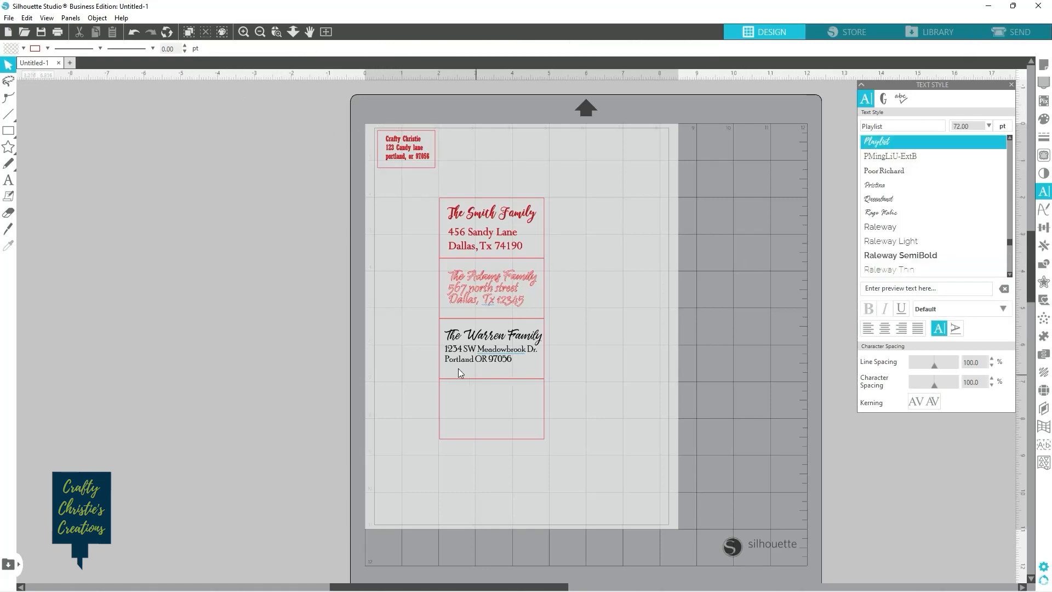
{"action": "mouse_move", "coordinate": [981, 54]}
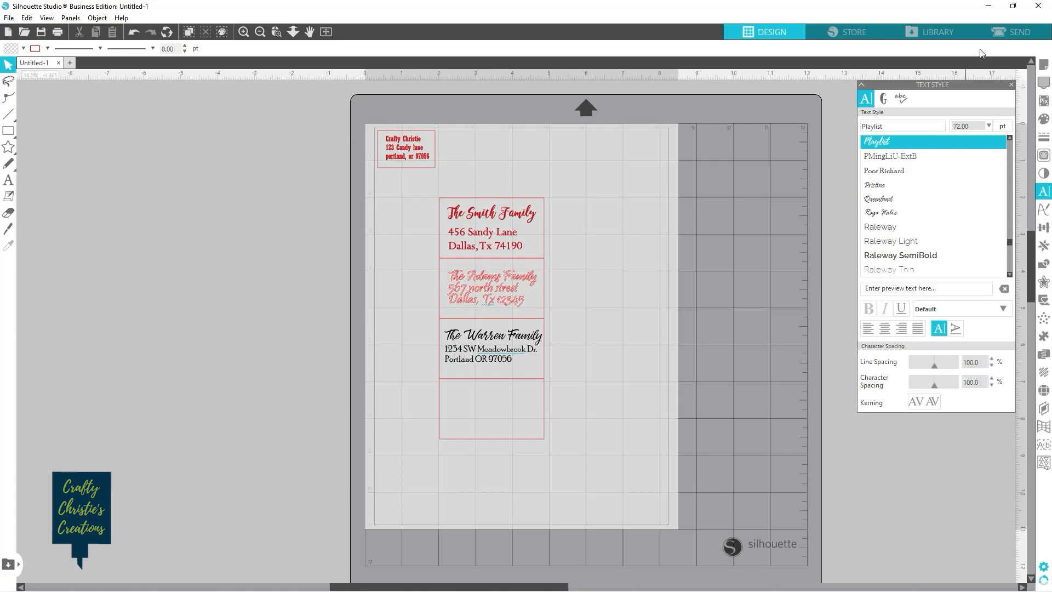
Step: Open the Send panel and set the machine action to Cut
{"action": "left_click", "coordinate": [1014, 32]}
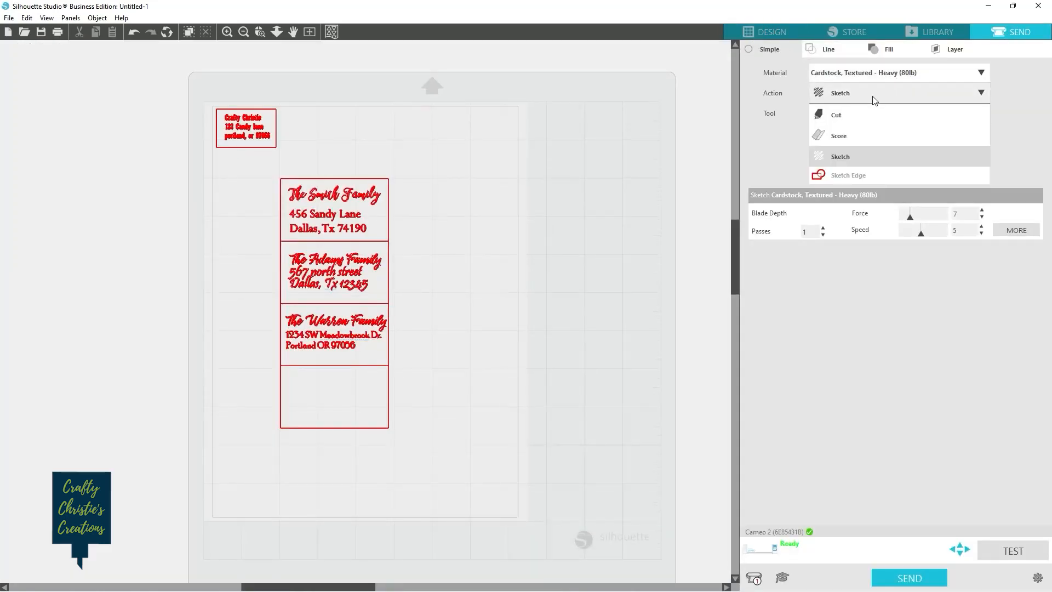
{"action": "left_click", "coordinate": [836, 114]}
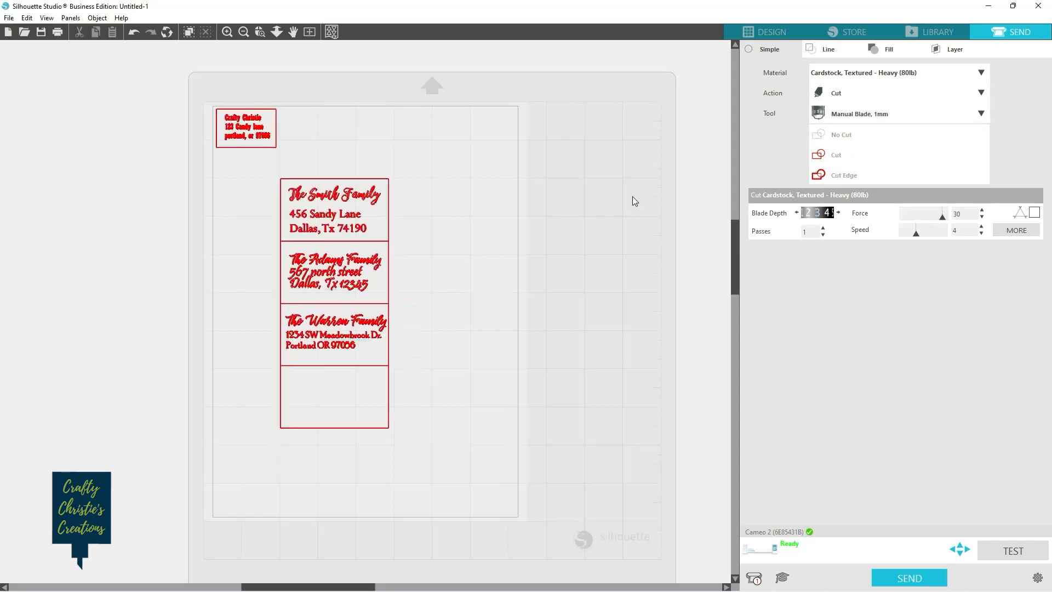
{"action": "mouse_move", "coordinate": [520, 223]}
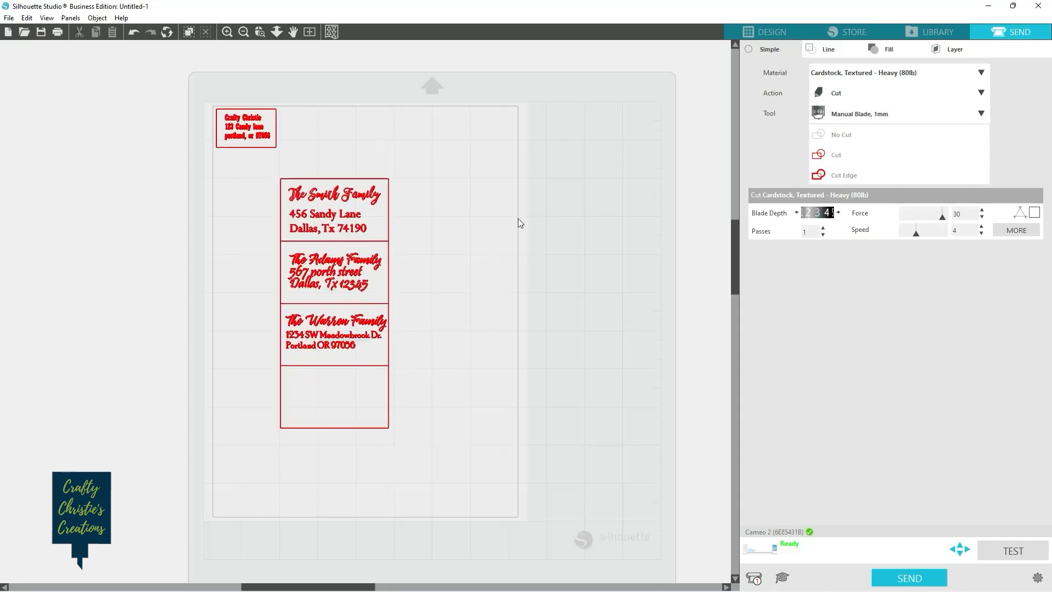
{"action": "mouse_move", "coordinate": [388, 189]}
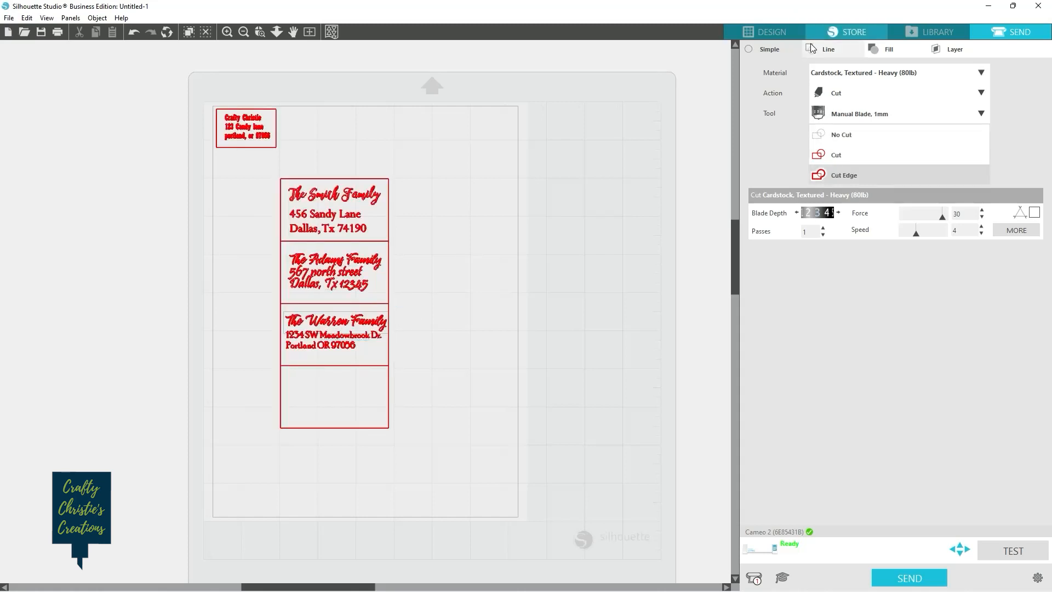
Step: Set the address text to No Cut and the red box outlines to Cut, then return to Design
{"action": "left_click", "coordinate": [828, 49]}
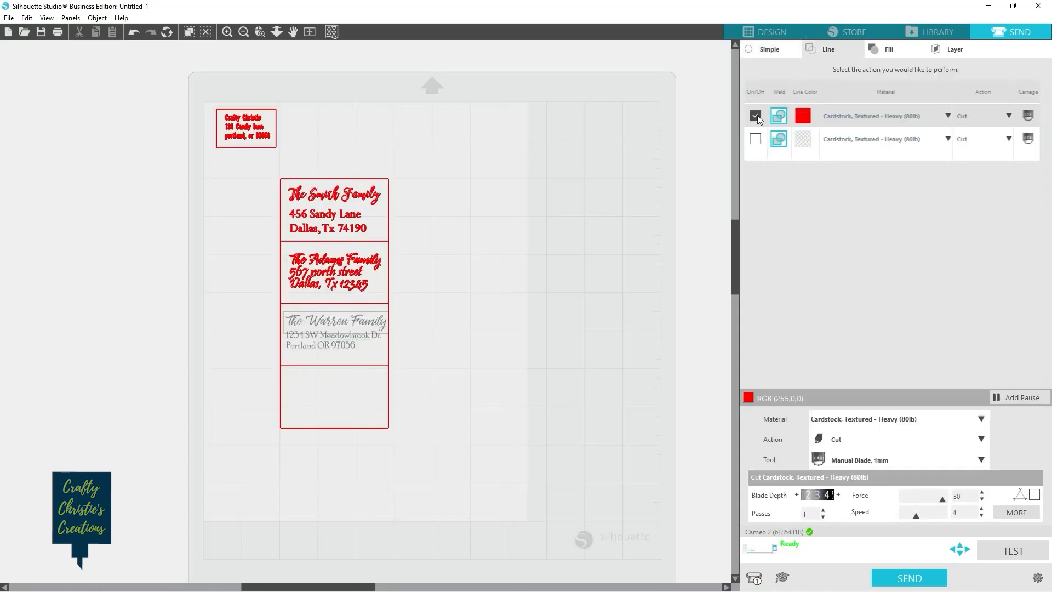
{"action": "left_click", "coordinate": [755, 116]}
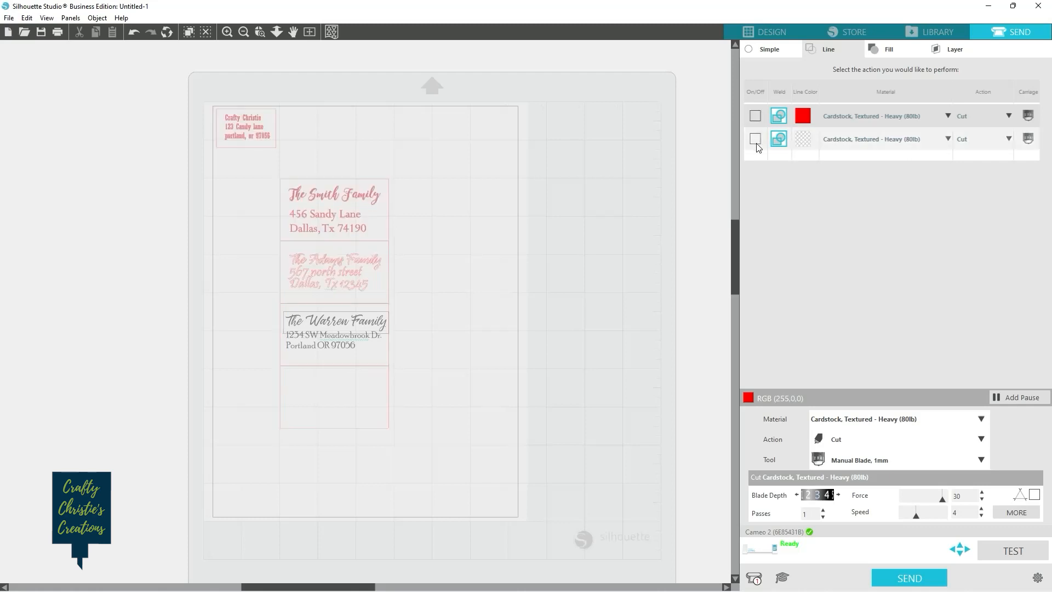
{"action": "left_click", "coordinate": [803, 139]}
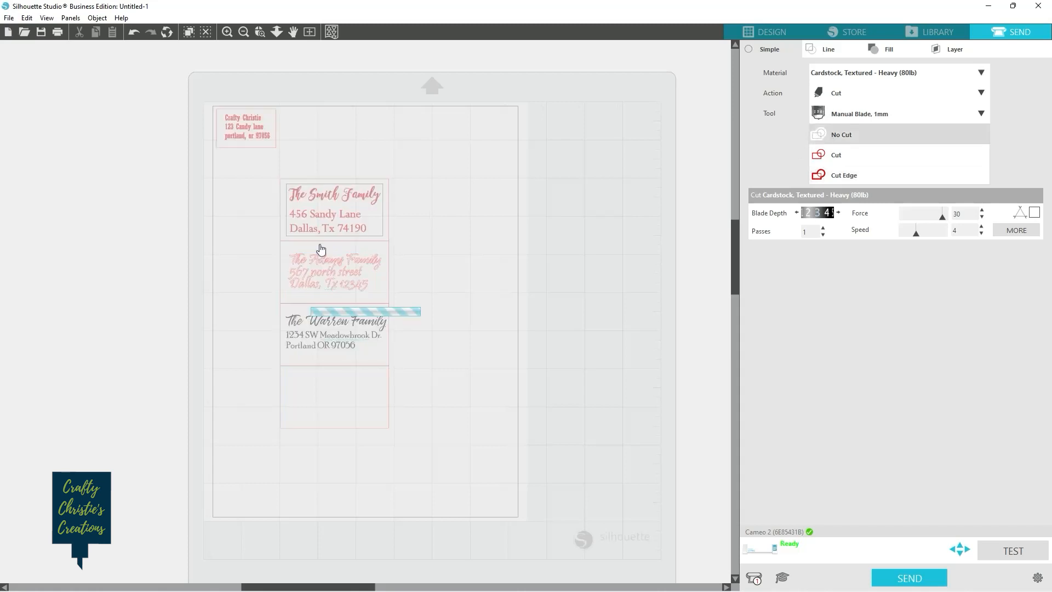
{"action": "left_click", "coordinate": [842, 175]}
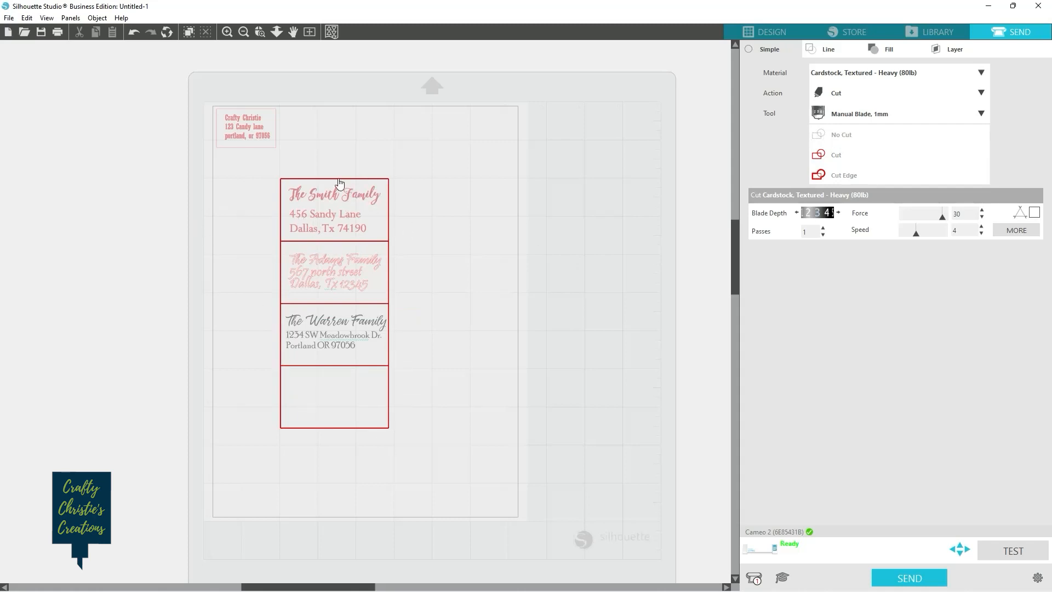
{"action": "mouse_move", "coordinate": [346, 274]}
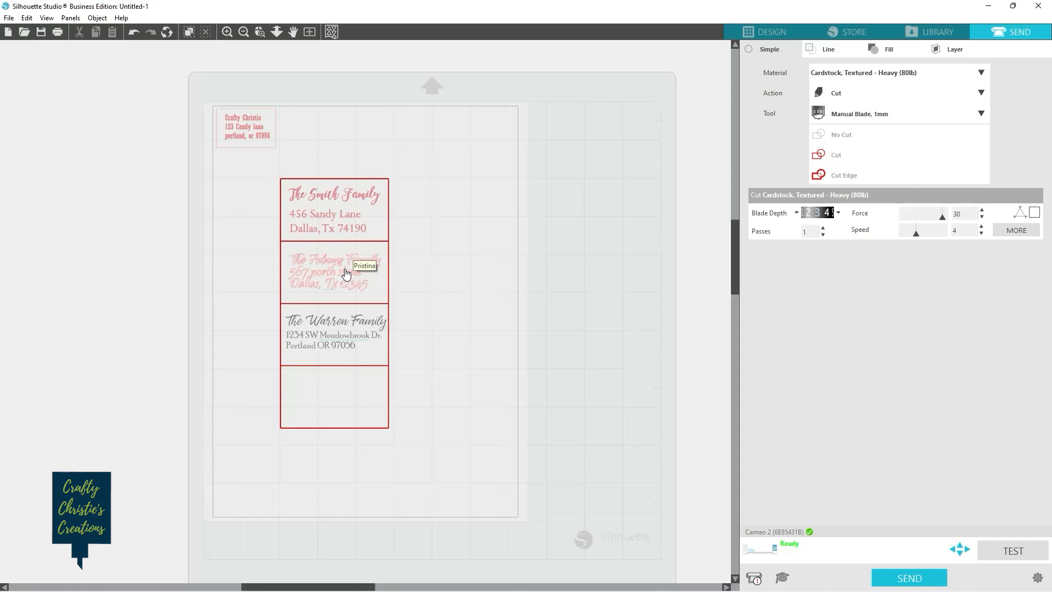
{"action": "left_click", "coordinate": [771, 32]}
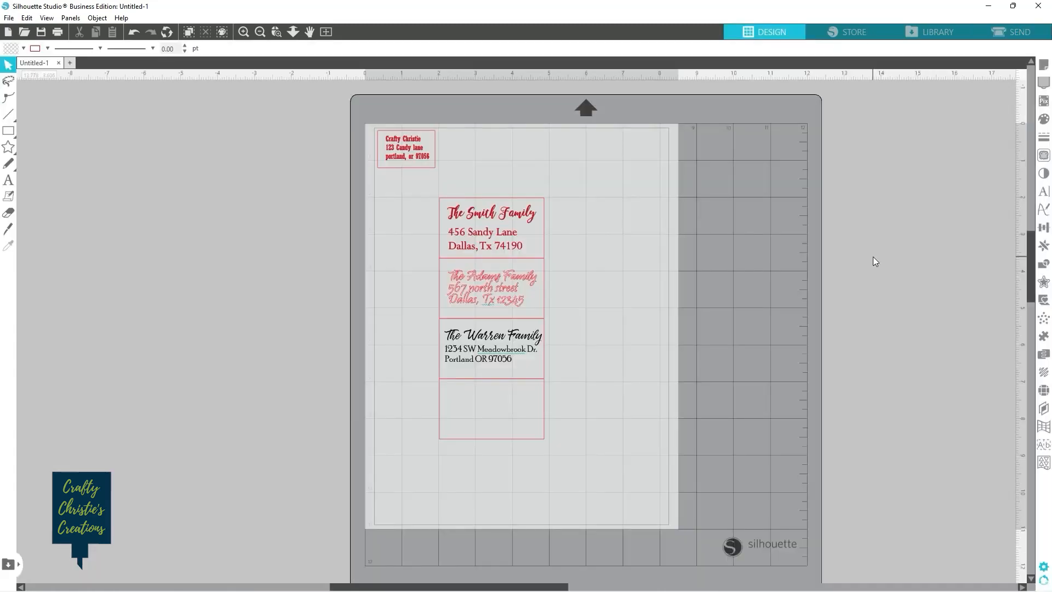